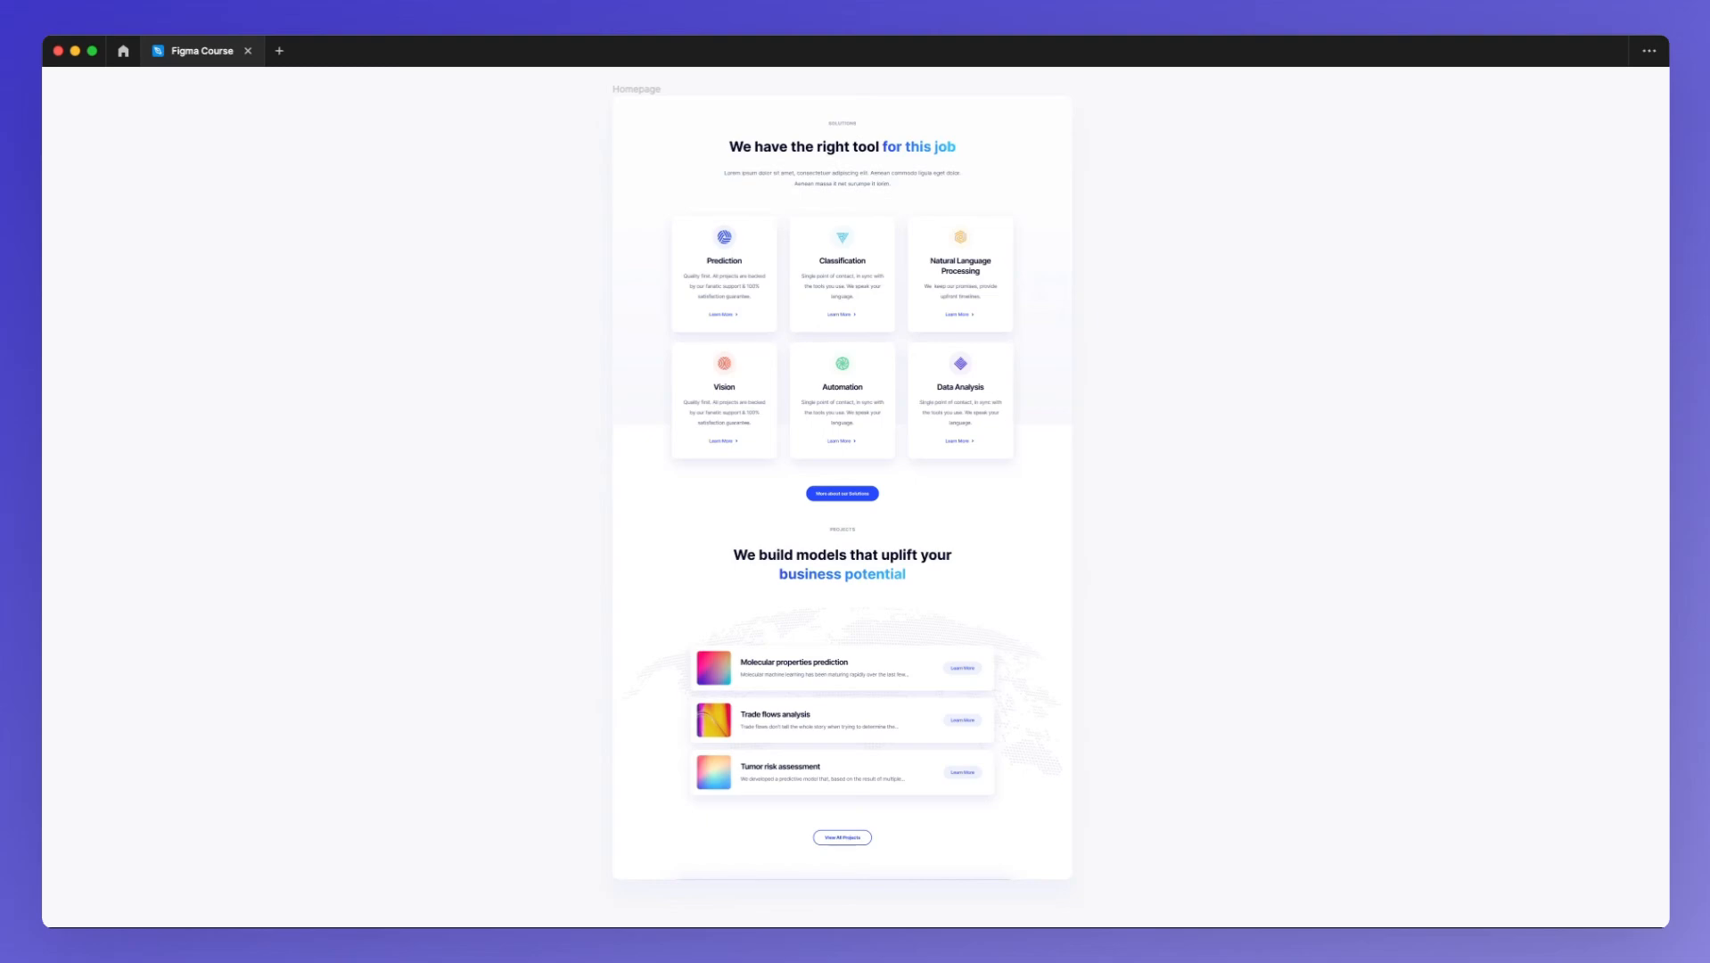
mouse_move(323, 799)
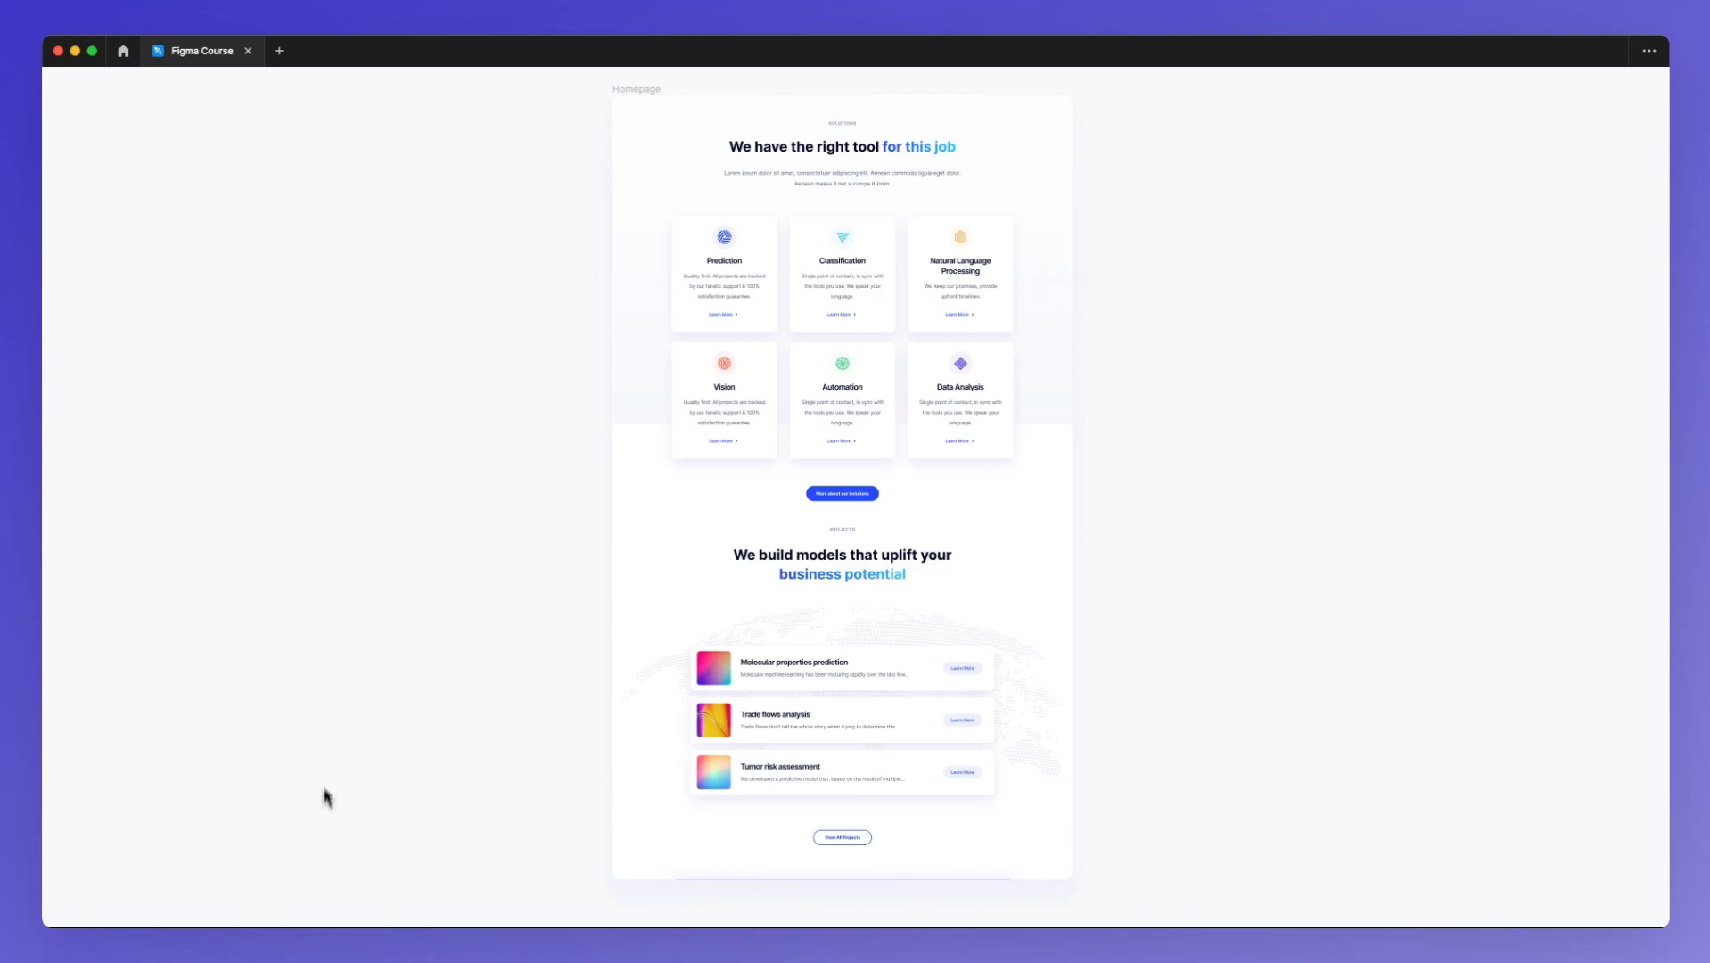
Scroll down the homepage design and select the first project card's gradient image
scroll("down", 3)
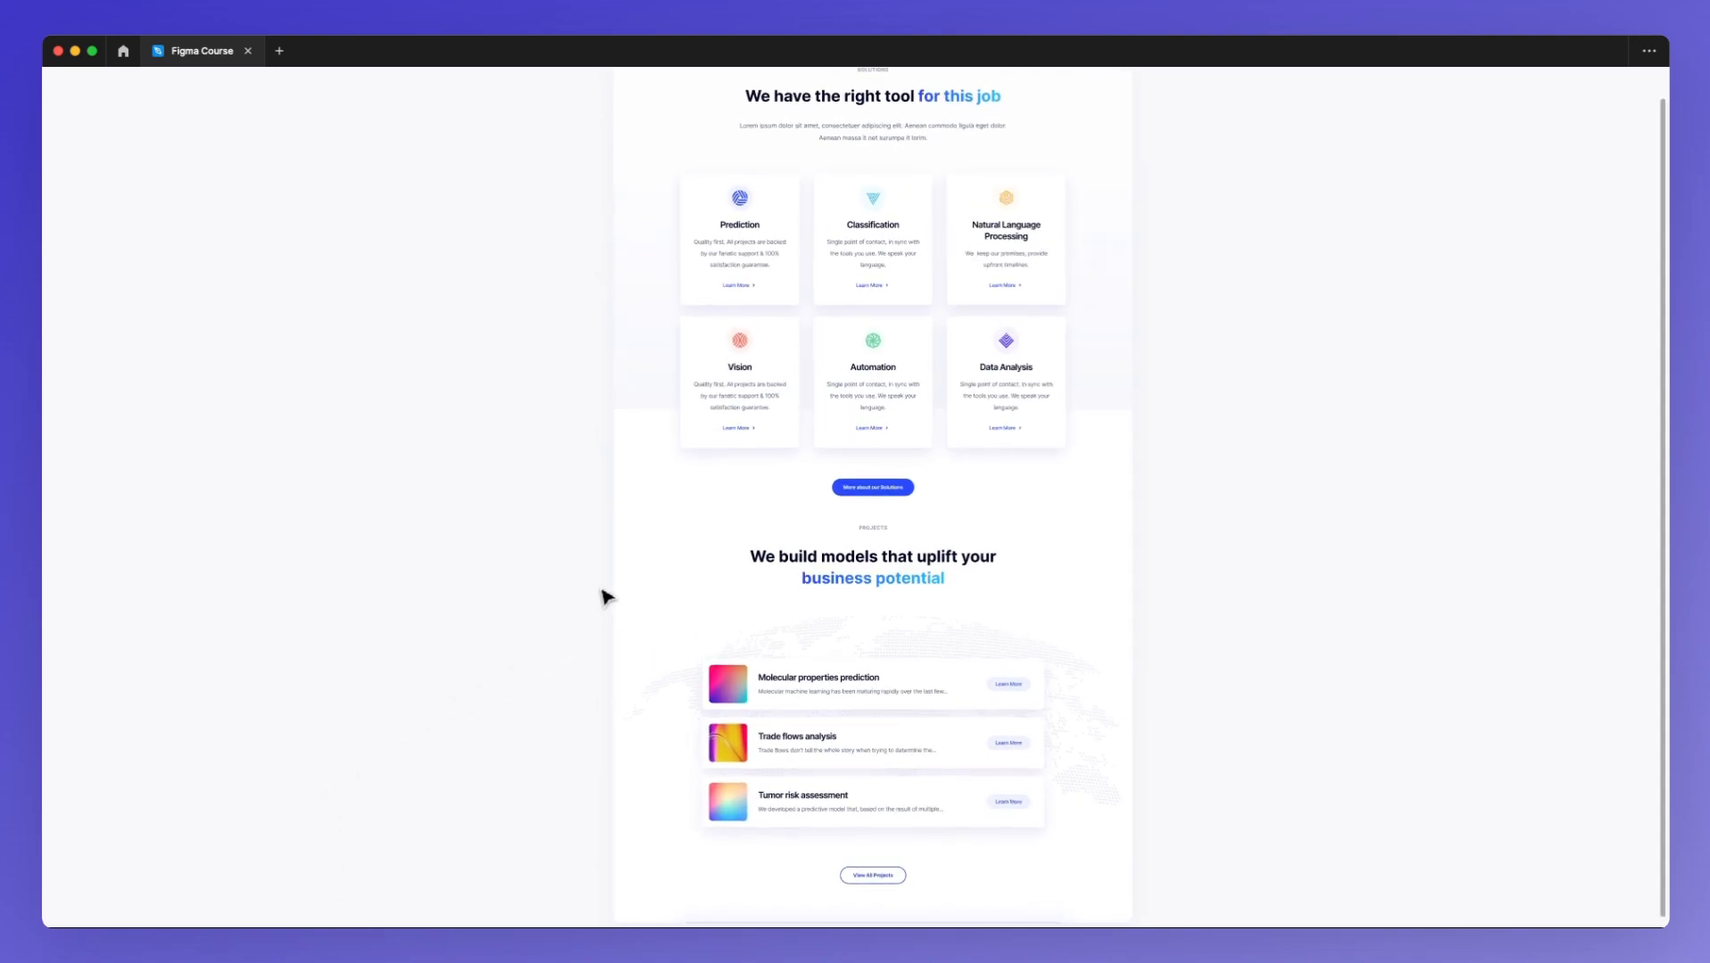
scroll("down", 3)
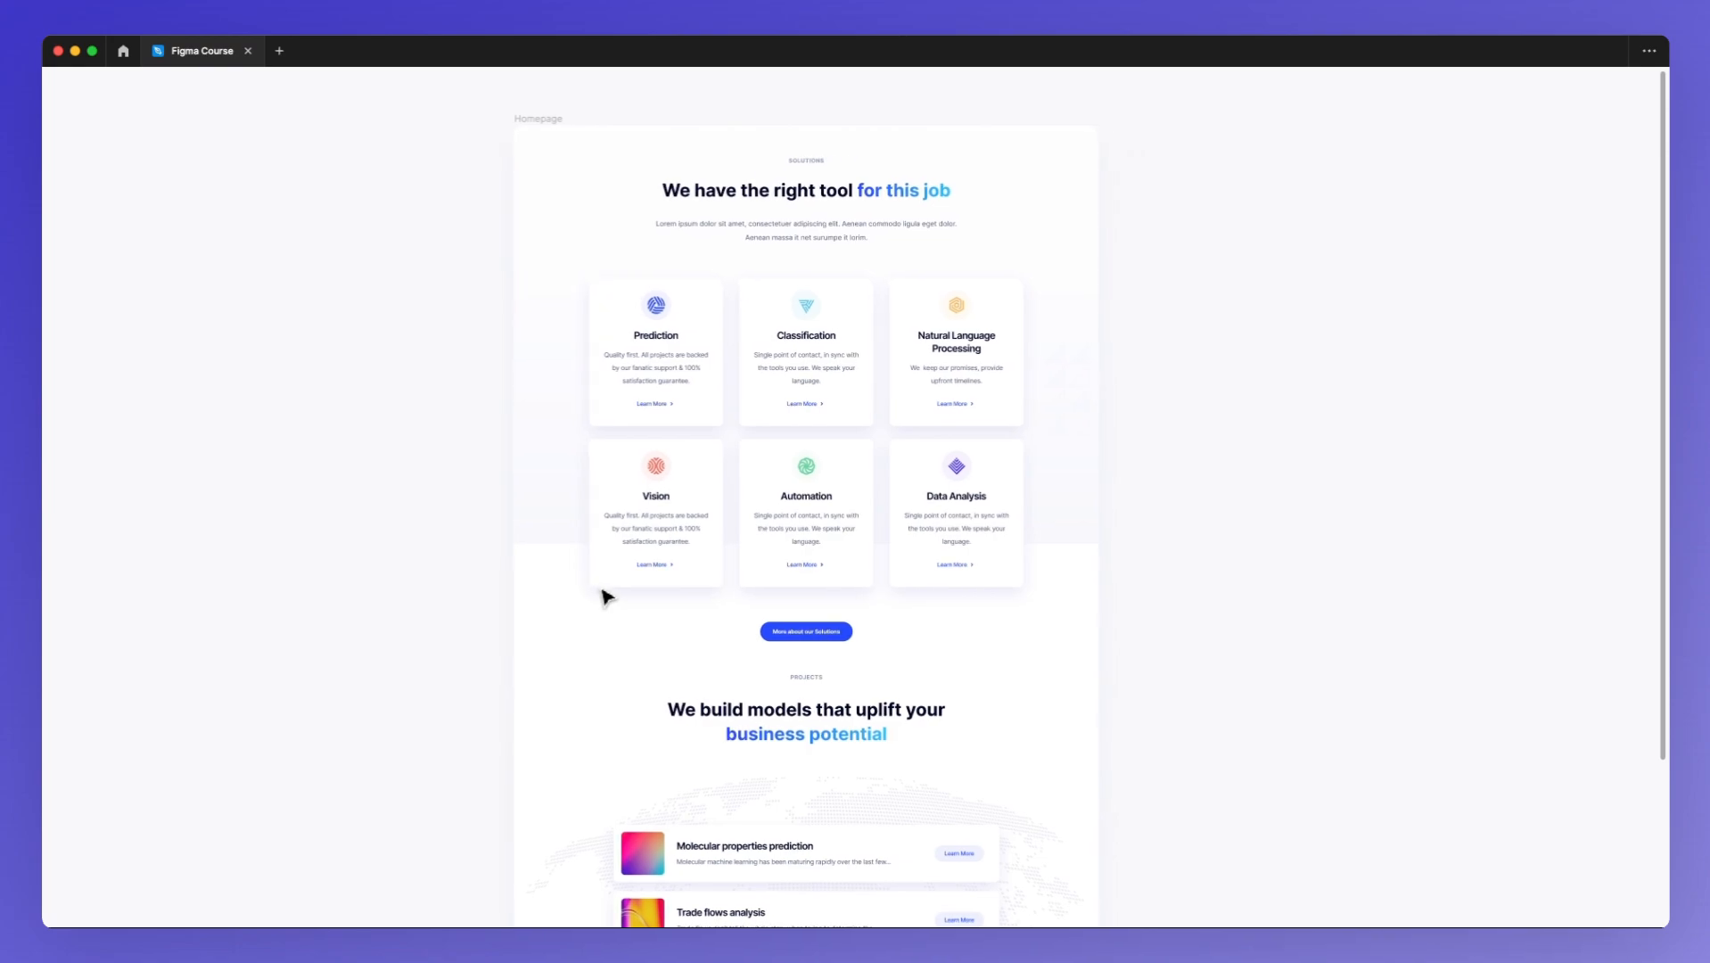
scroll("down", 3)
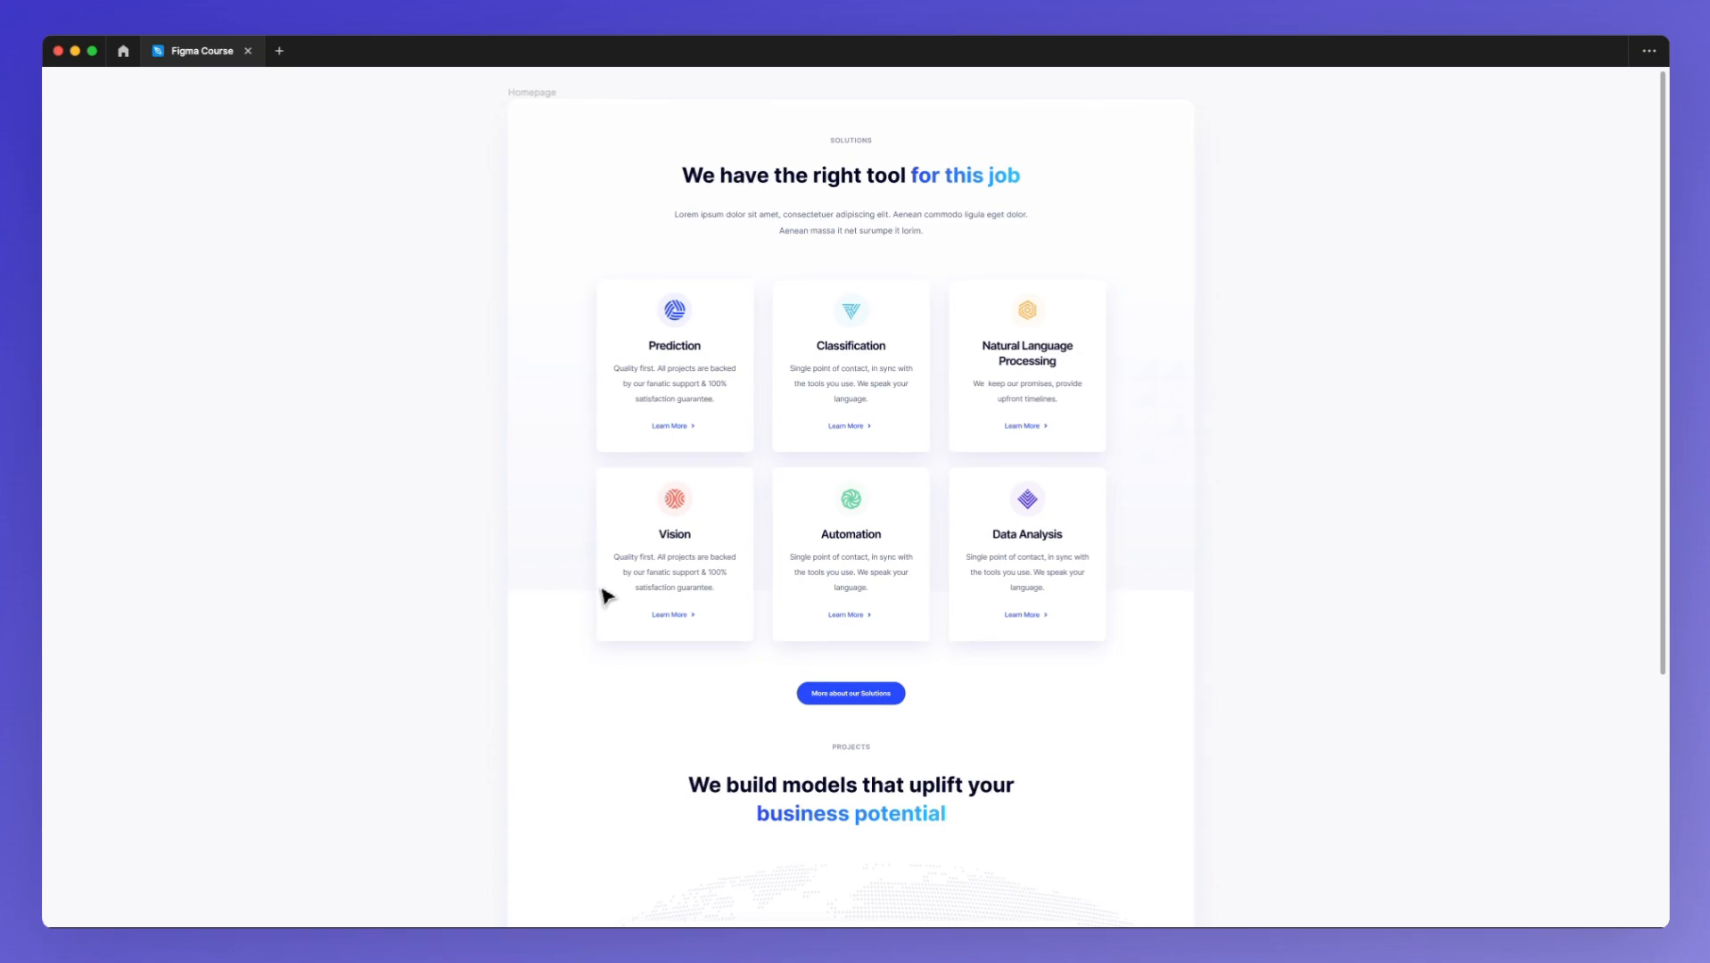
scroll("down", 3)
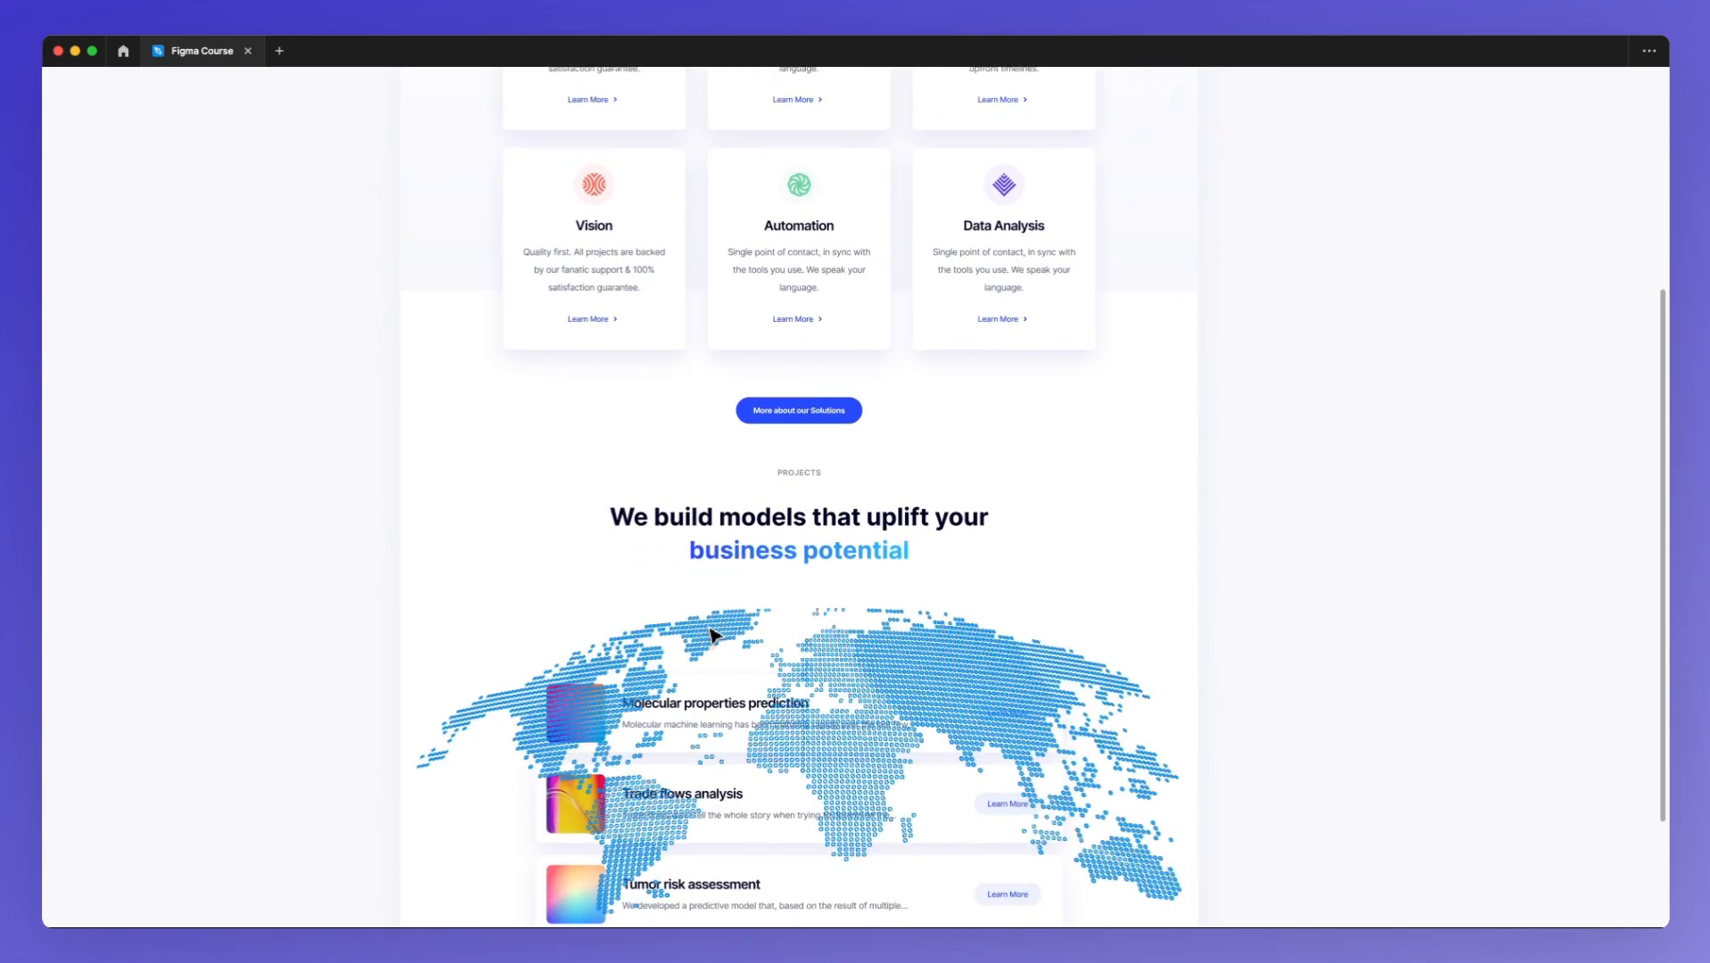
scroll("down", 3)
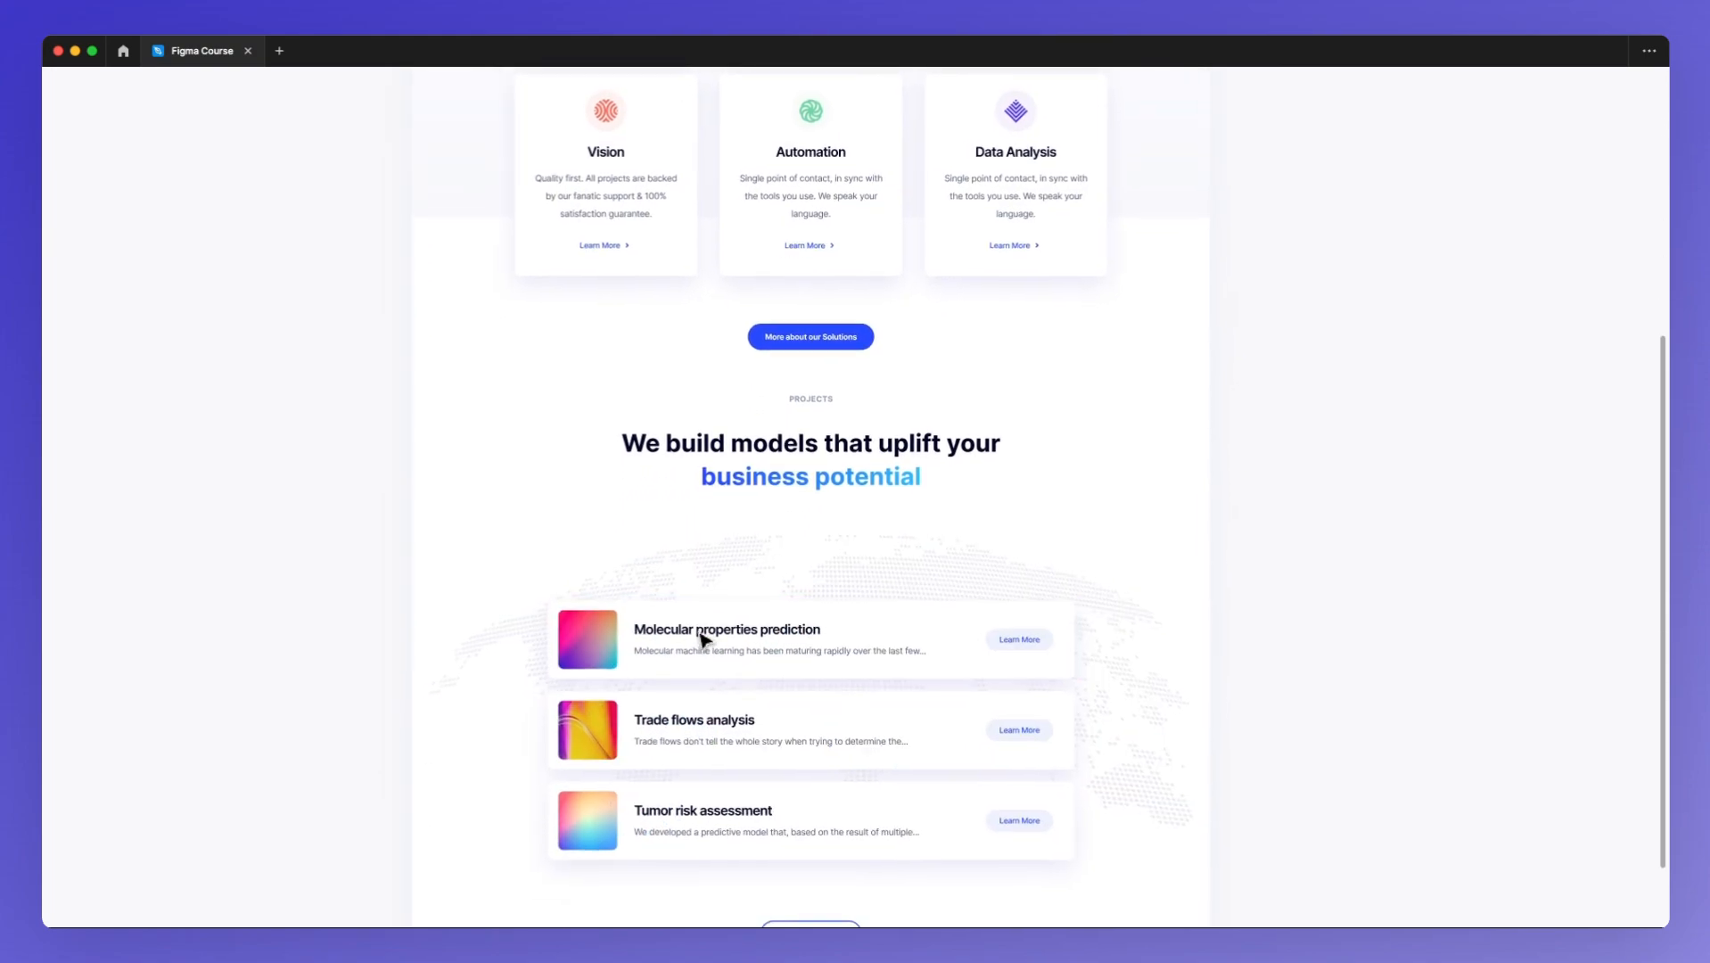
scroll("down", 3)
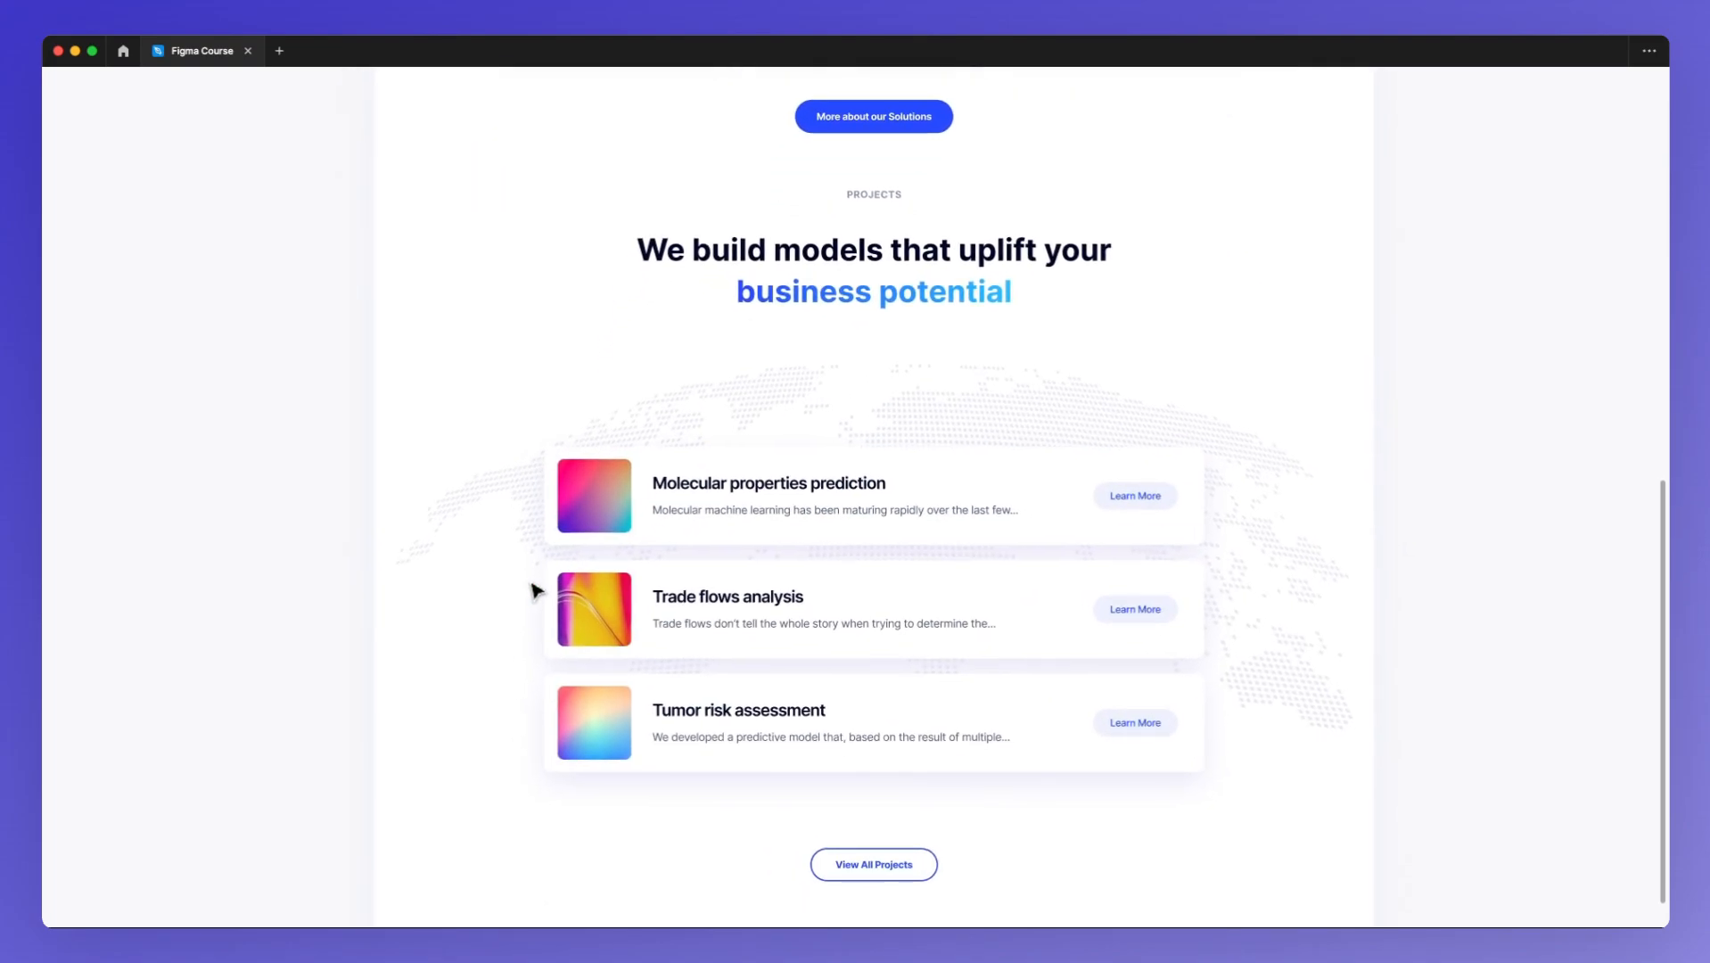
mouse_move(601, 512)
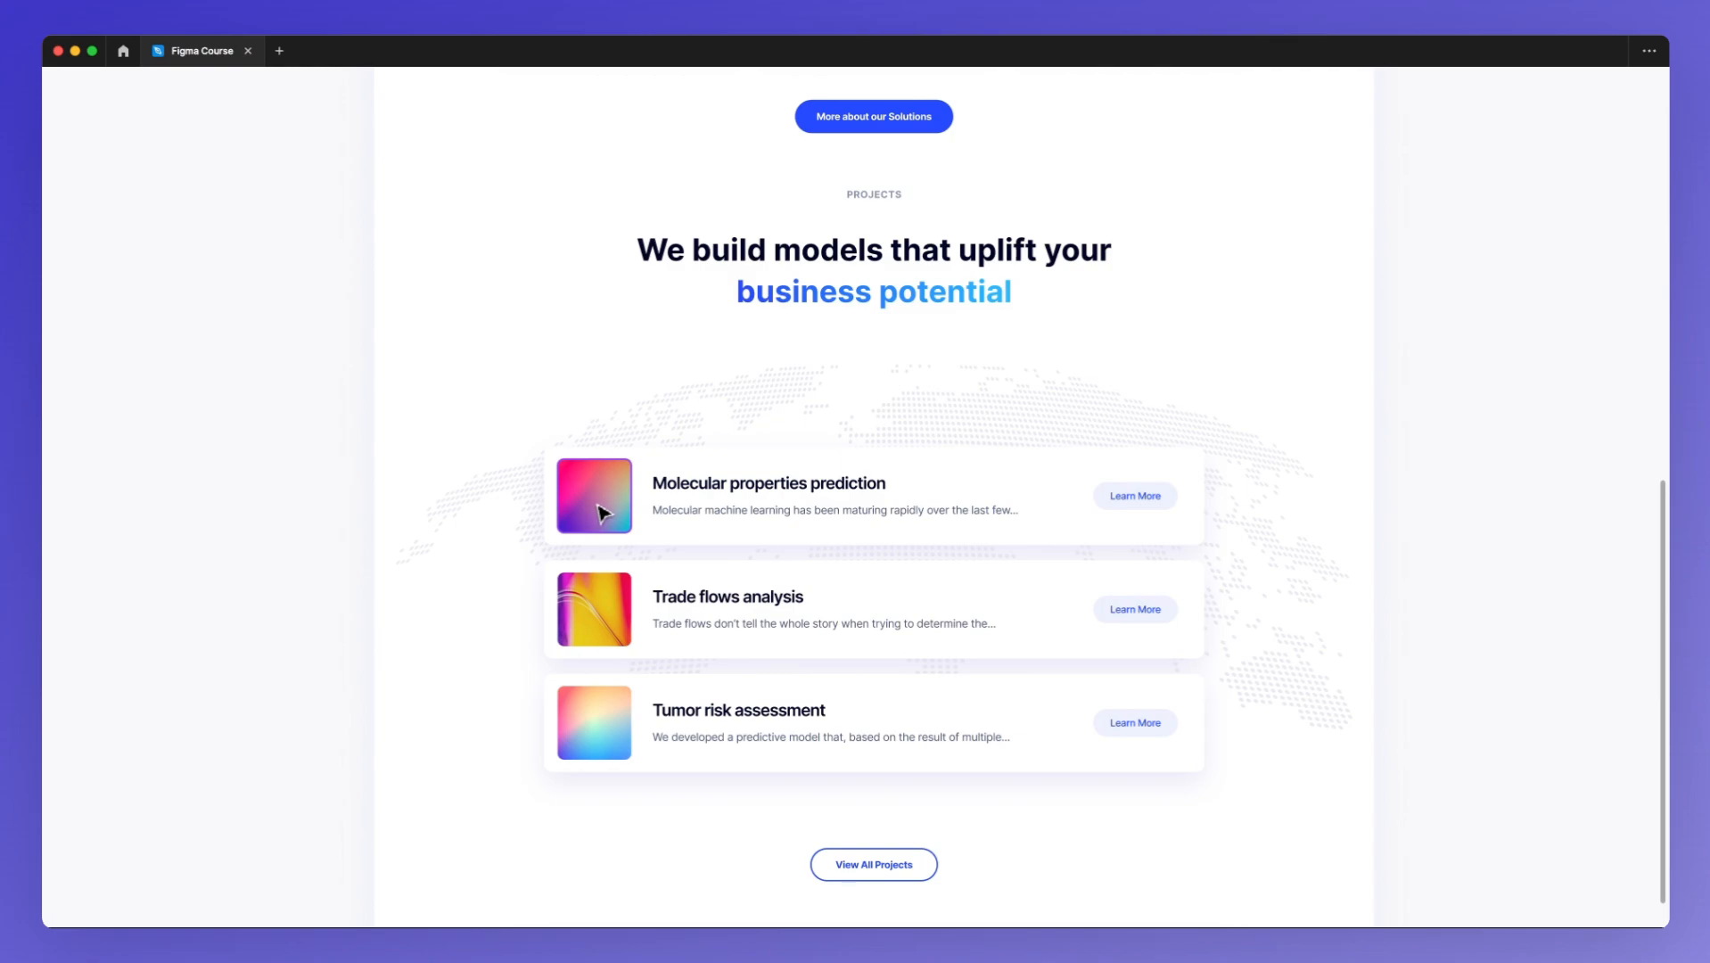
left_click(593, 496)
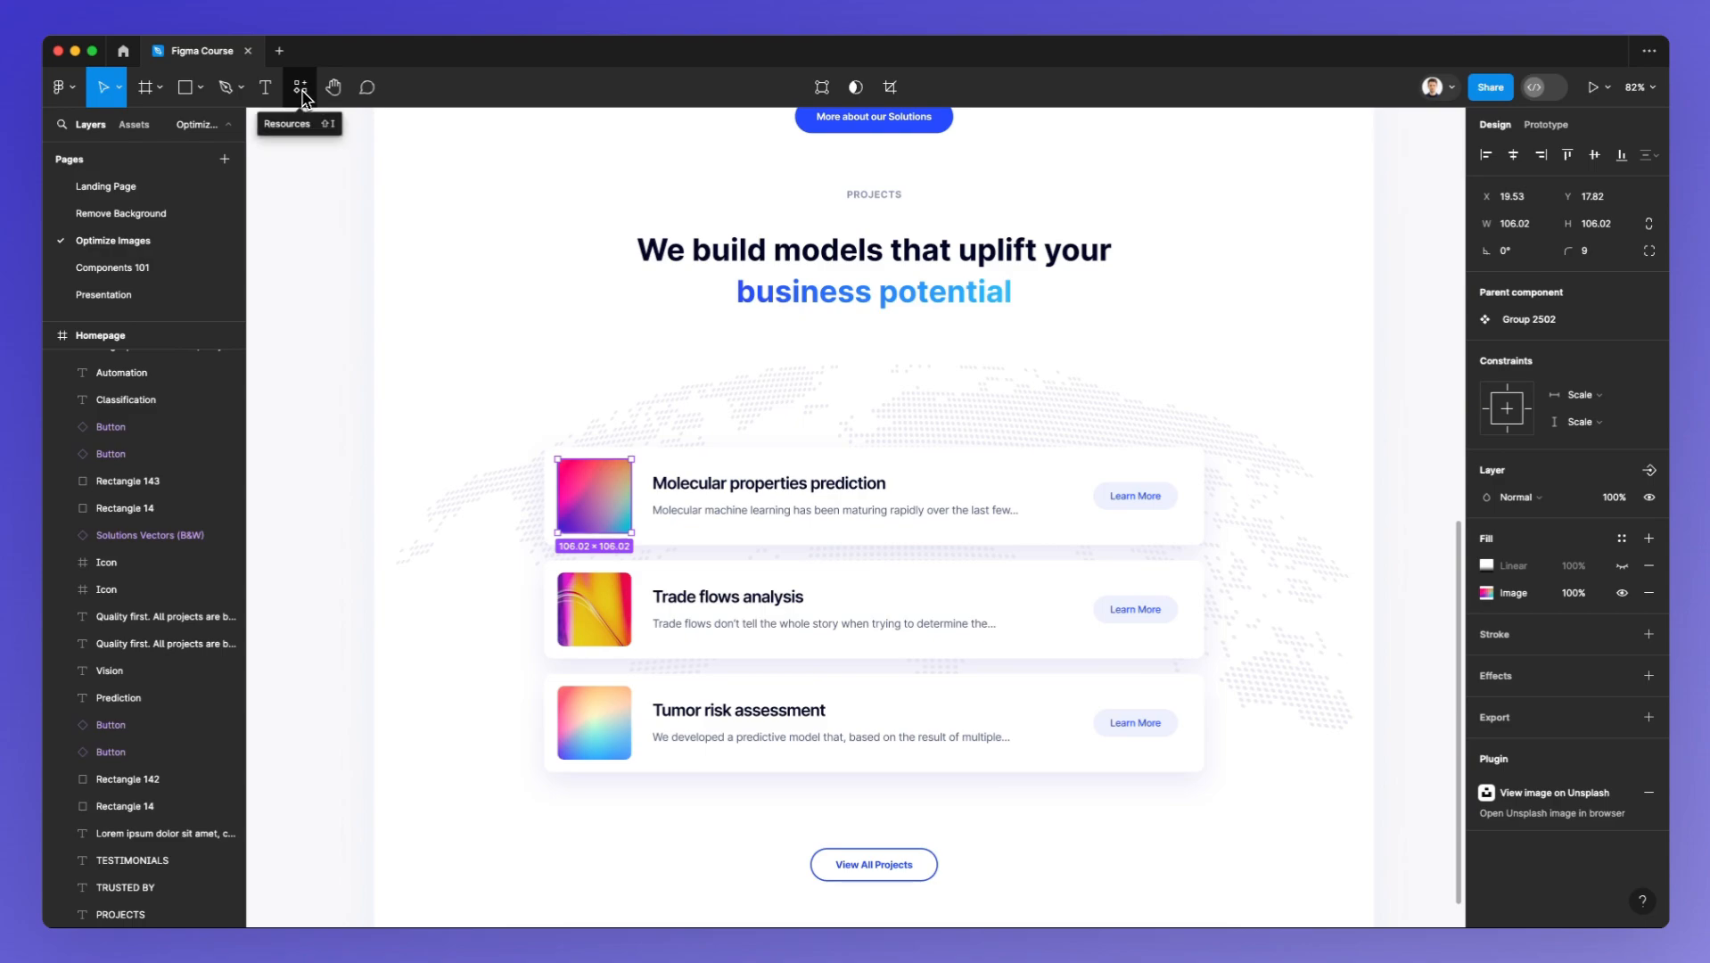
Launch the WebP Exporter plugin from the Resources plugins list
left_click(300, 88)
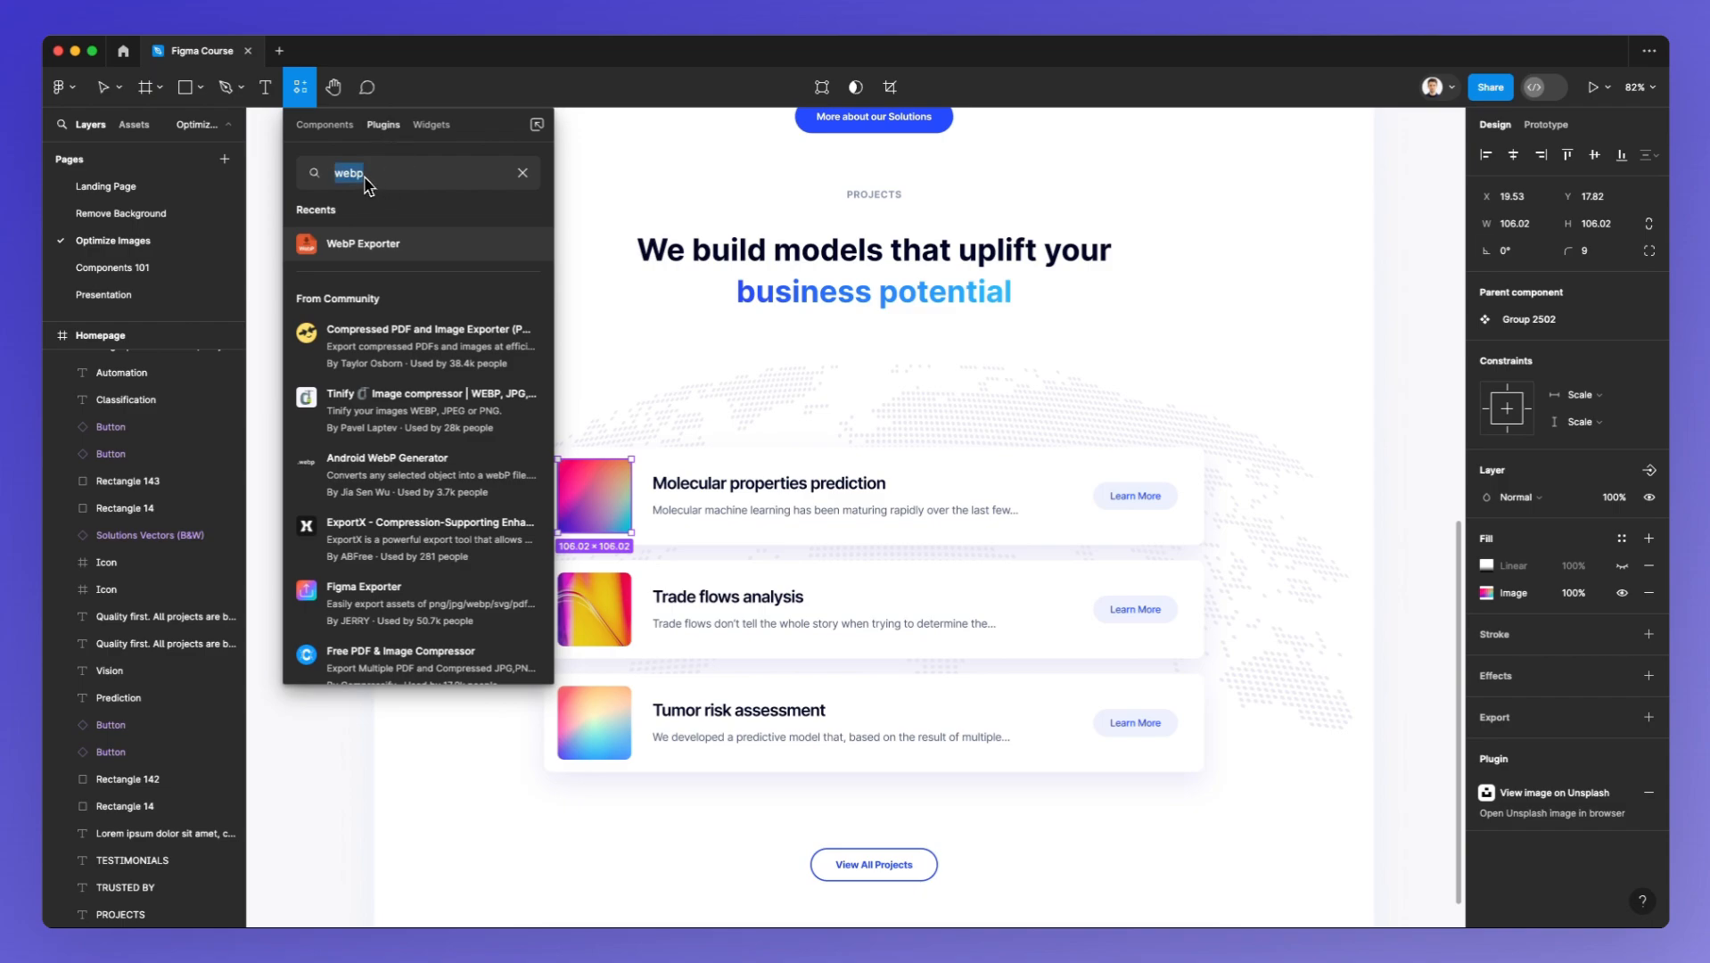
left_click(362, 242)
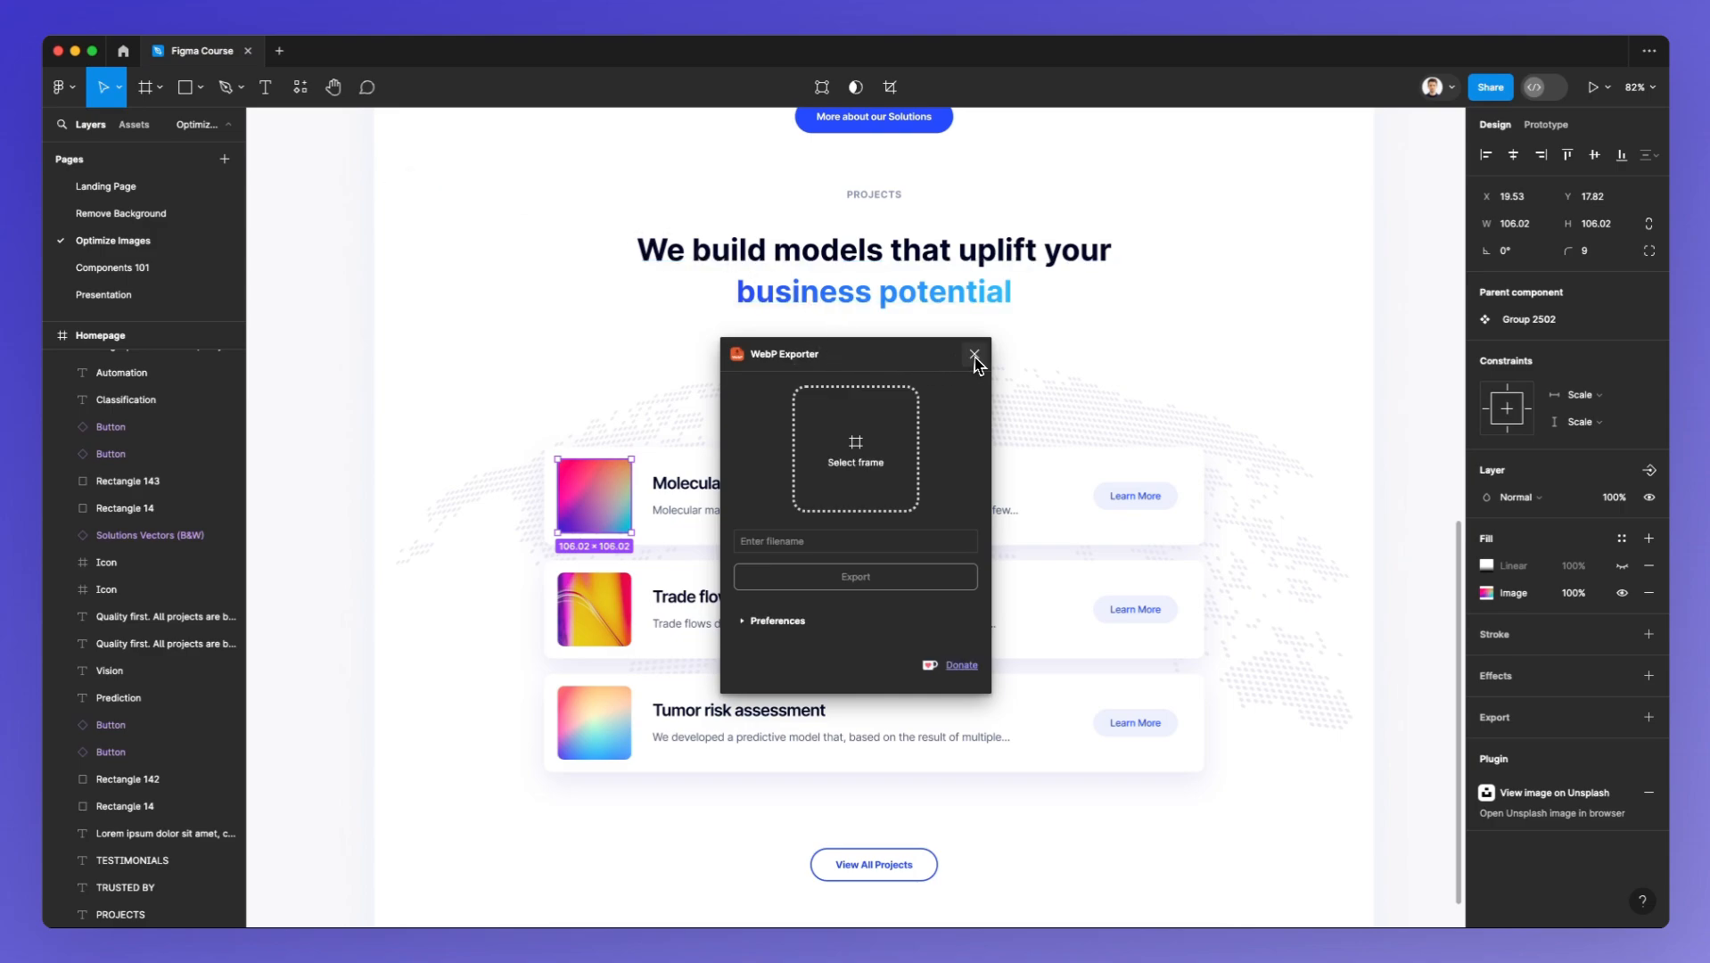
mouse_move(784, 371)
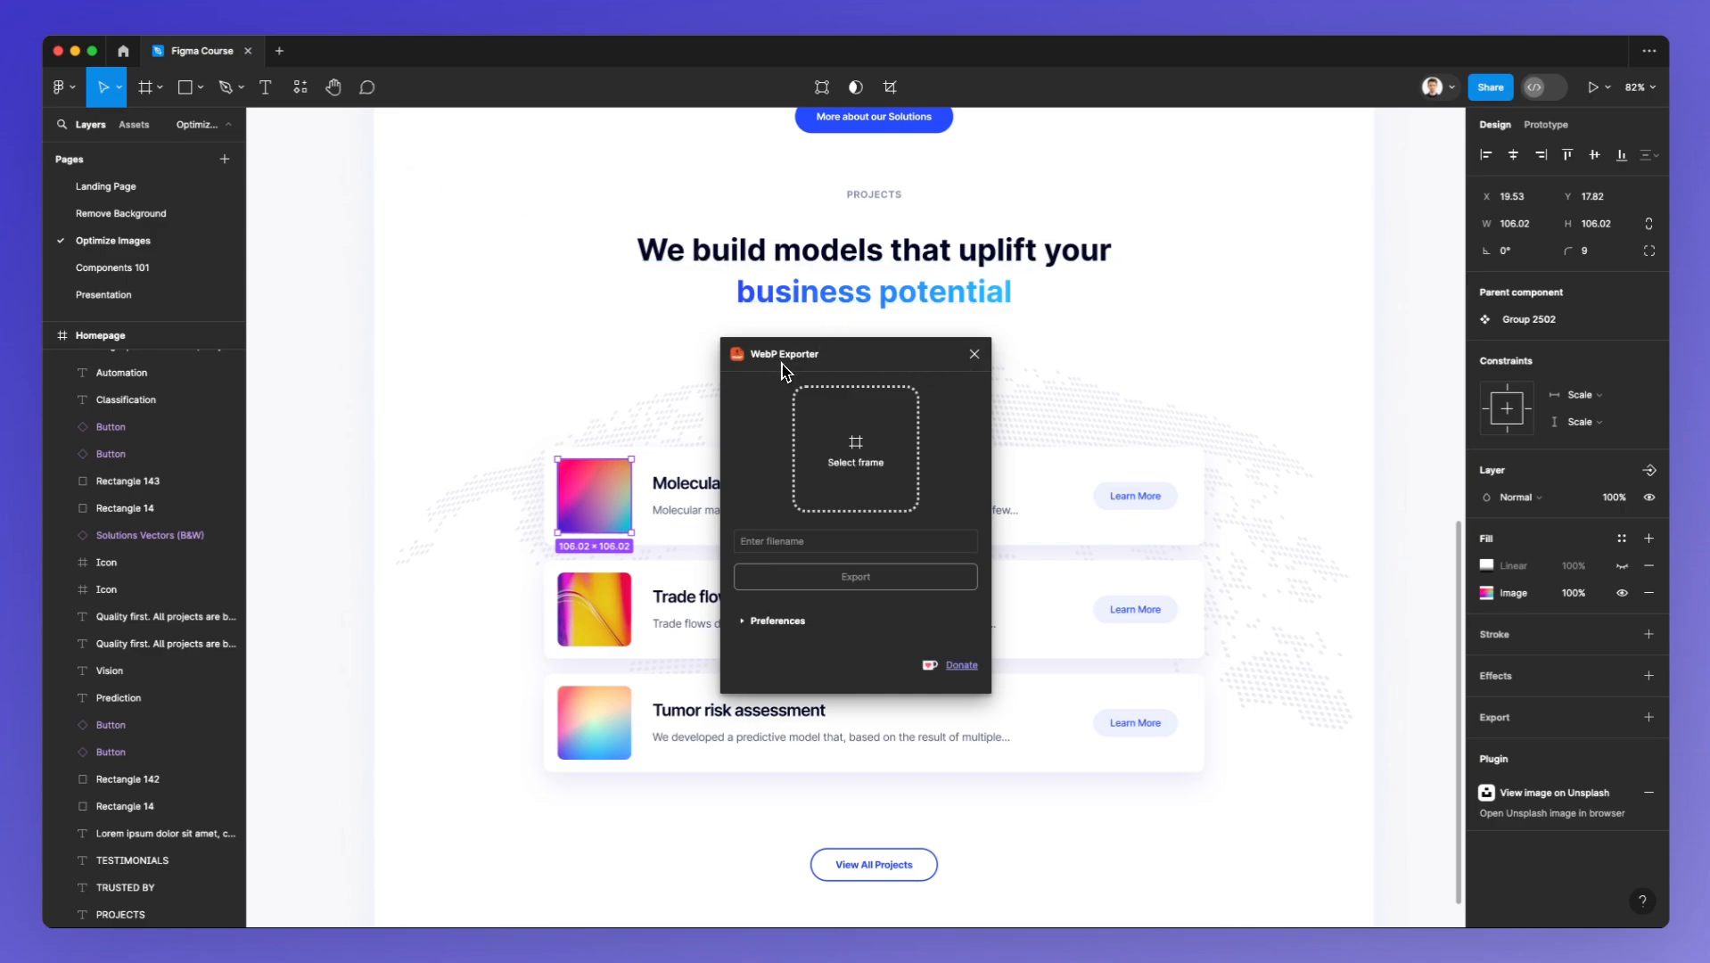
mouse_move(760, 394)
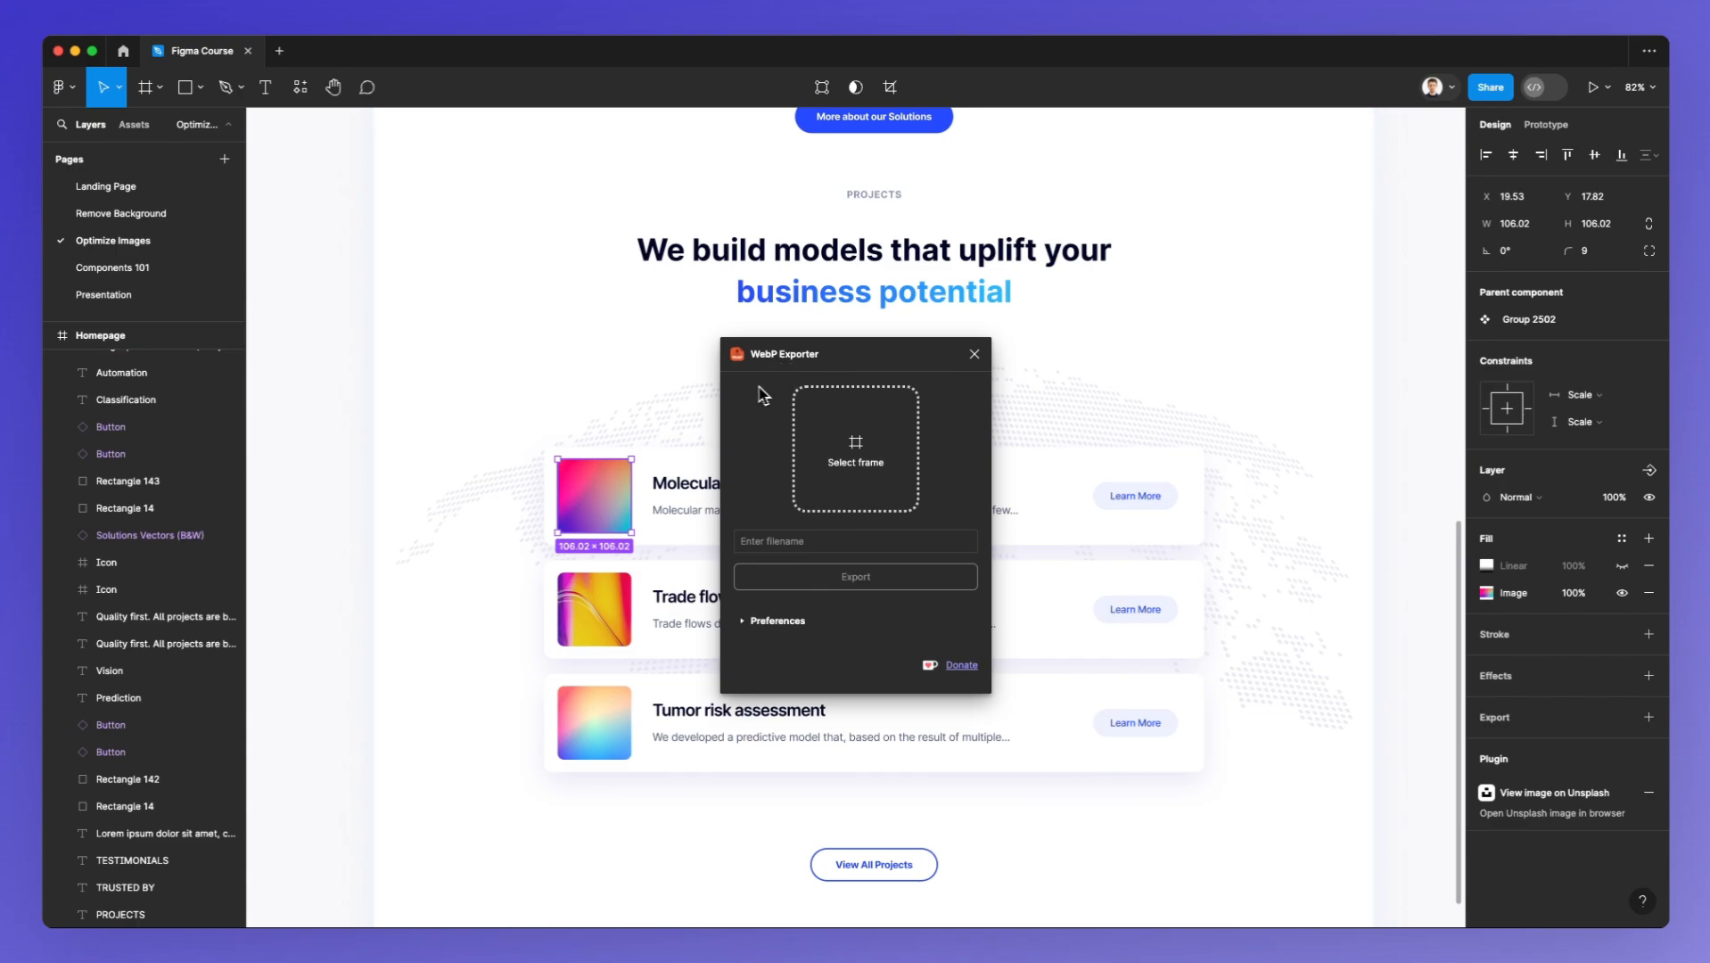
mouse_move(790, 371)
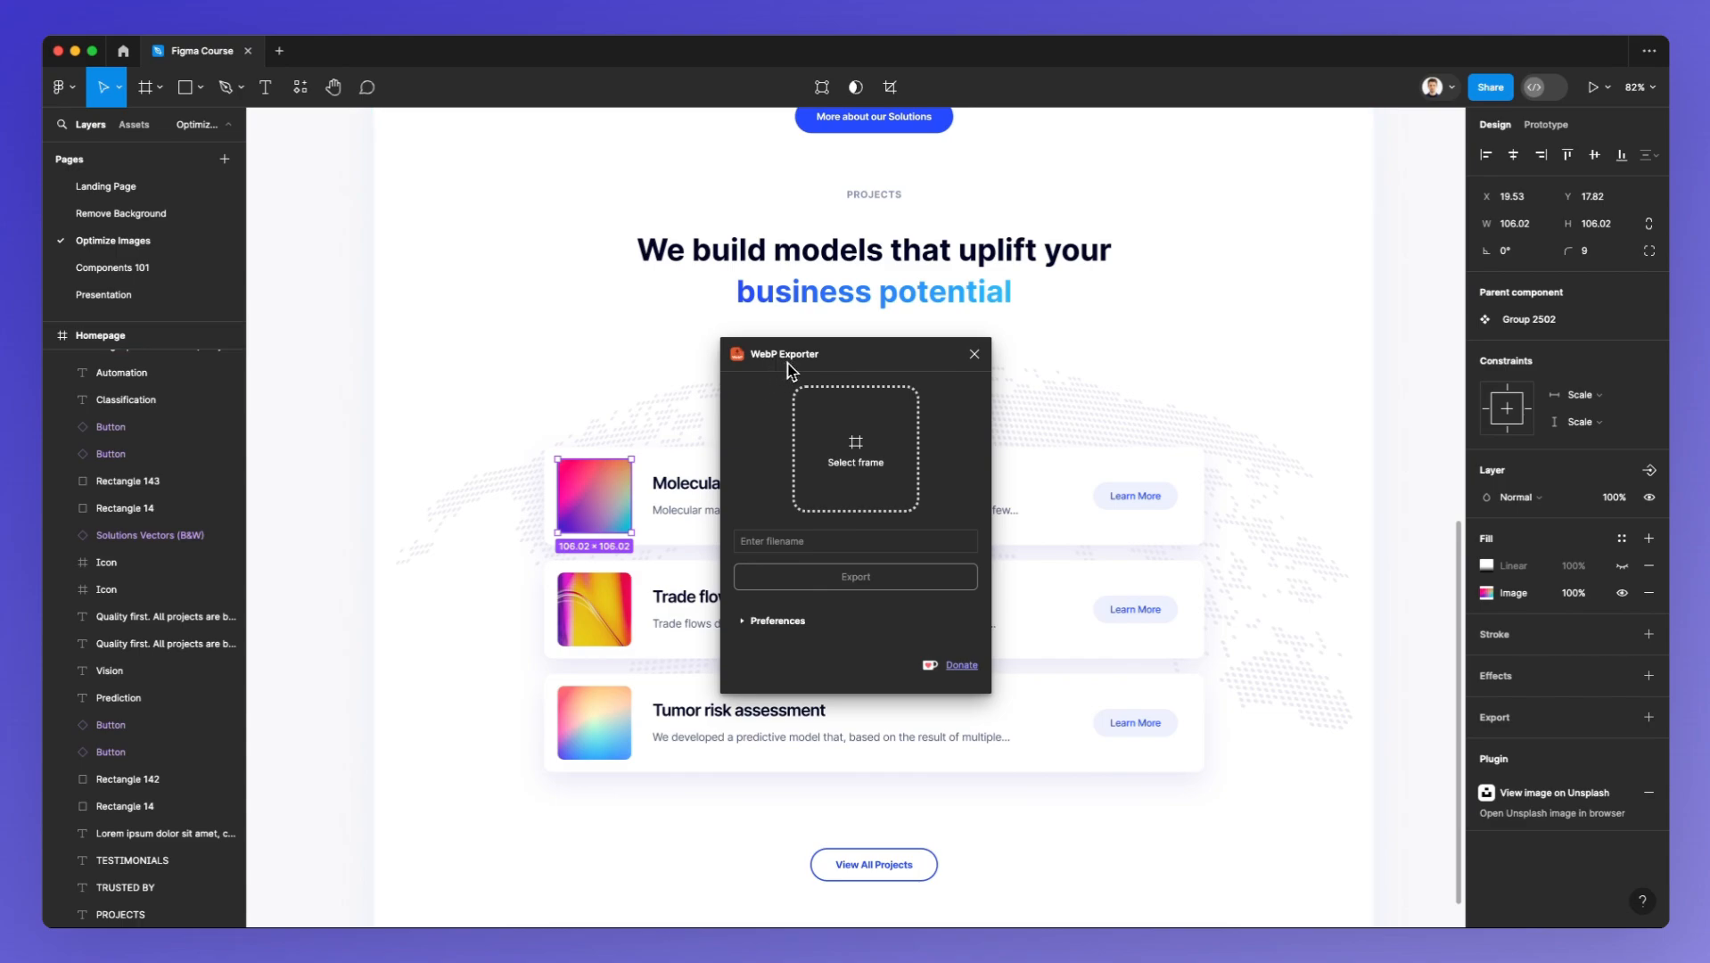
mouse_move(650, 546)
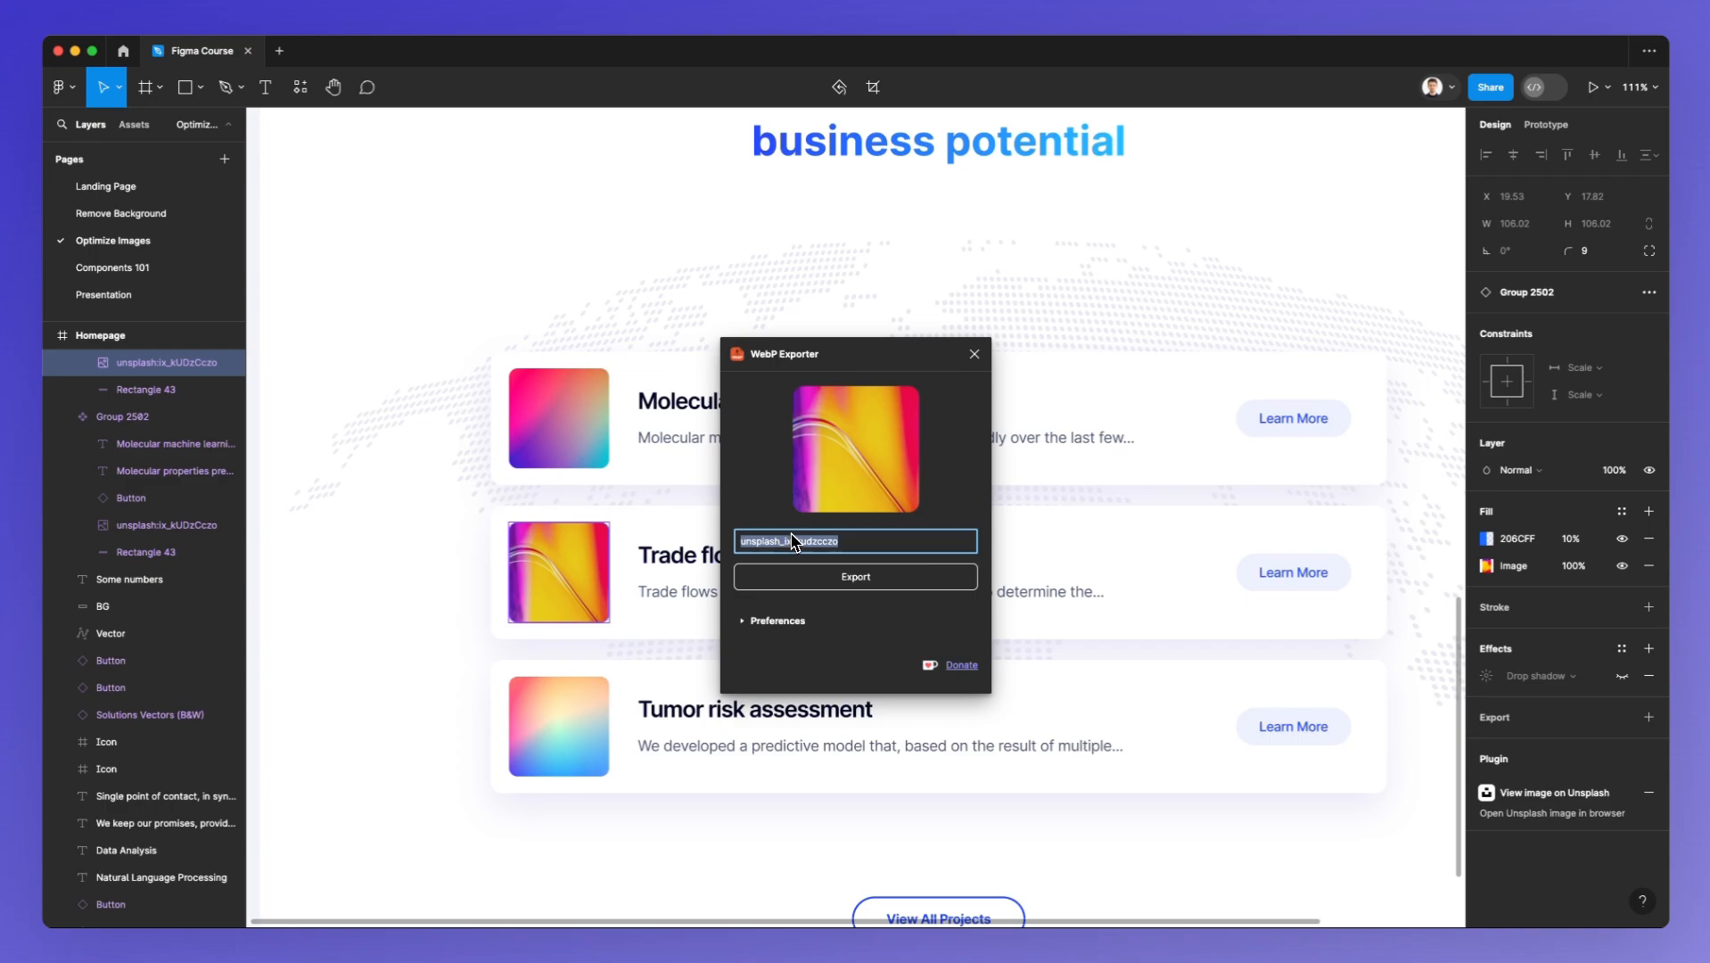
Name the export file Gradient 2 and reveal the plugin's export preferences
type("Gradient 2")
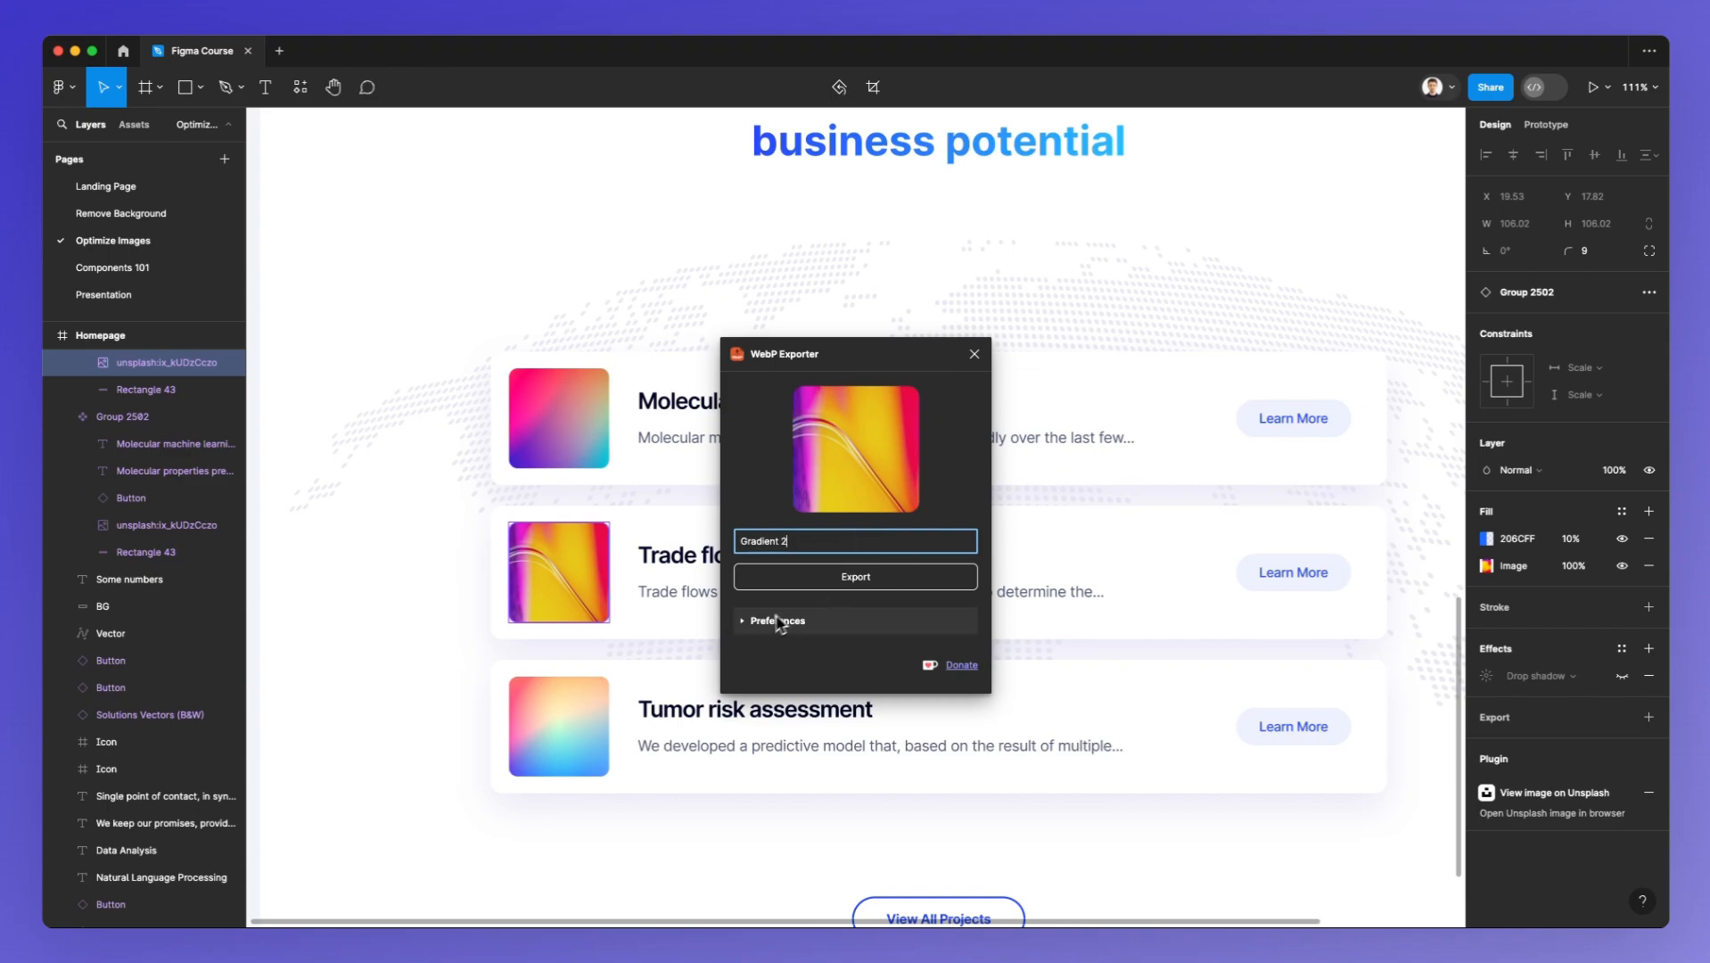
mouse_move(756, 635)
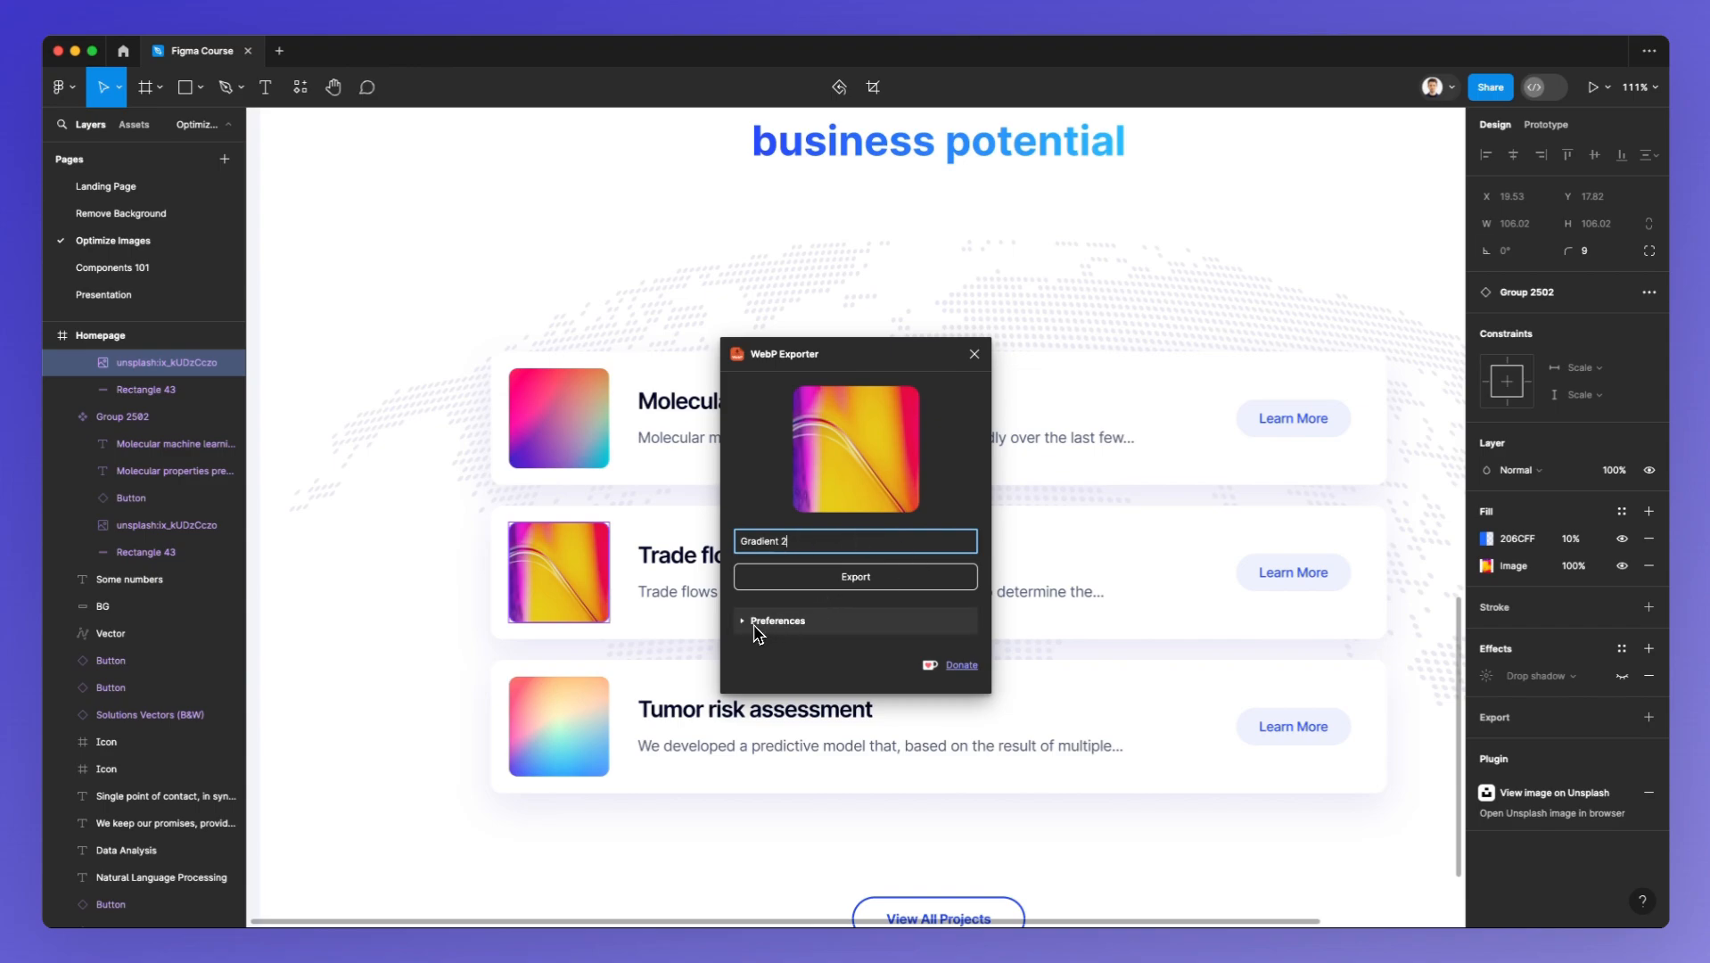
left_click(776, 620)
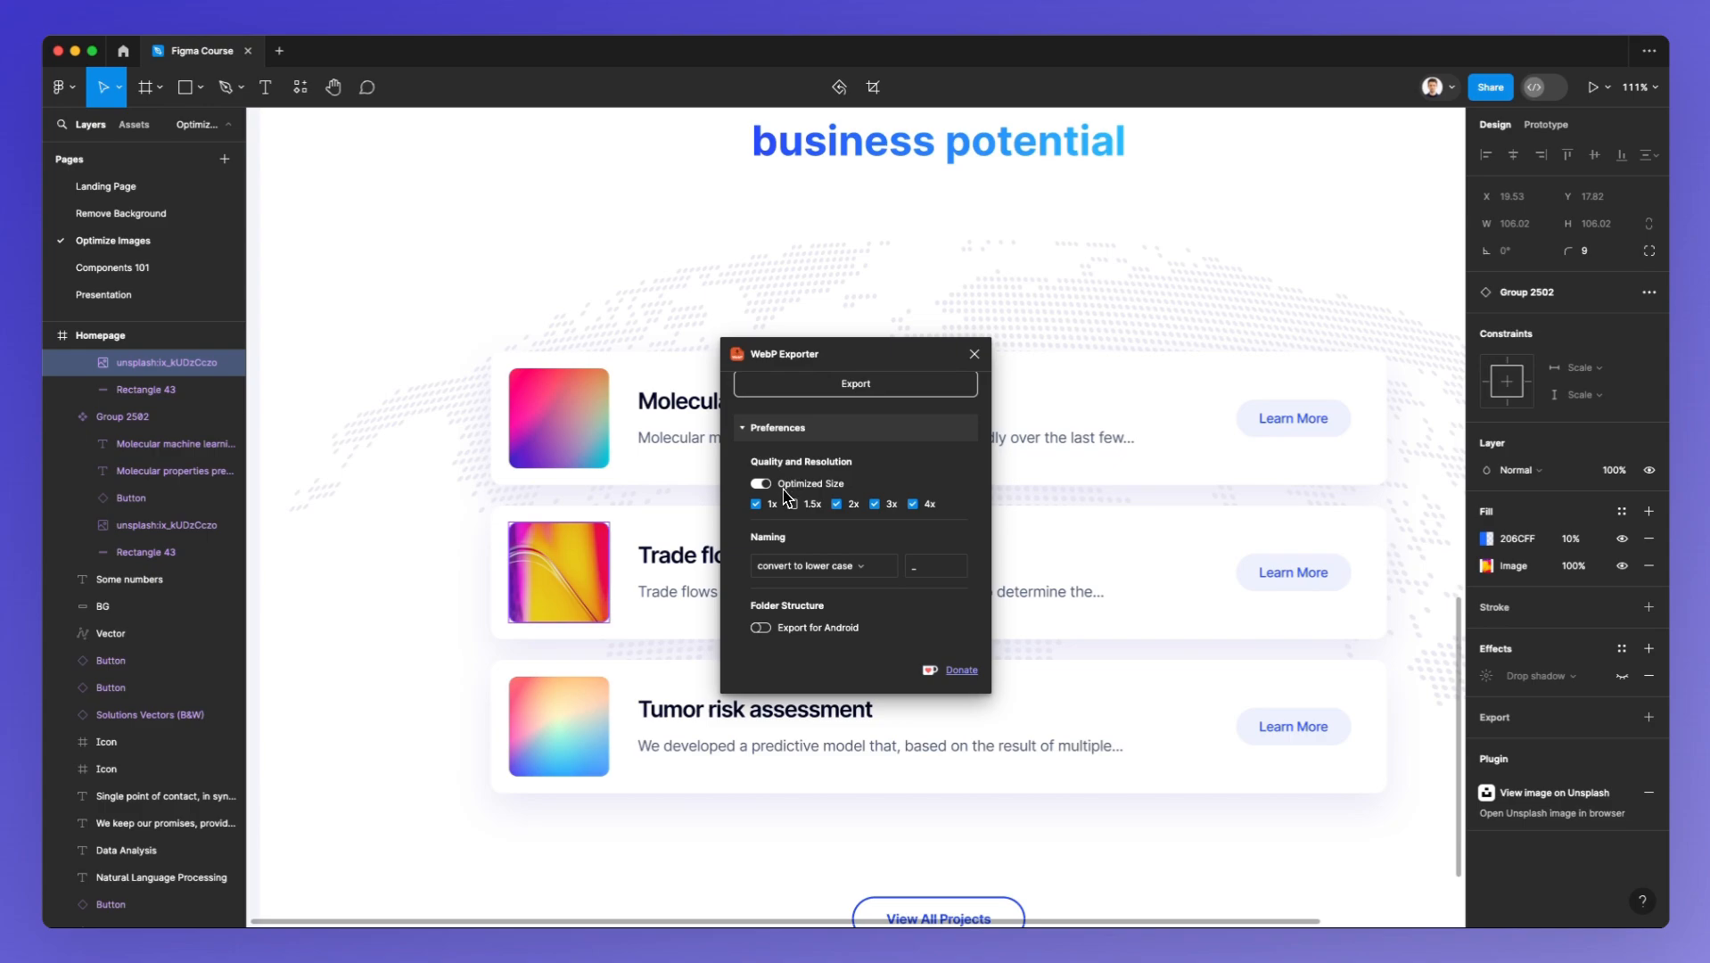
Toggle Optimized Size back on and untick the 2x, 3x and 4x scales, leaving only 1x
left_click(792, 505)
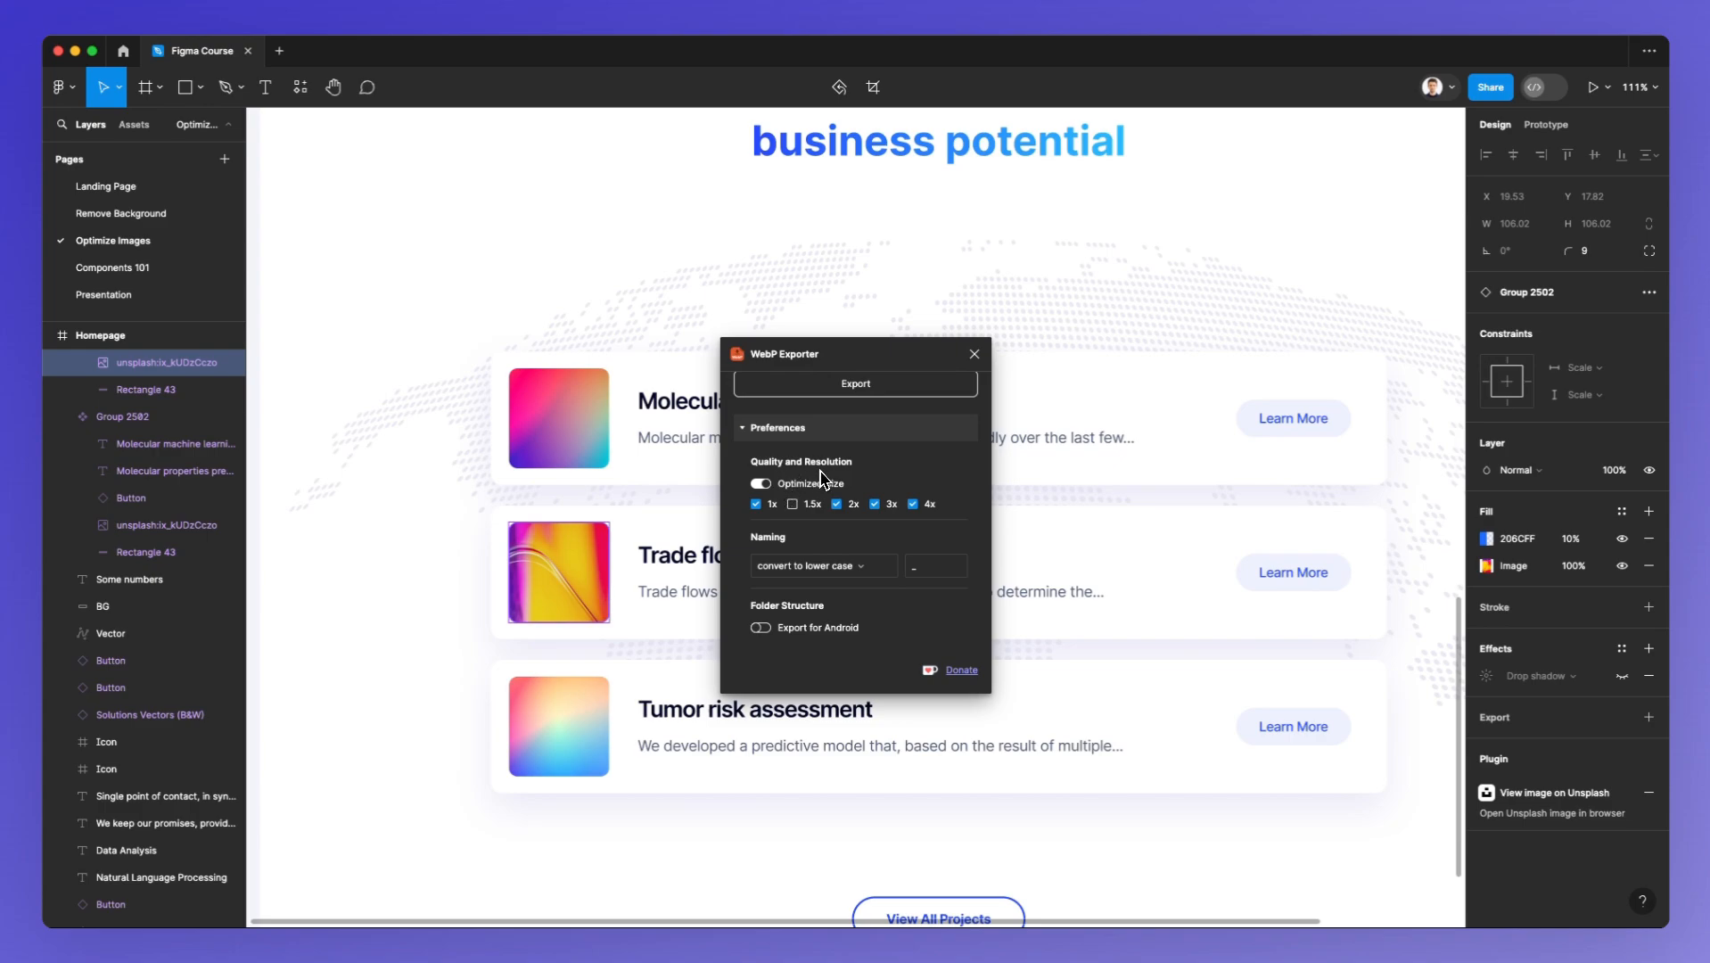
left_click(760, 483)
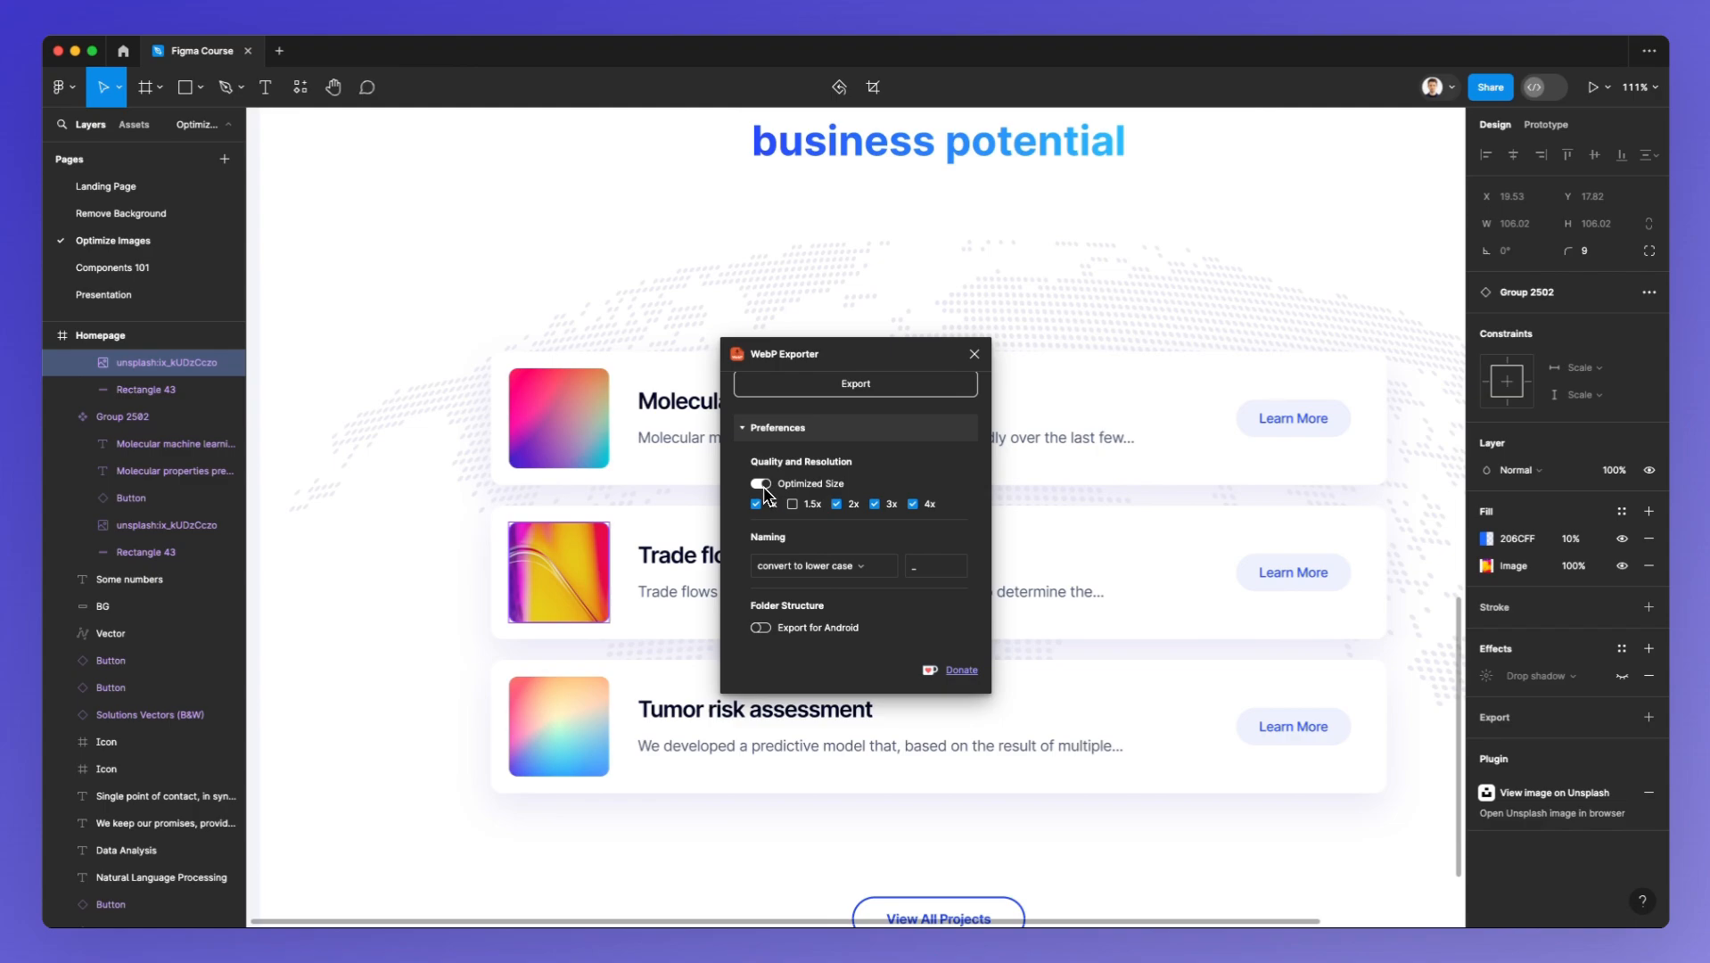
left_click(760, 483)
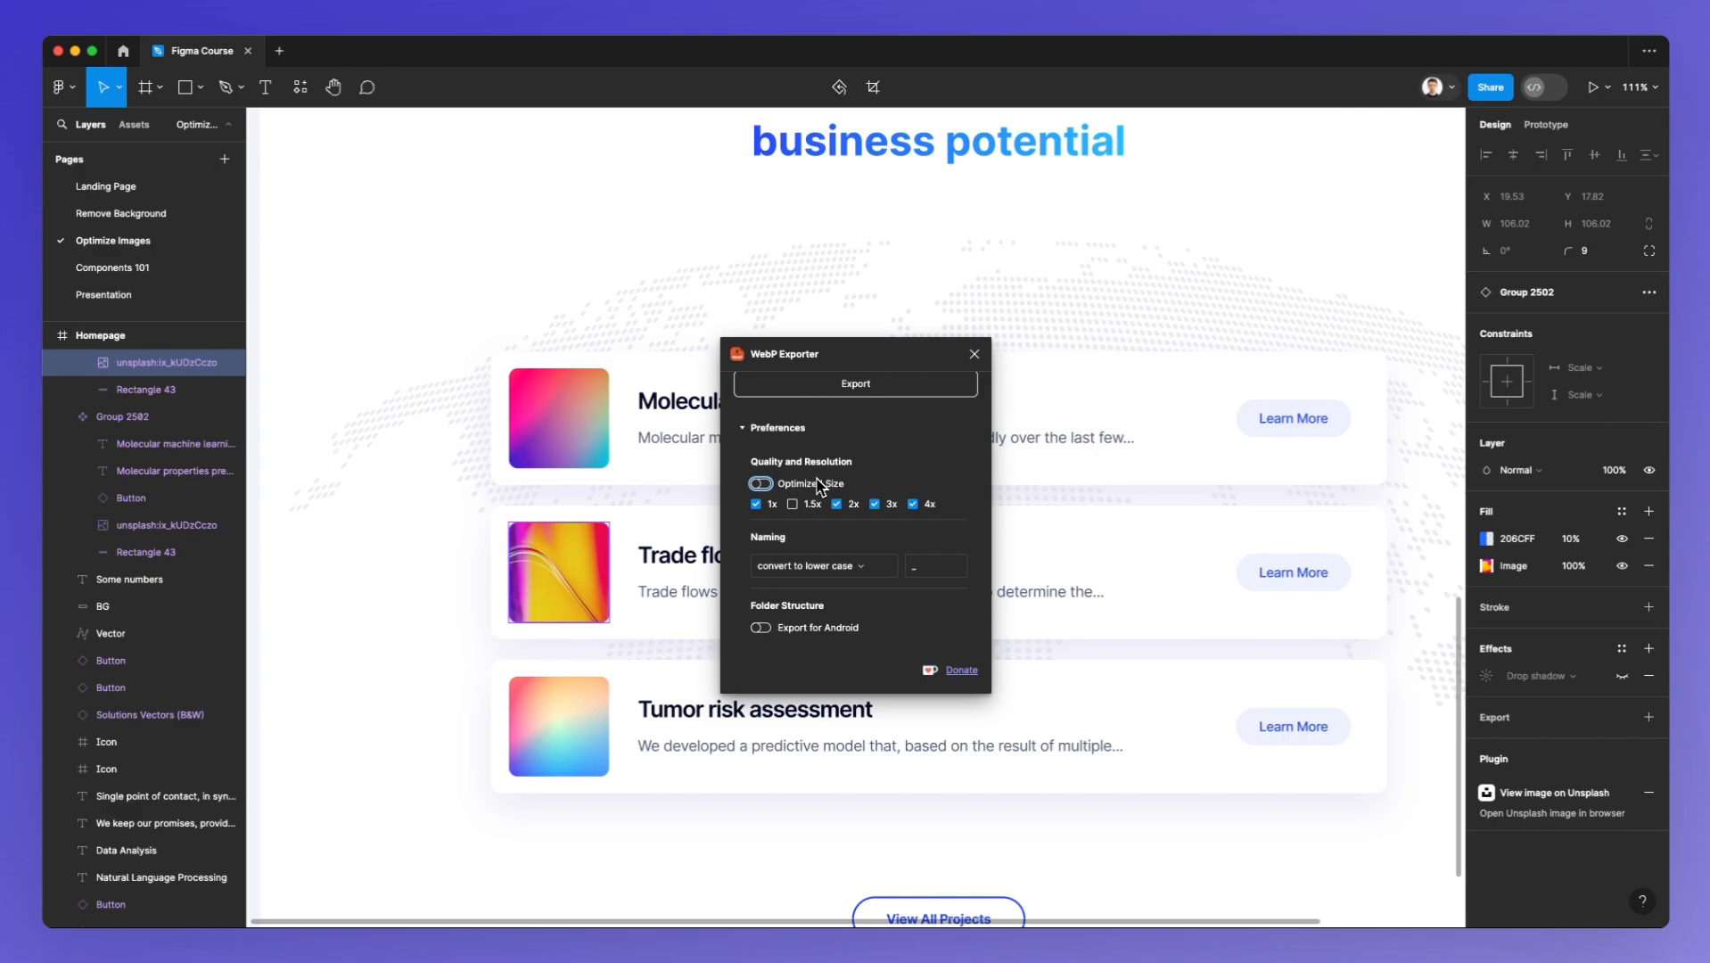
left_click(760, 485)
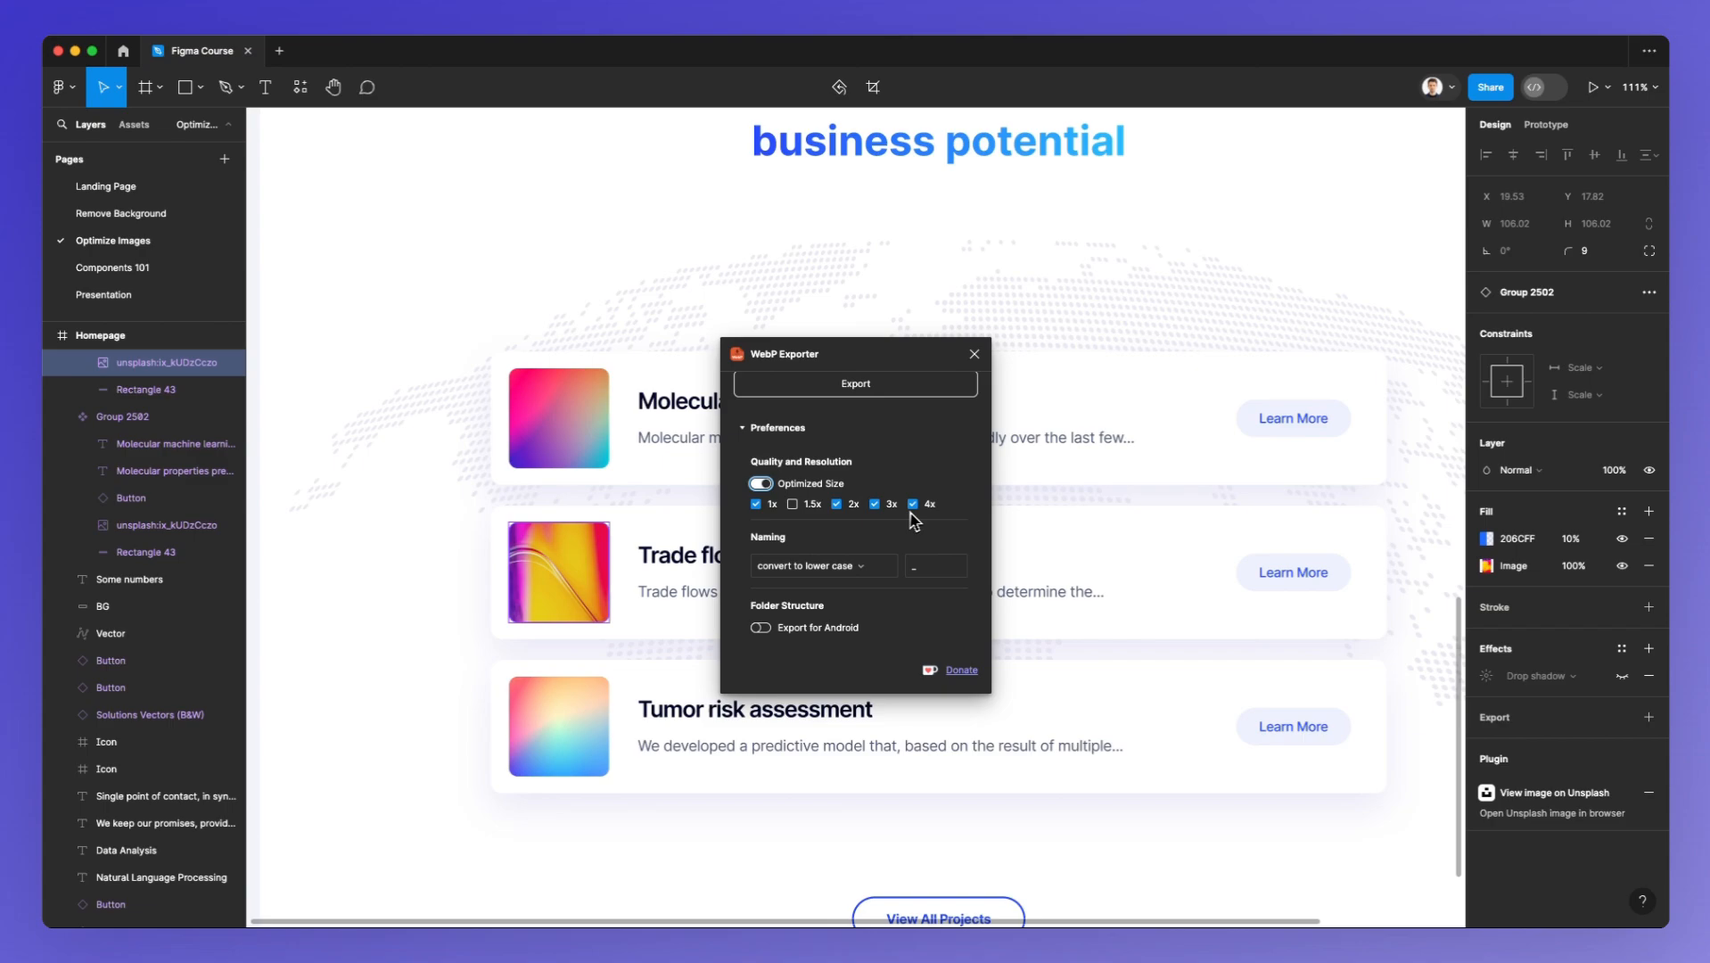
mouse_move(769, 521)
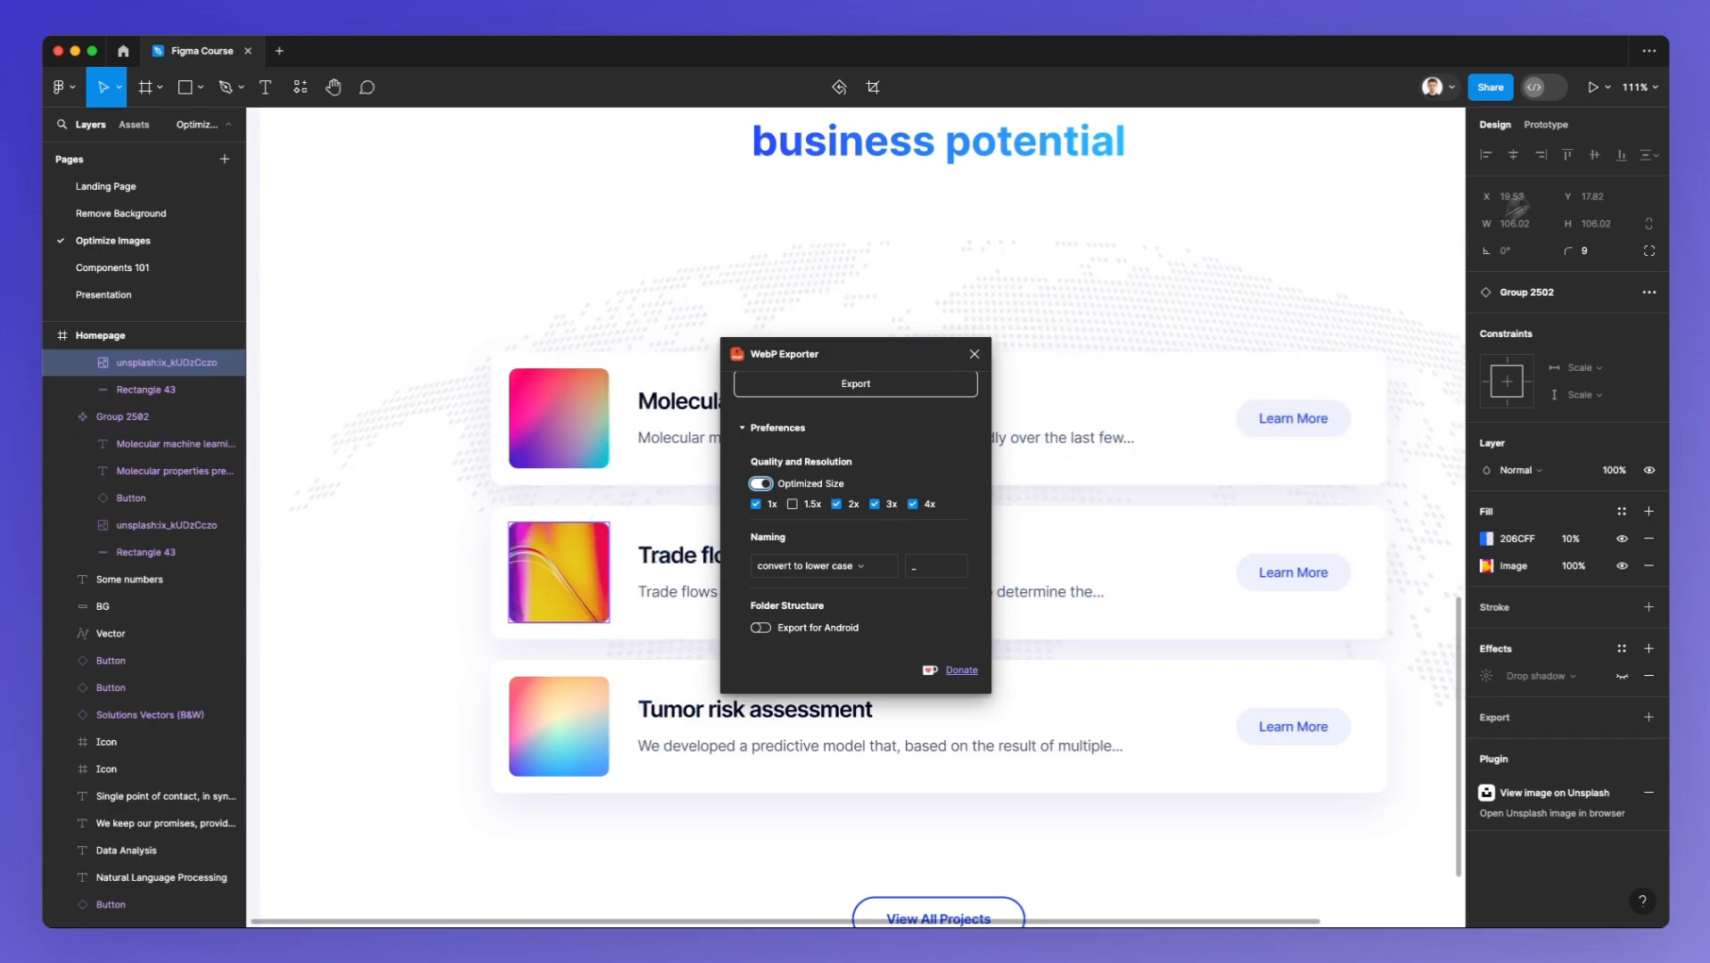
mouse_move(1516, 240)
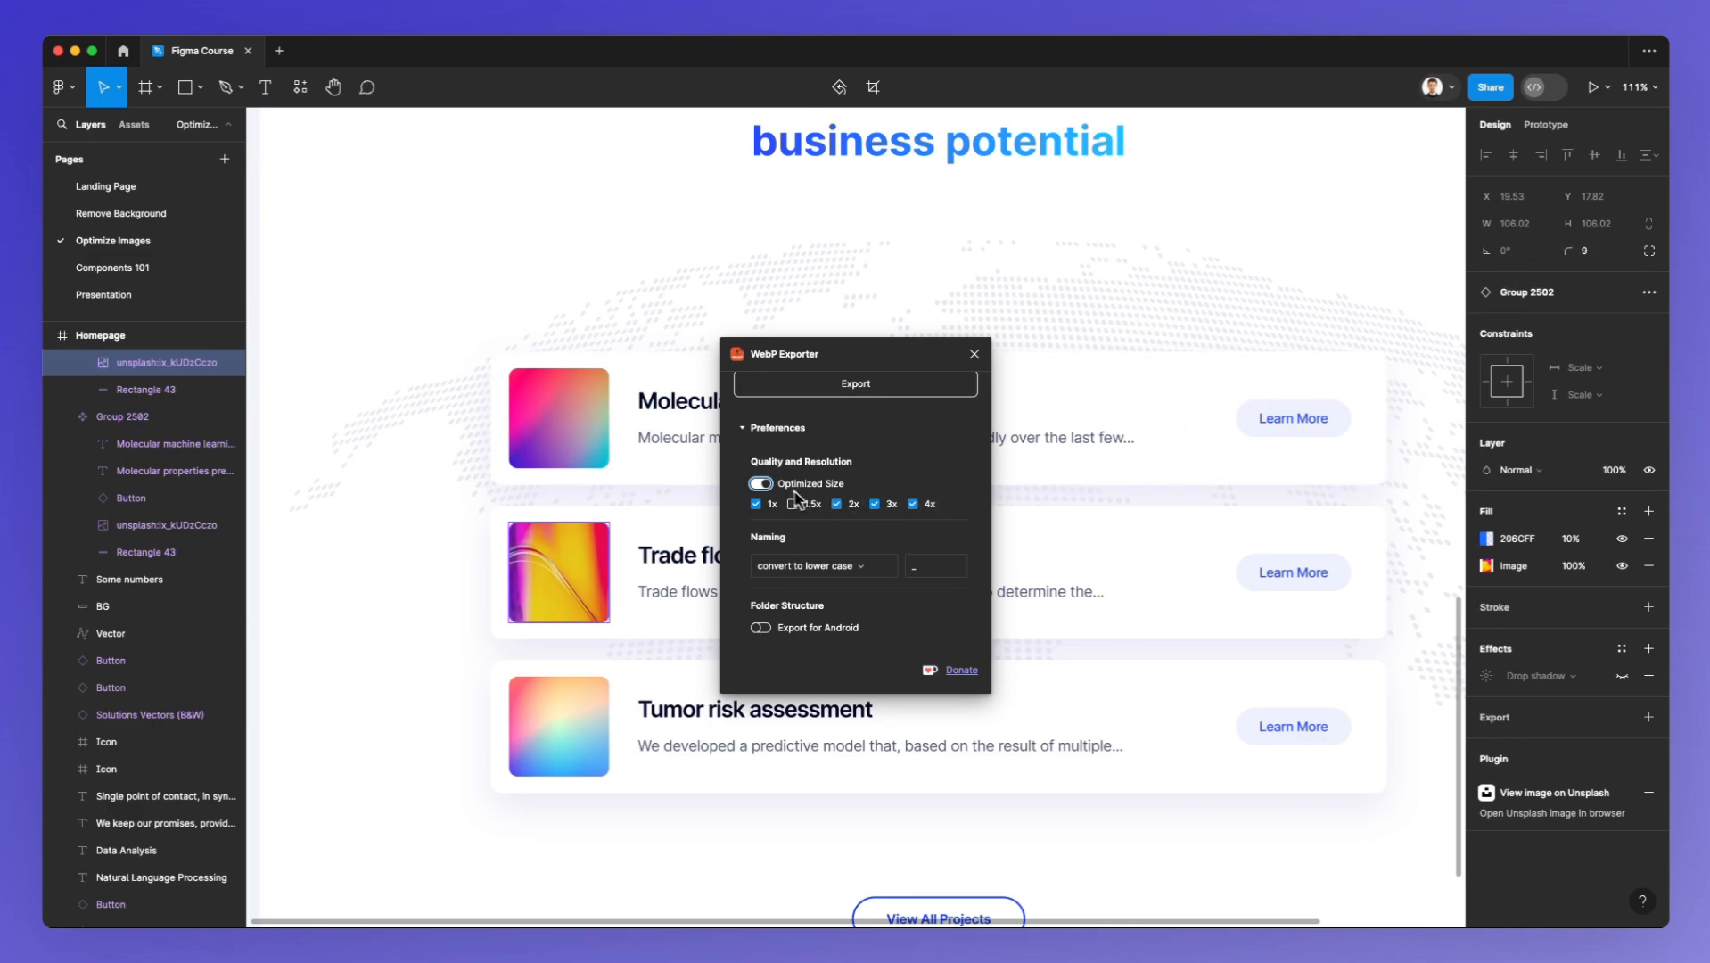
left_click(793, 504)
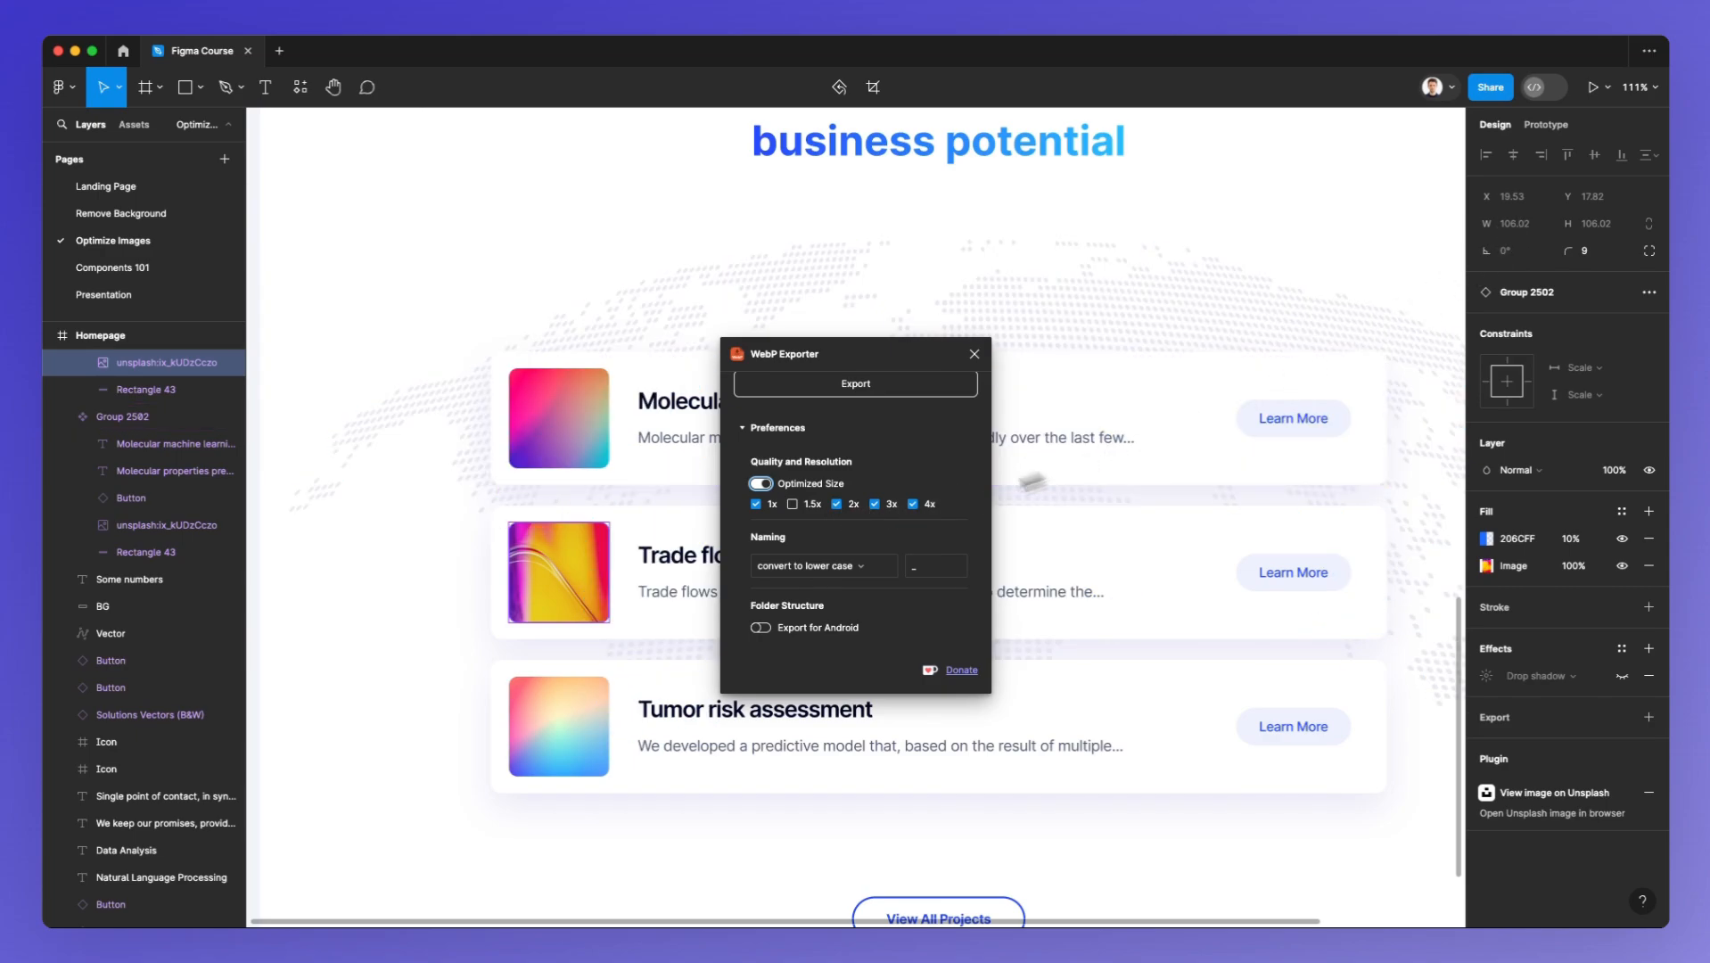
mouse_move(947, 478)
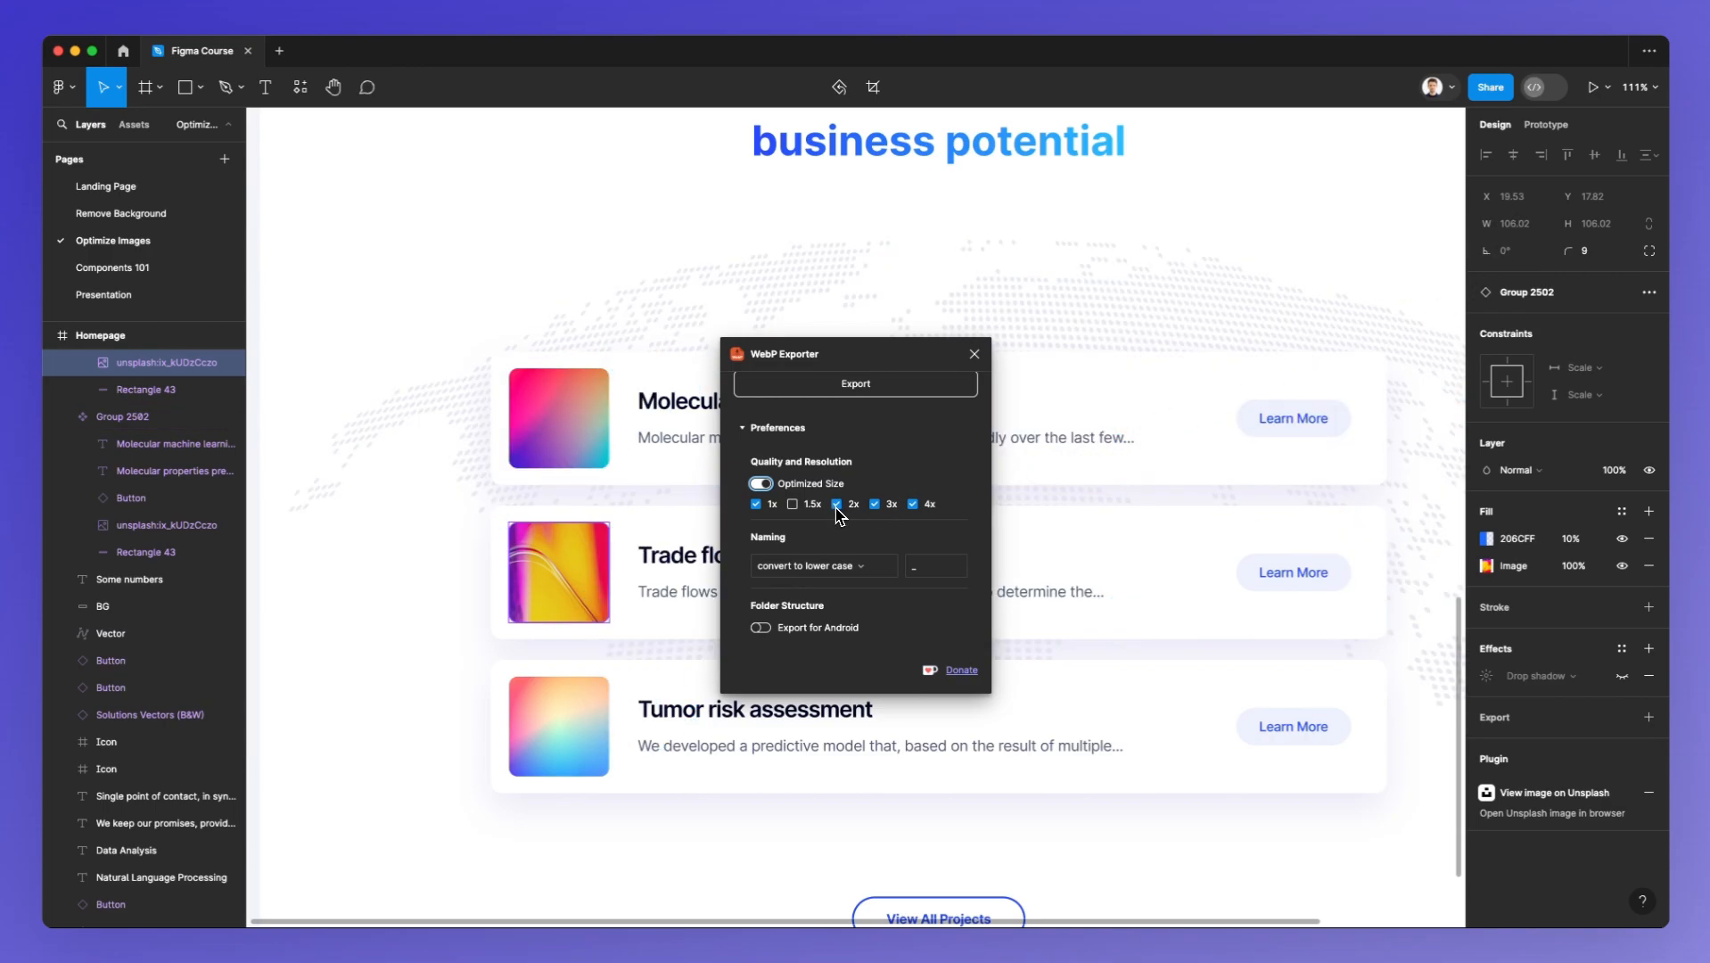
left_click(838, 502)
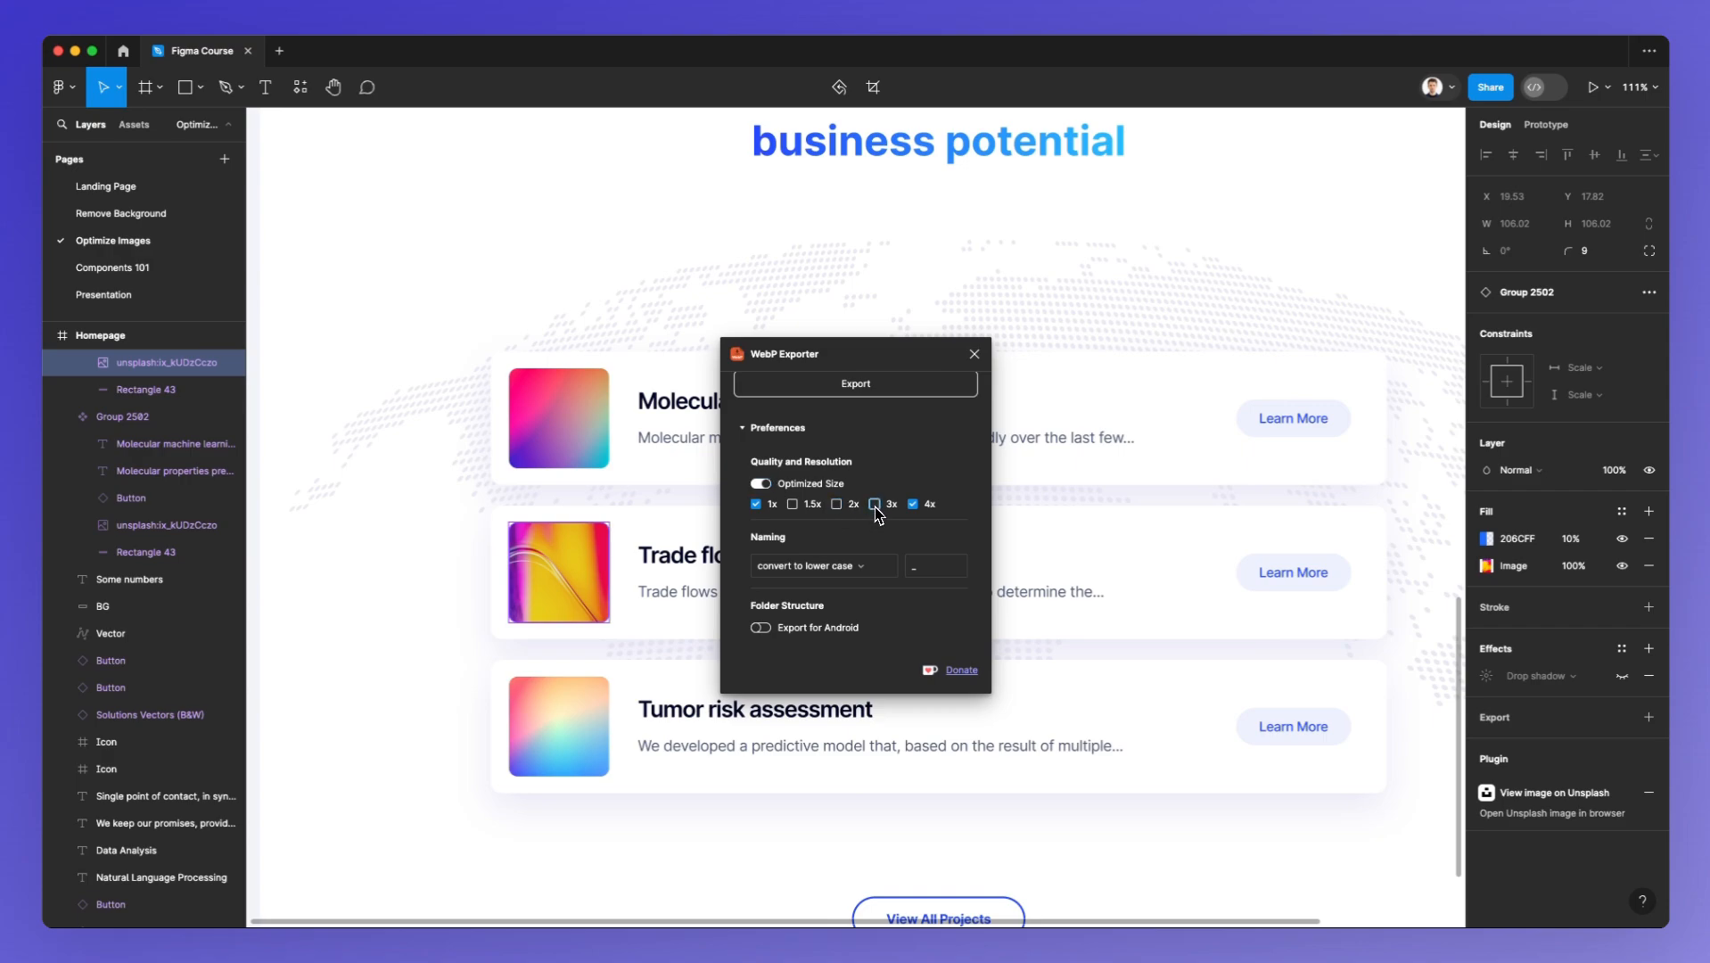
left_click(914, 503)
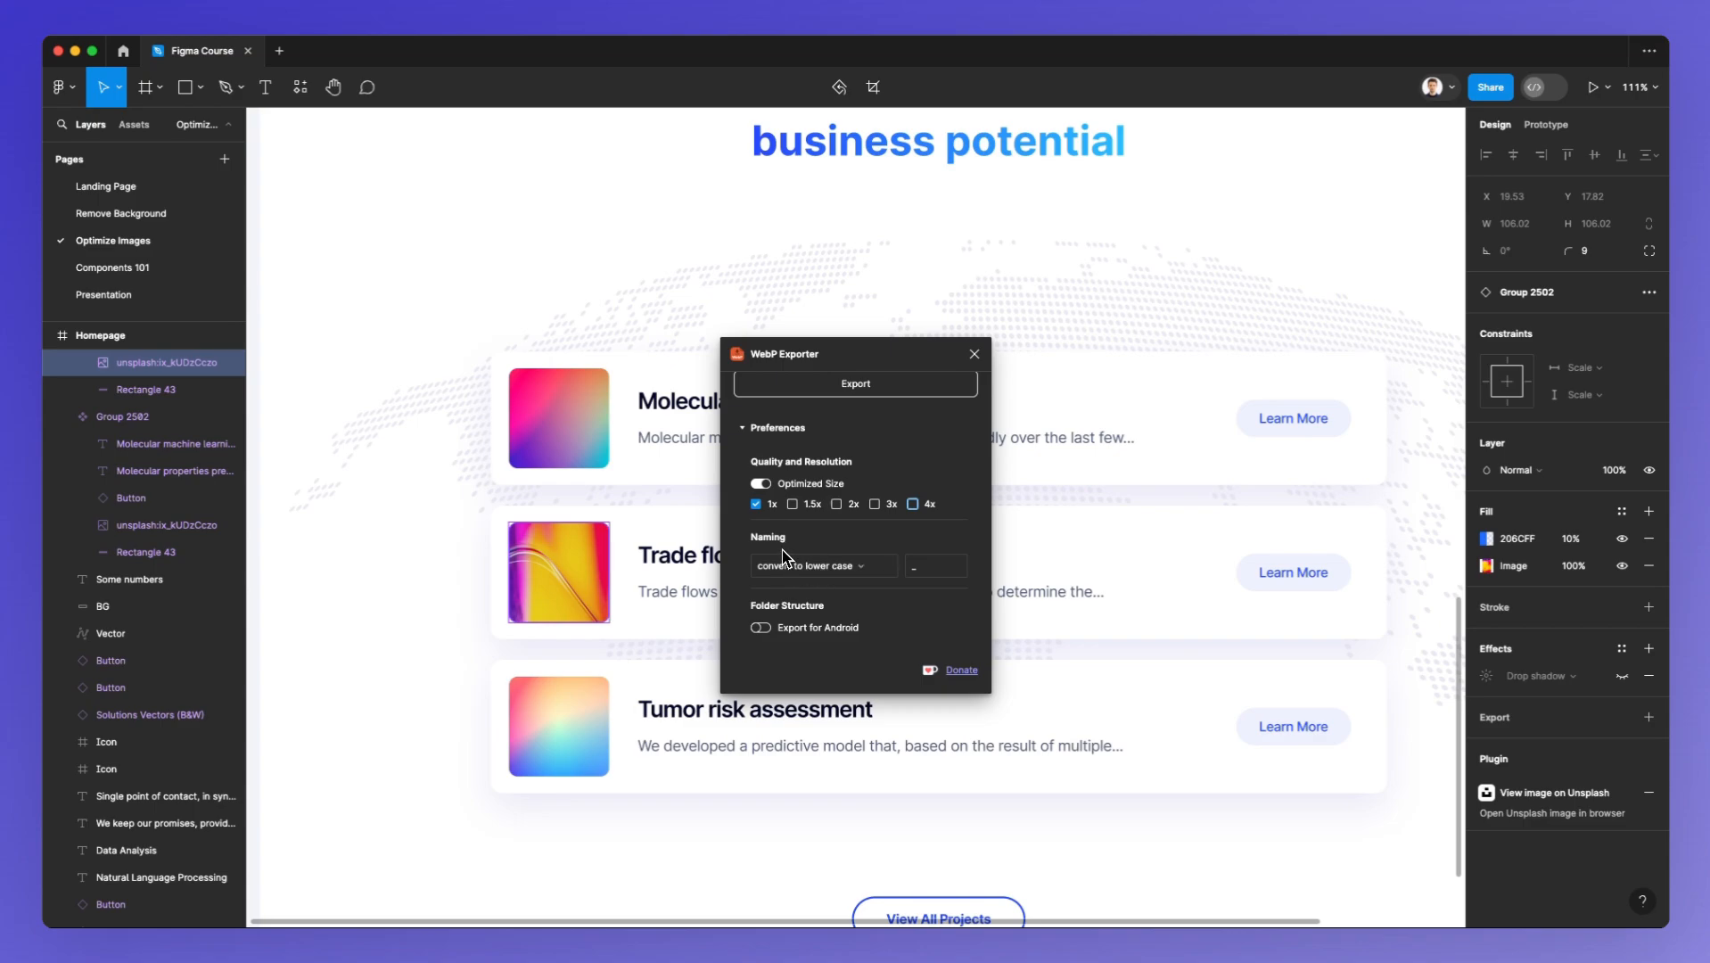
mouse_move(804, 567)
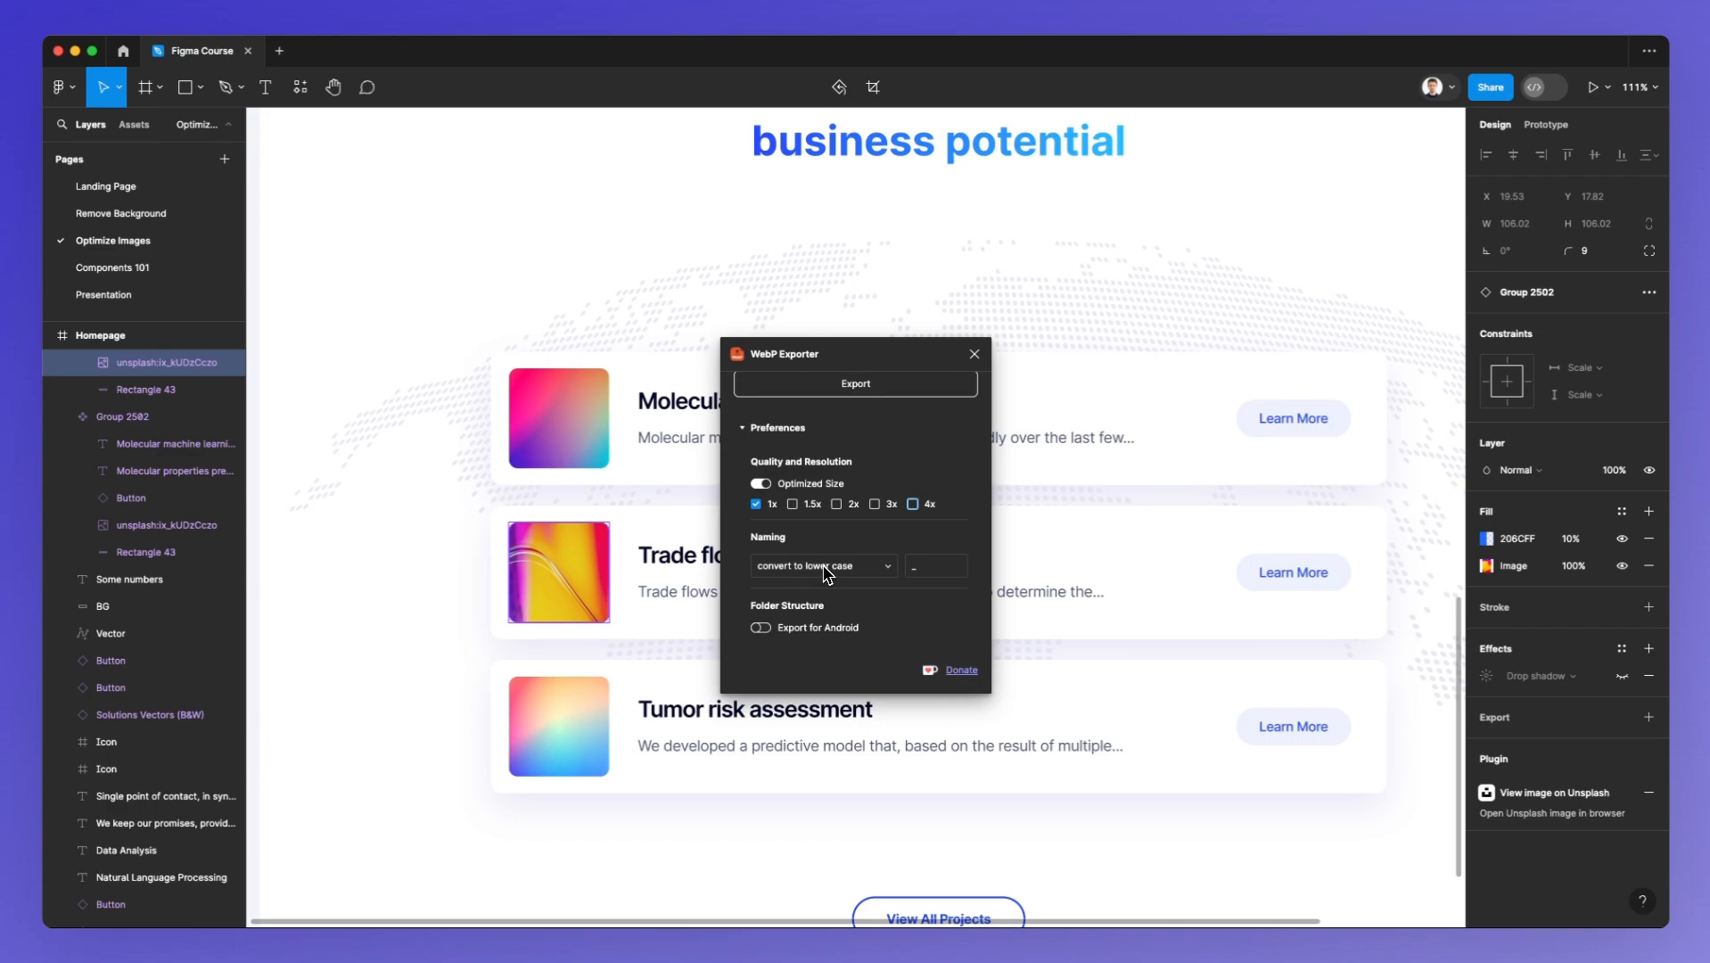
mouse_move(794, 585)
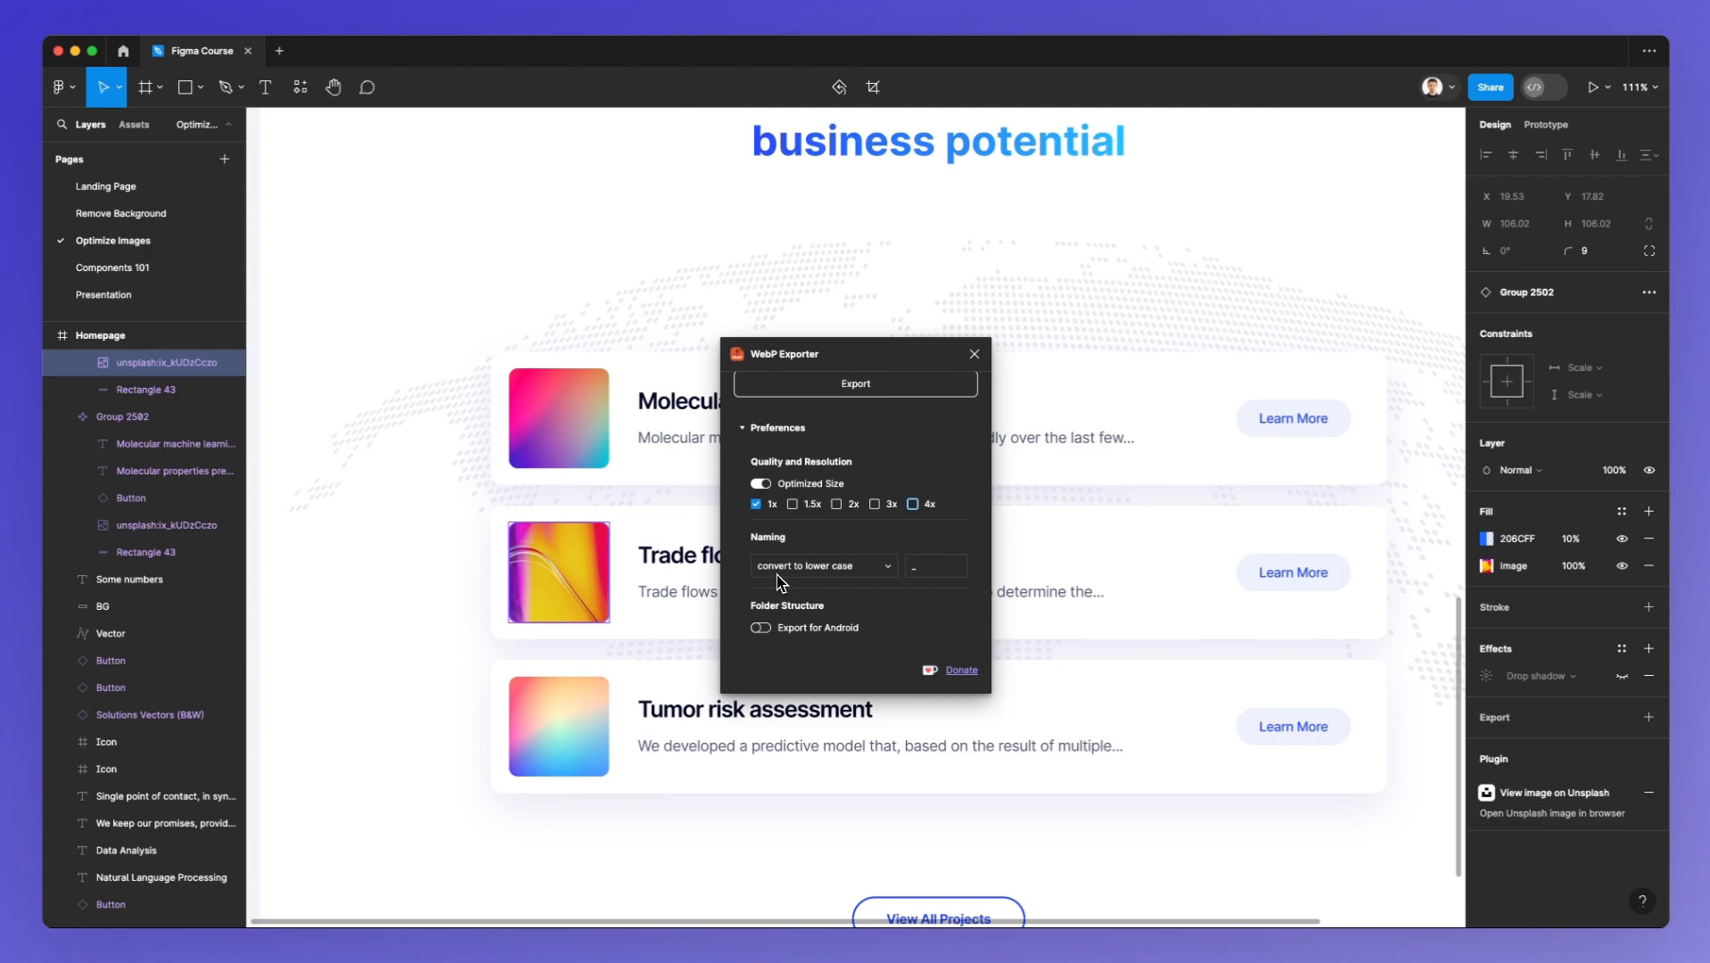
mouse_move(802, 585)
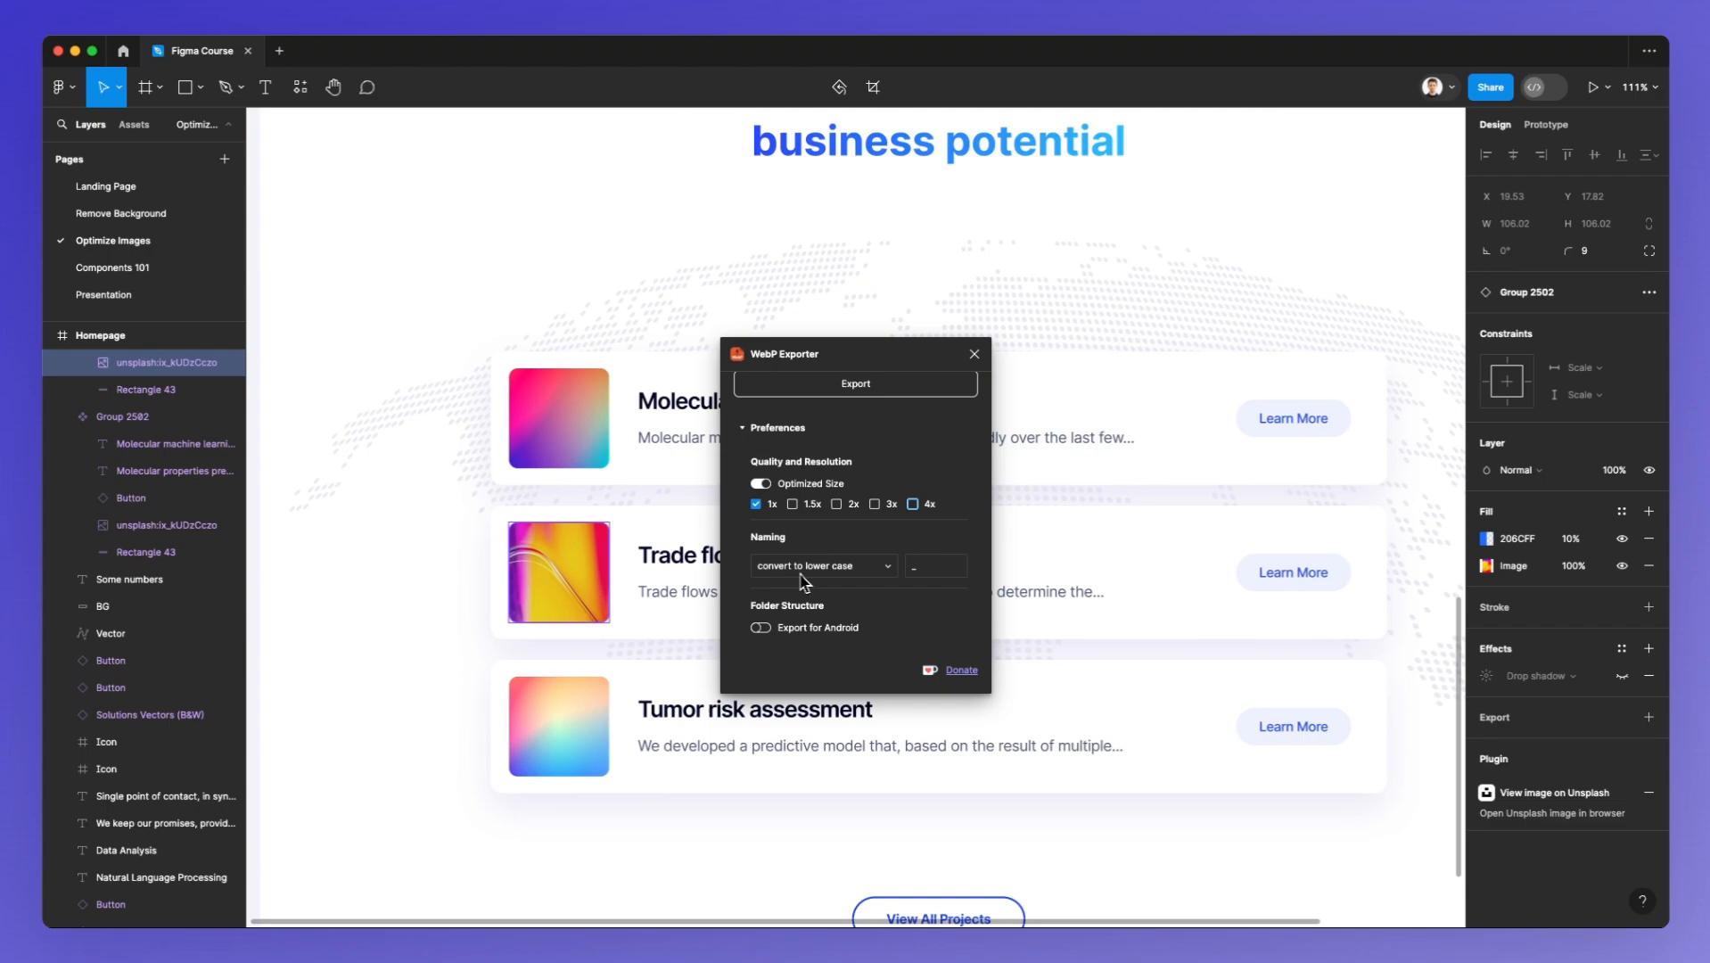
Keep 'convert to lower case' naming and the underscore separator in the plugin settings
left_click(822, 565)
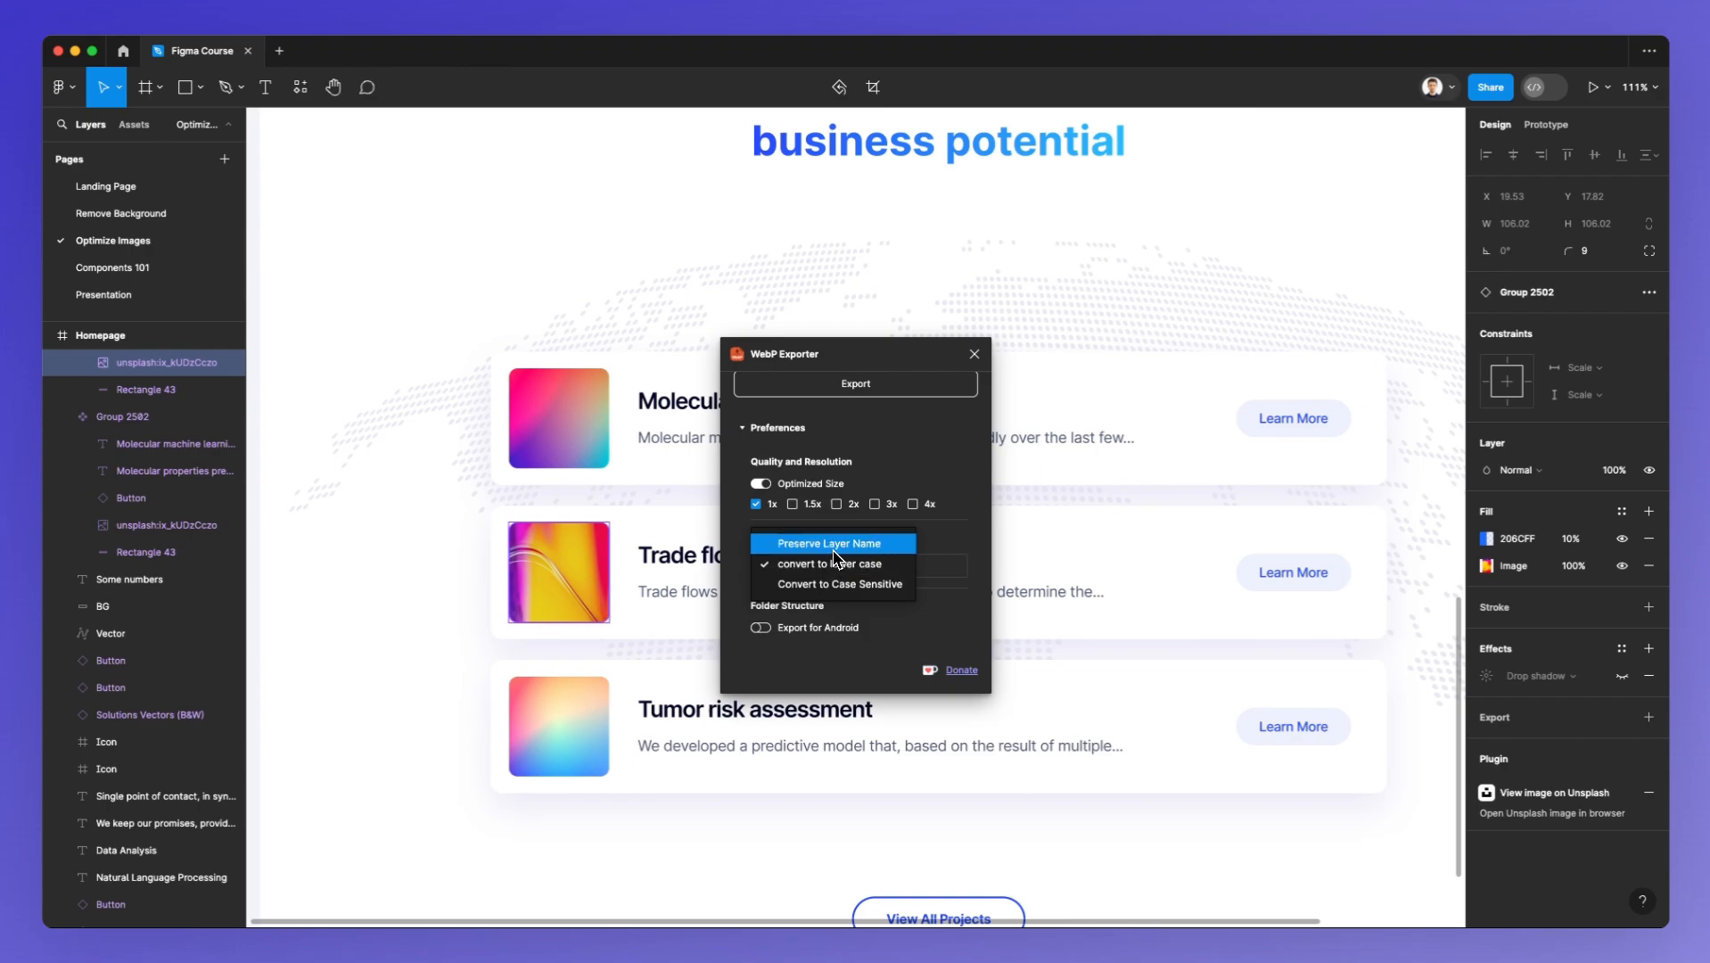
mouse_move(846, 599)
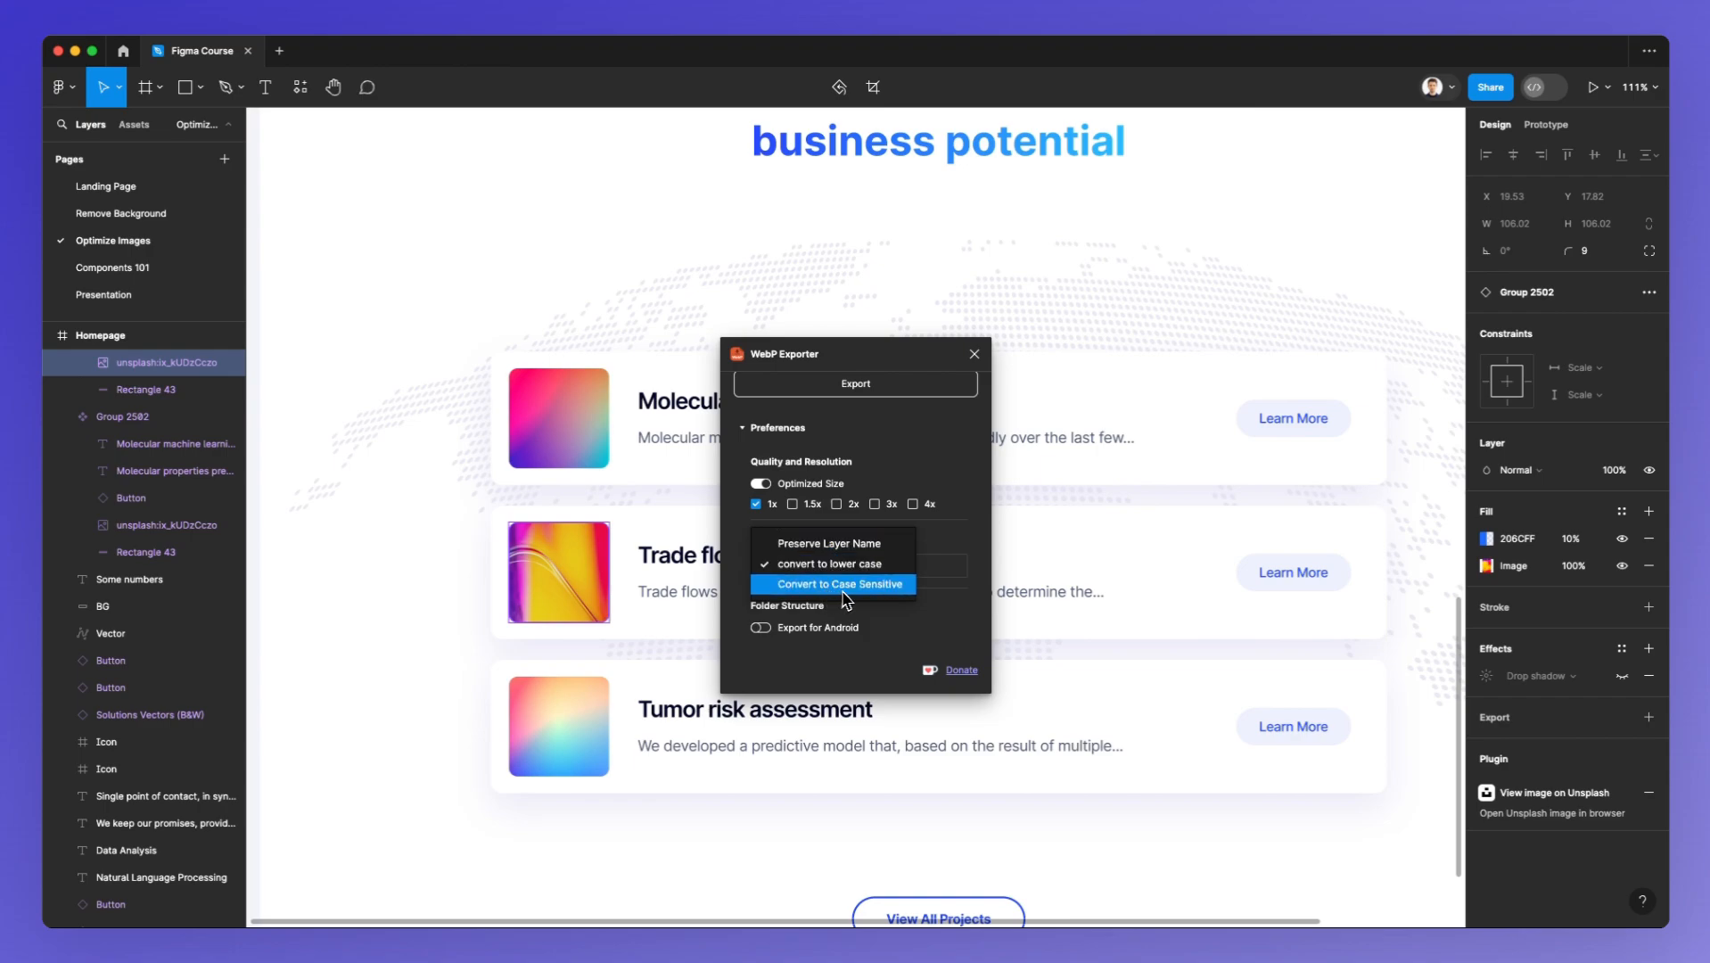
left_click(827, 563)
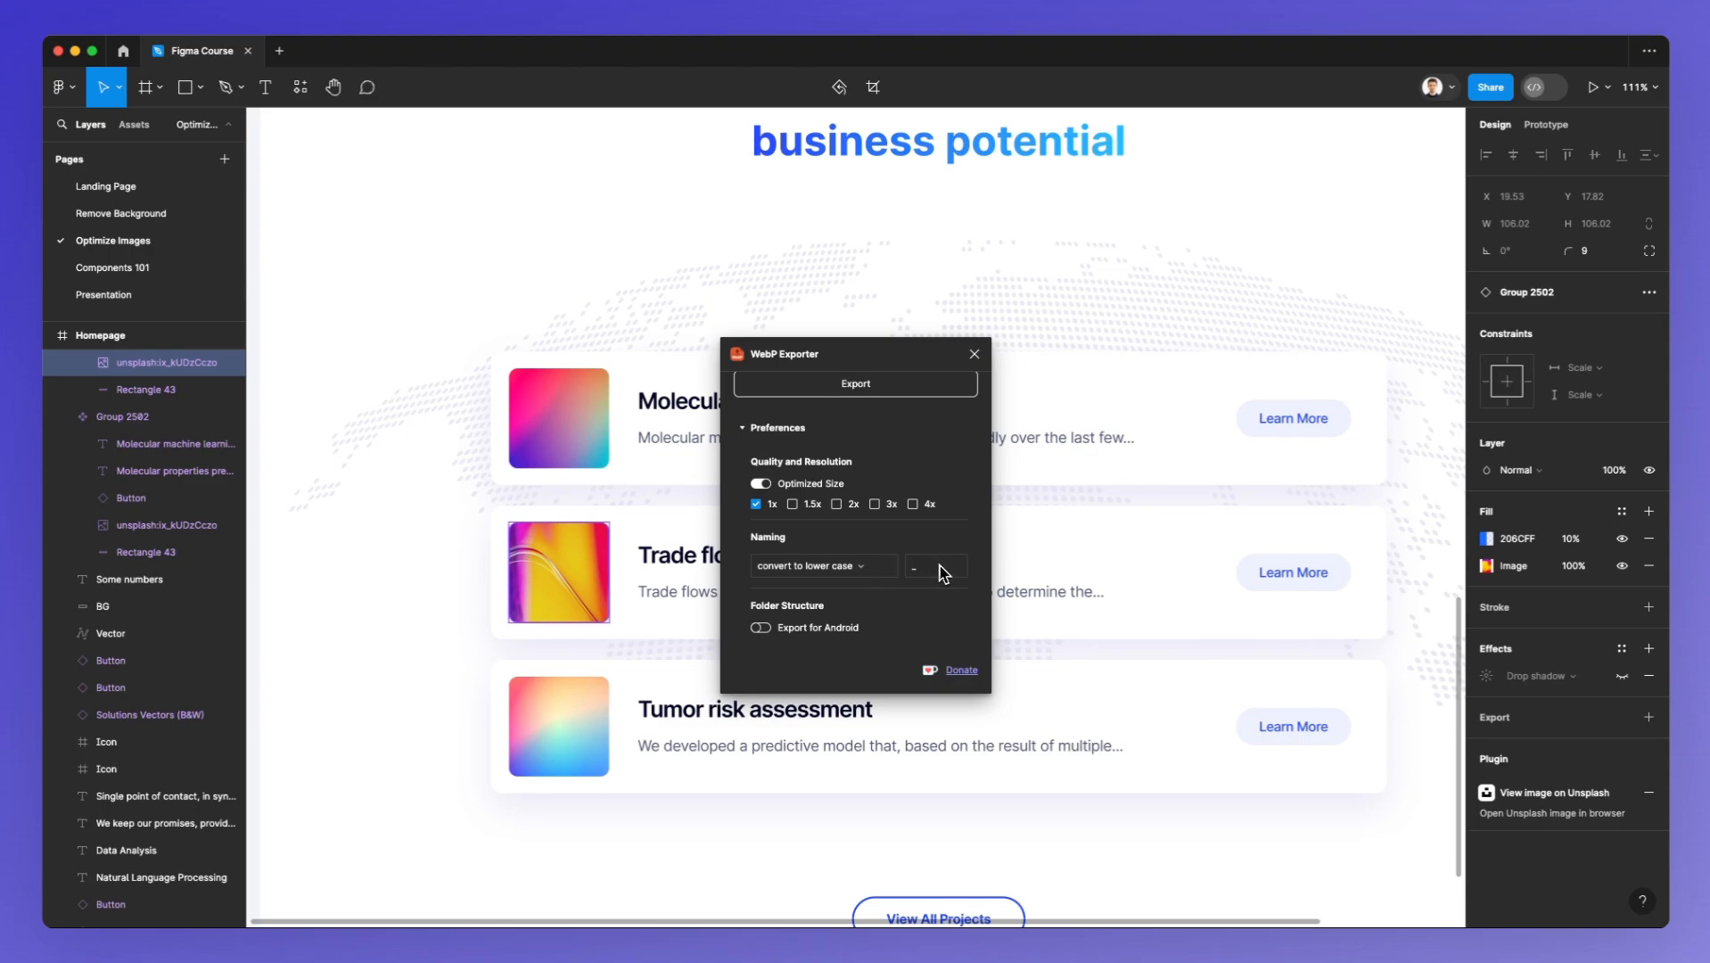
left_click(934, 565)
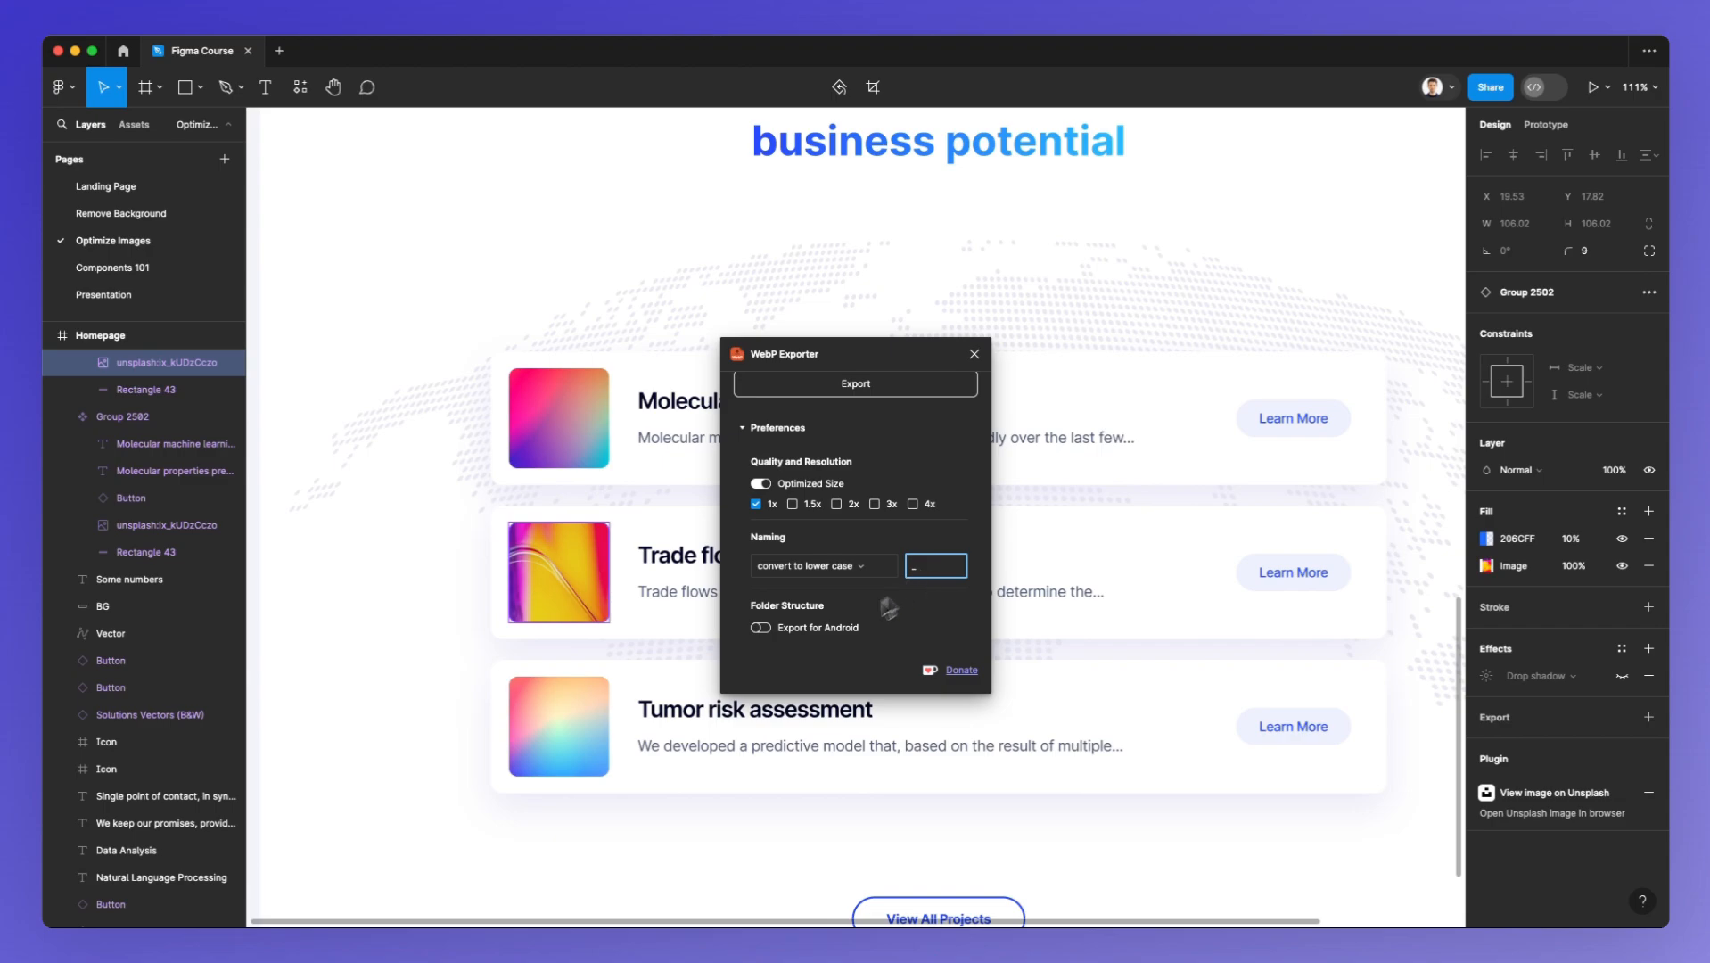
mouse_move(767, 646)
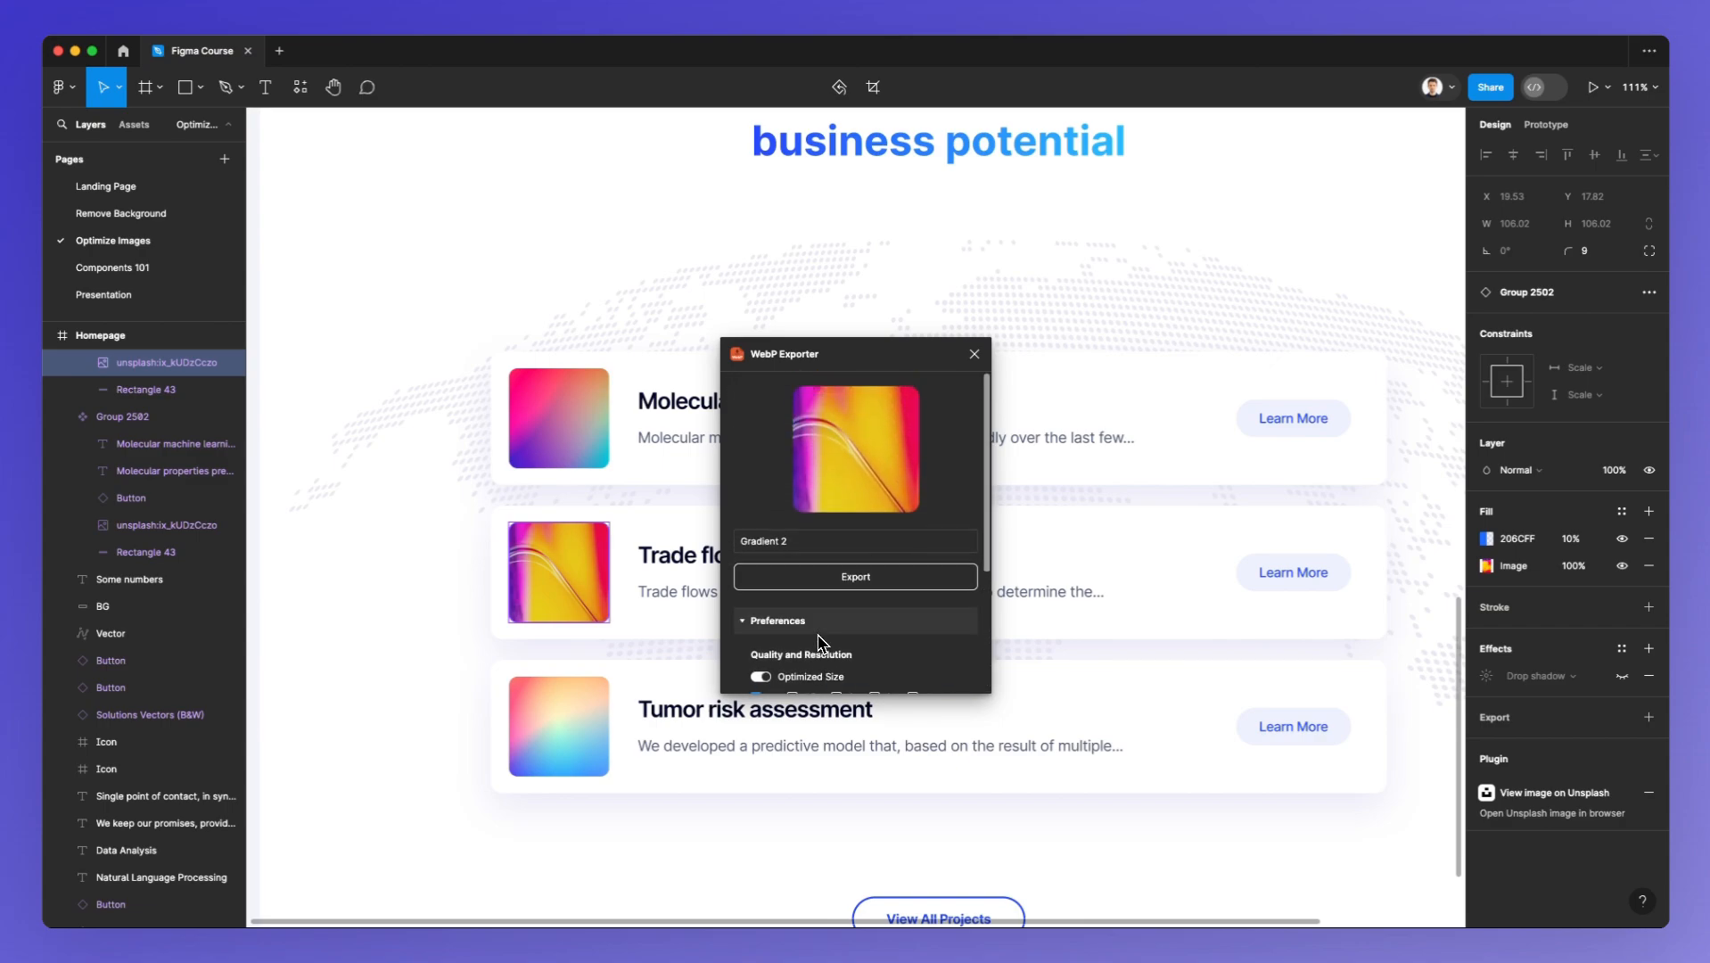
Export Gradient 2.webp and save it to the Desktop
scroll("down", 3)
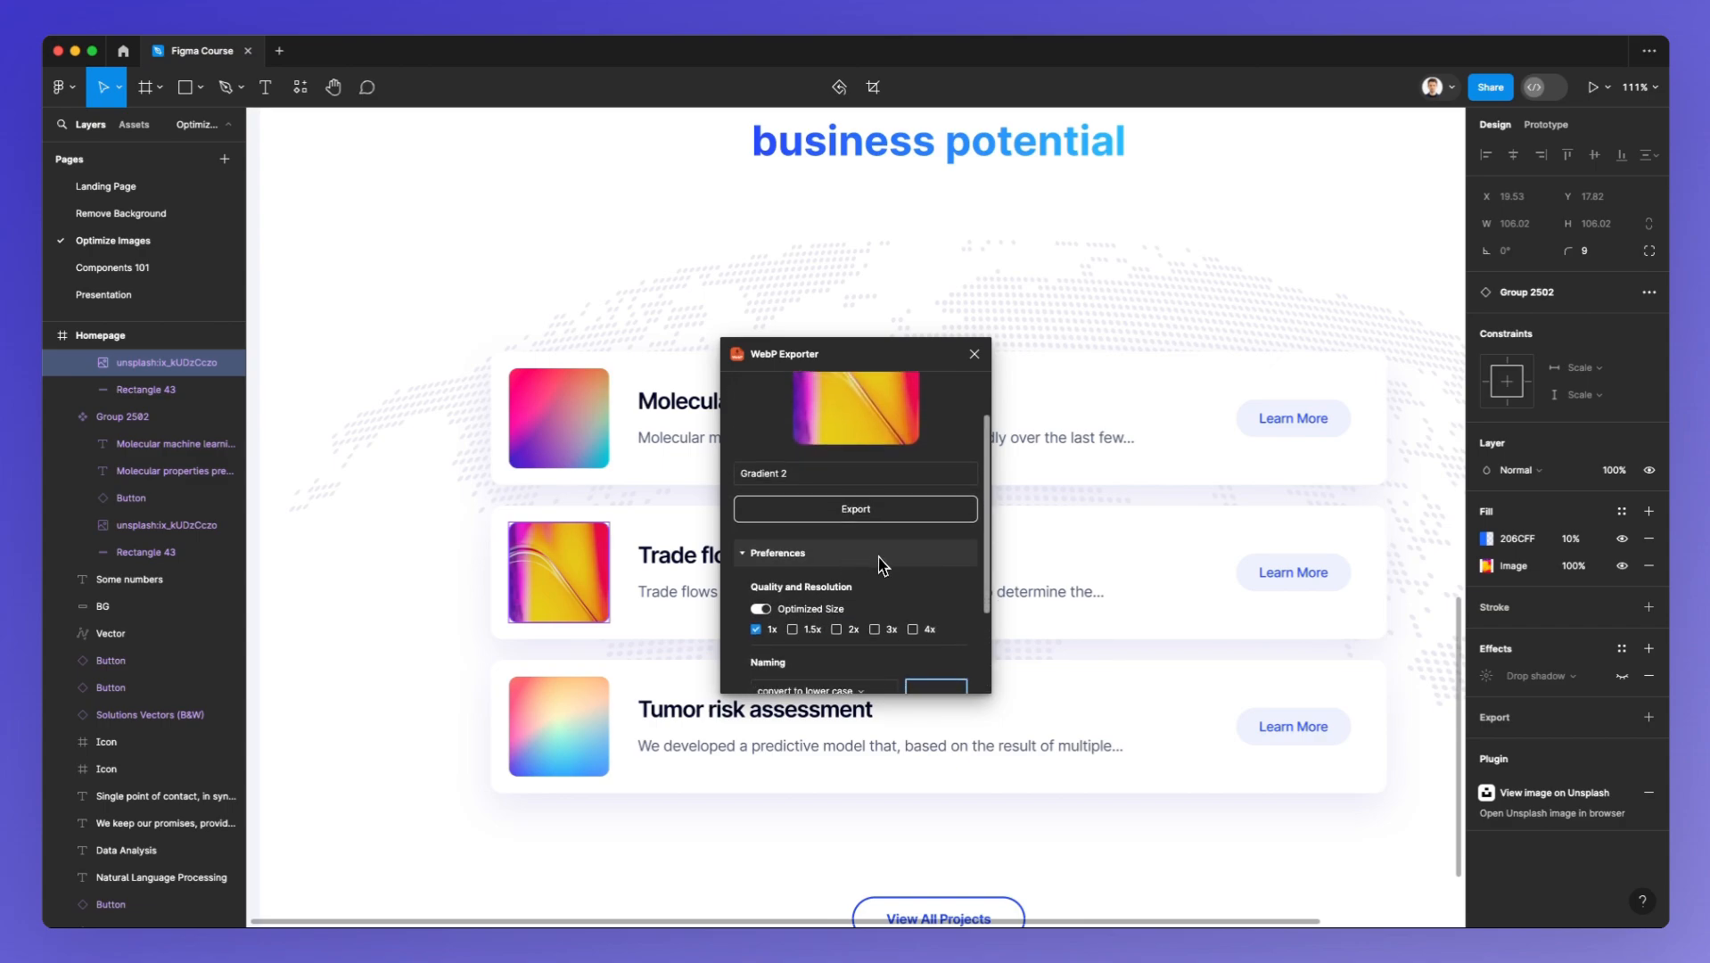
left_click(855, 509)
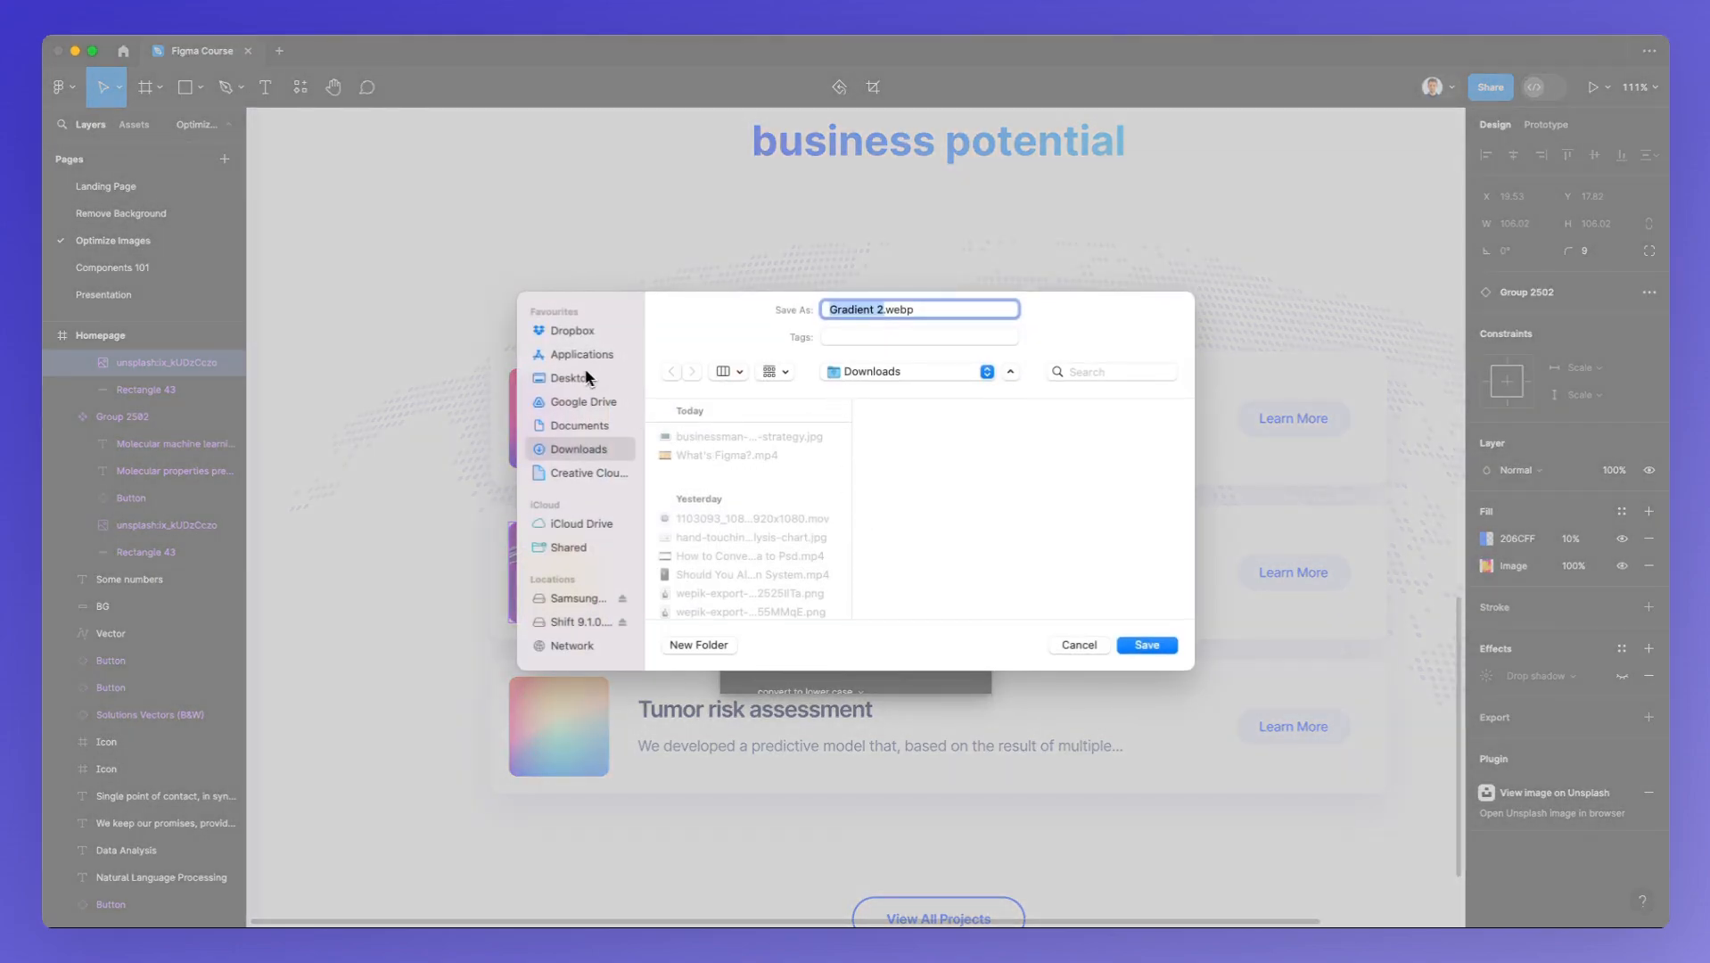
left_click(570, 378)
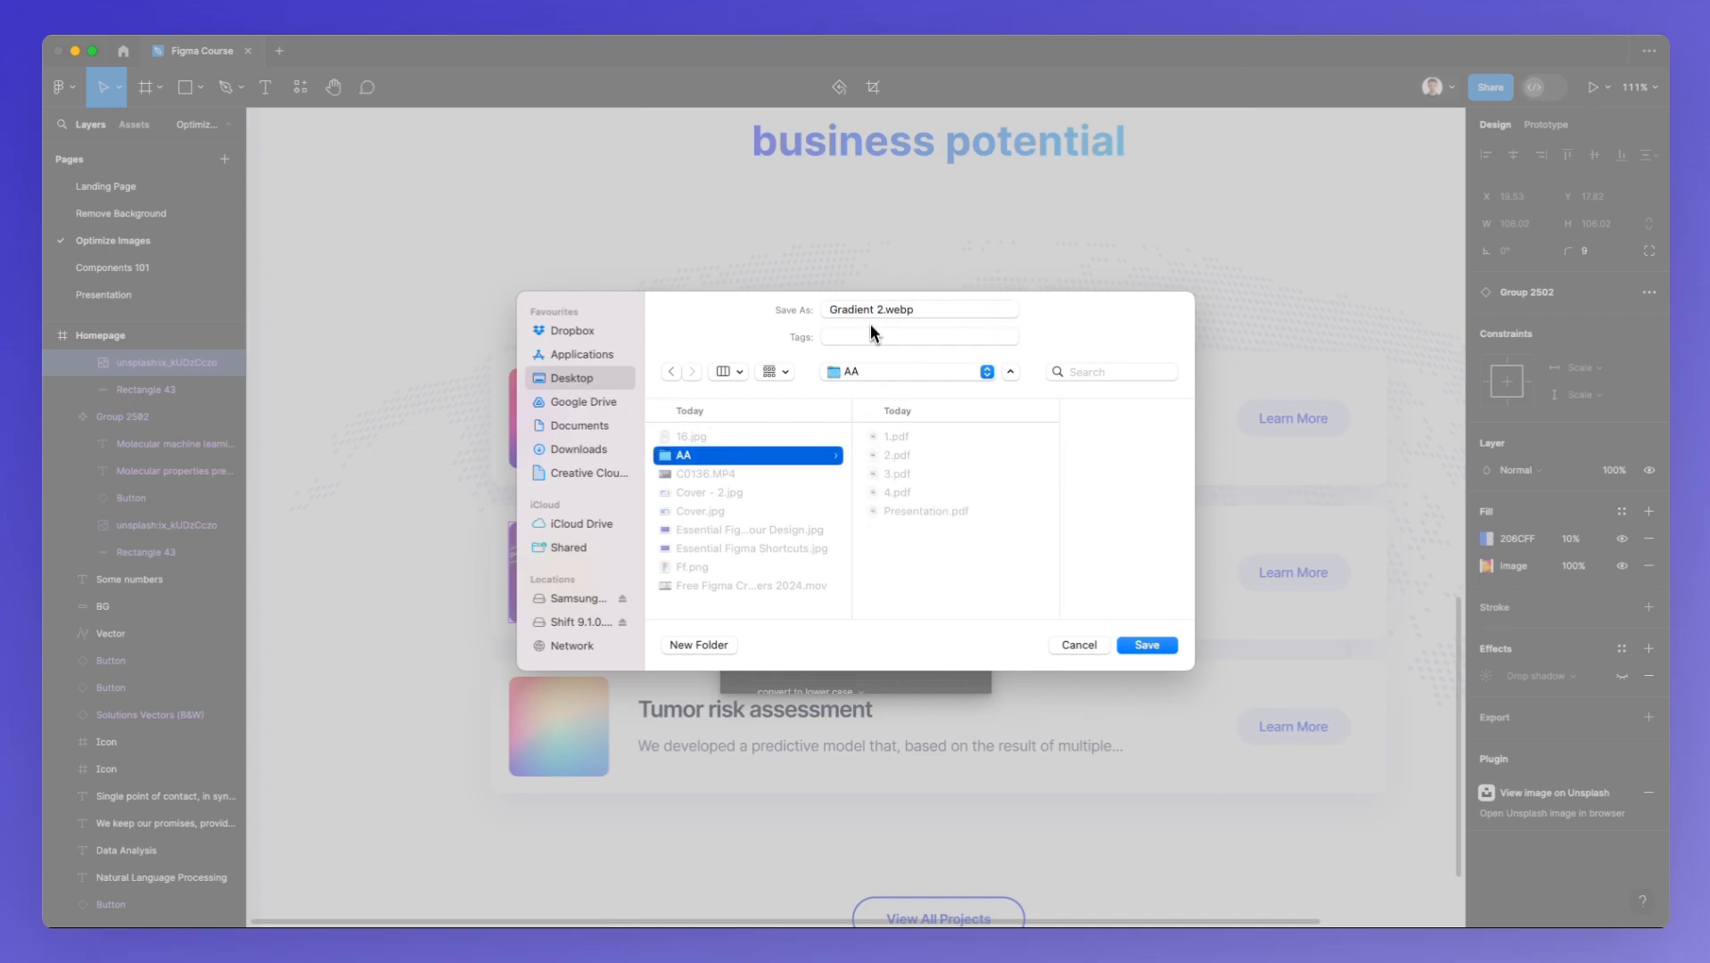
left_click(1144, 644)
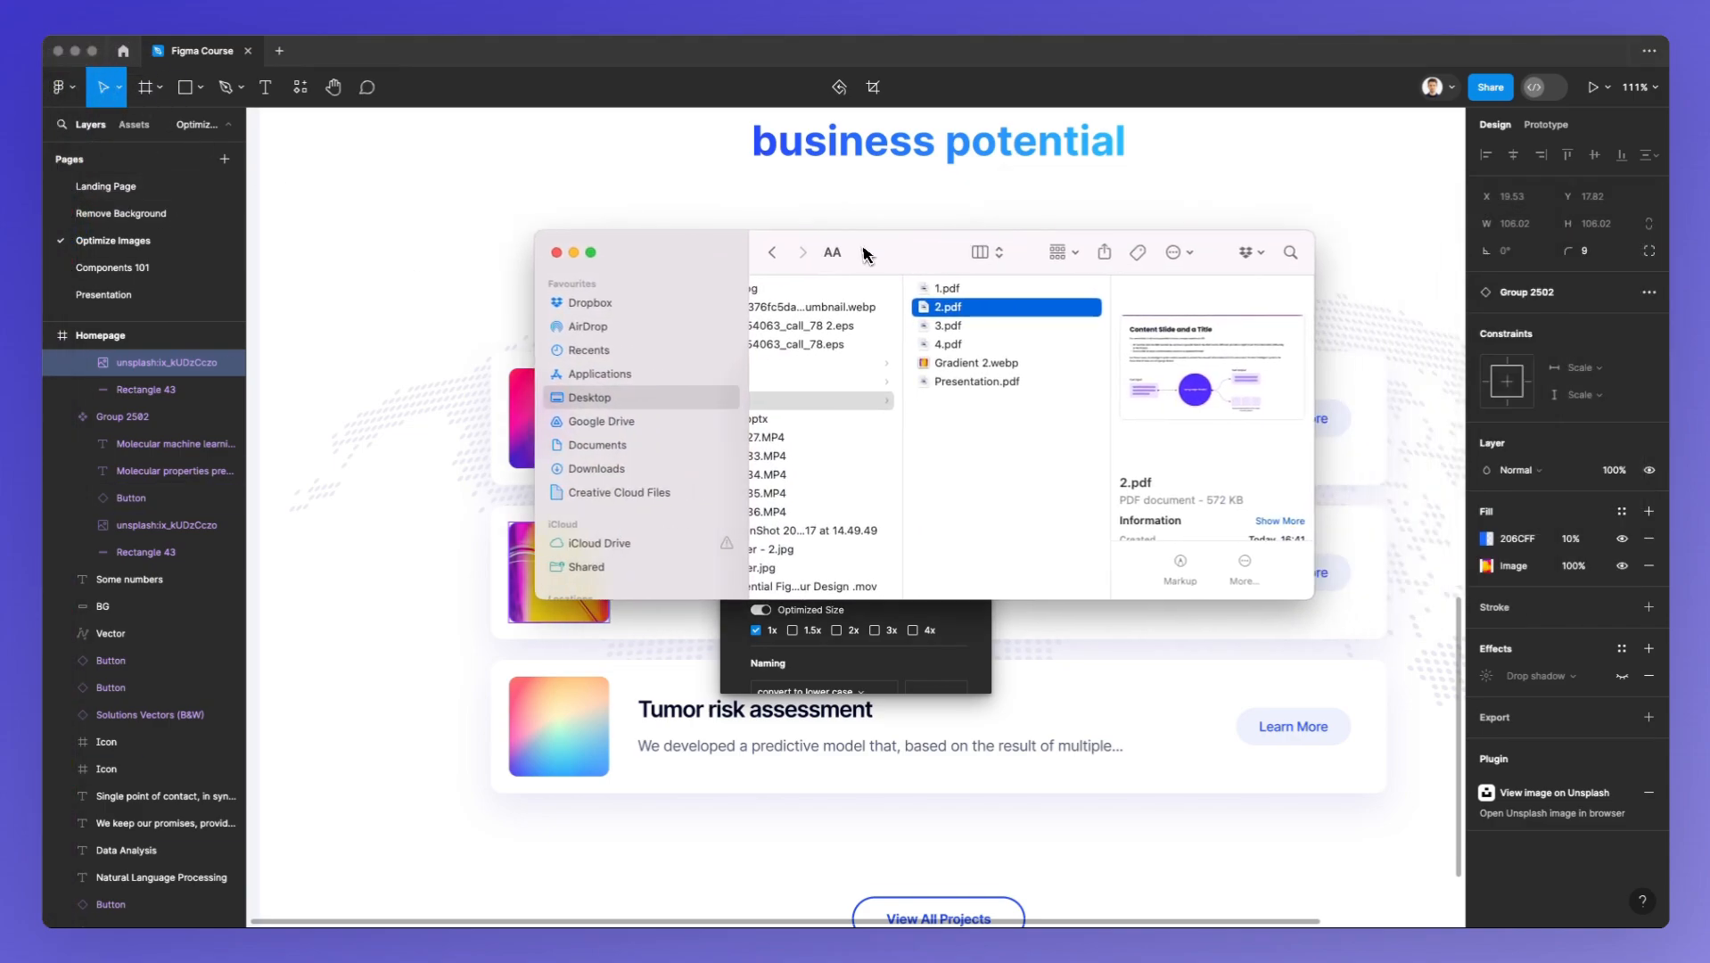
Select Gradient 2.webp in Finder to confirm it is a 3 KB WebP image
left_click(973, 362)
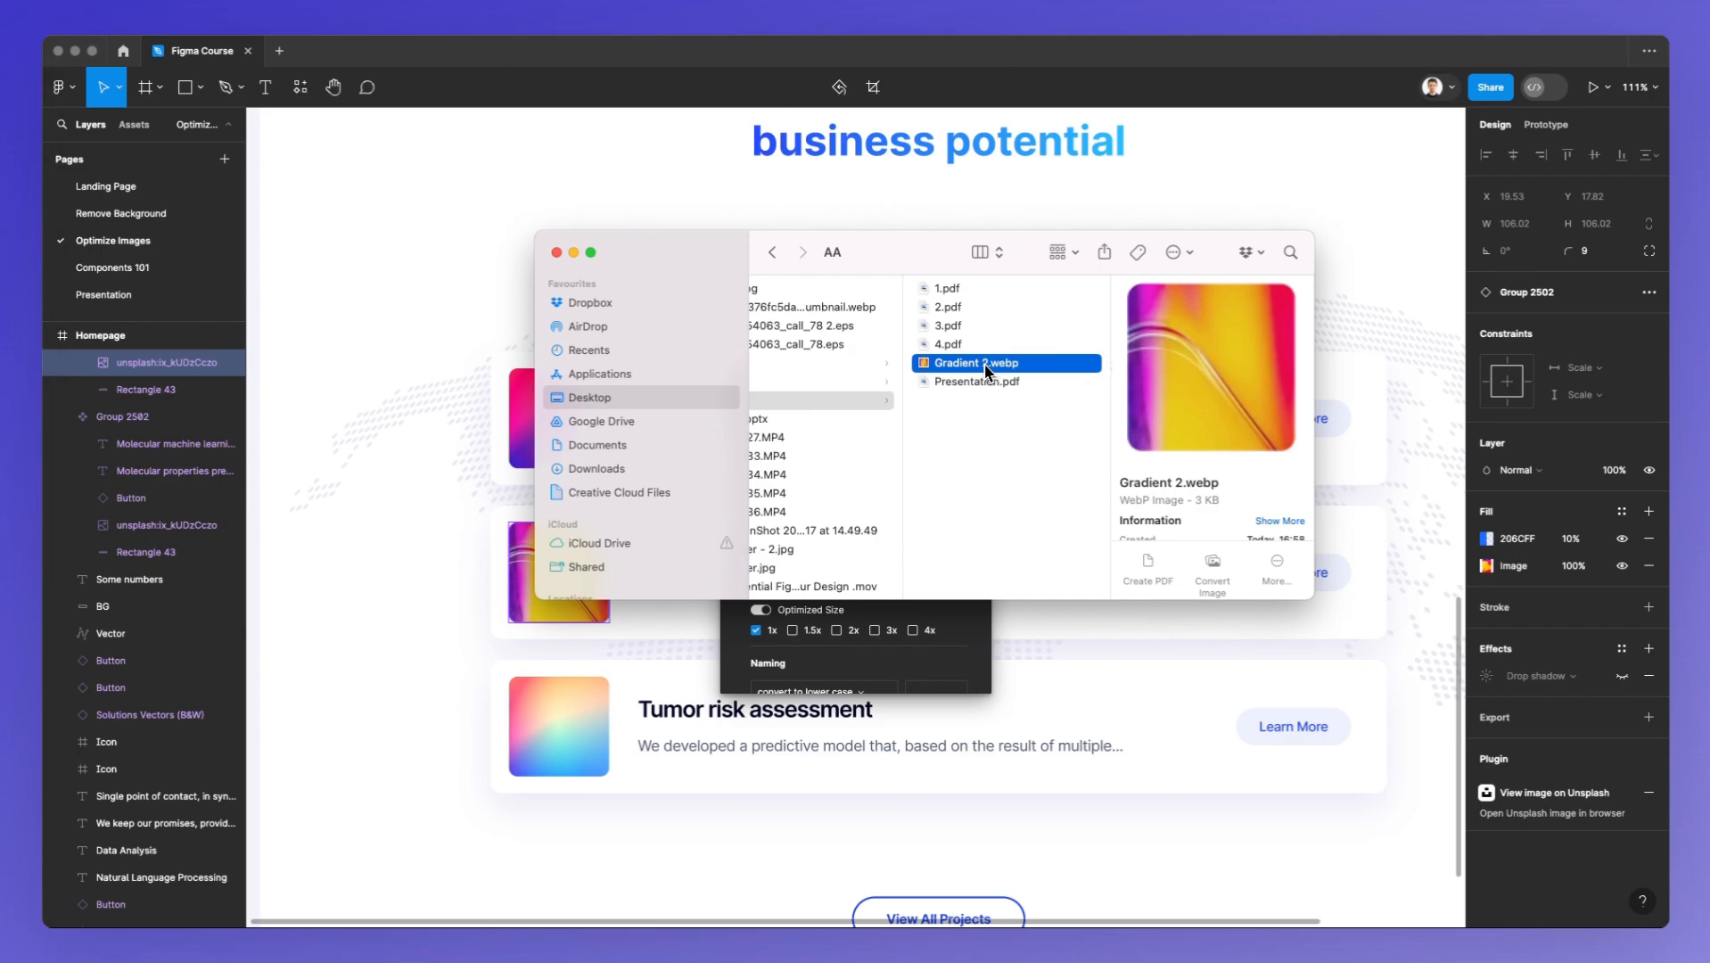
mouse_move(999, 378)
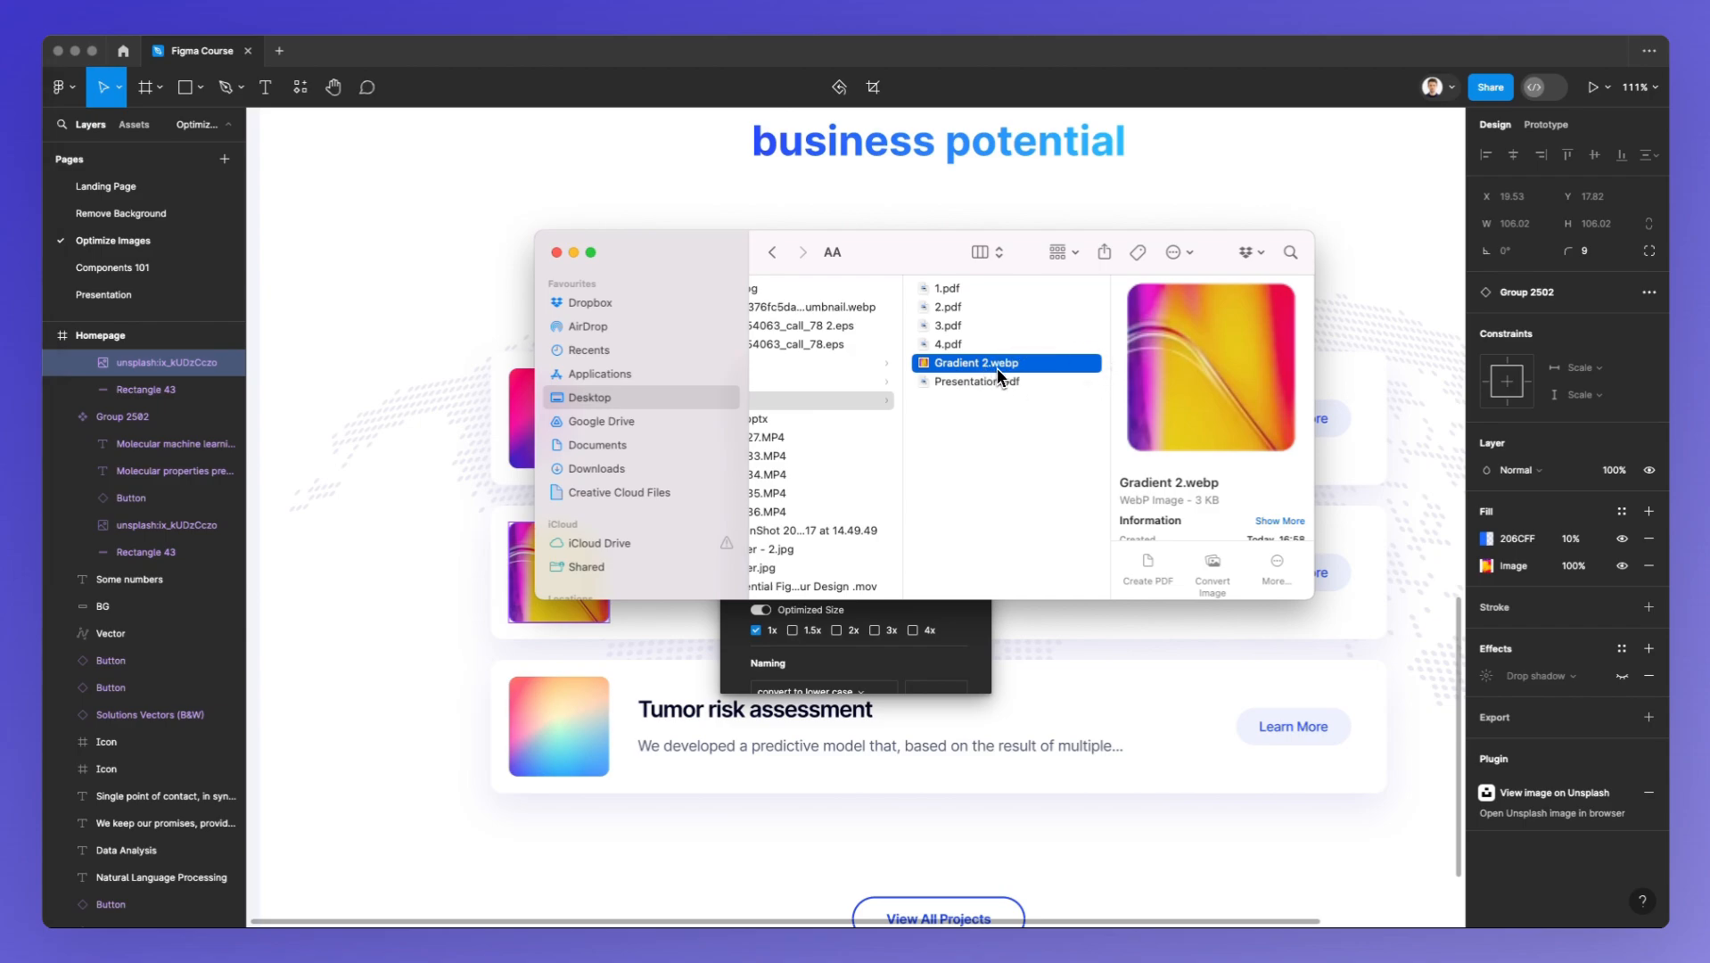